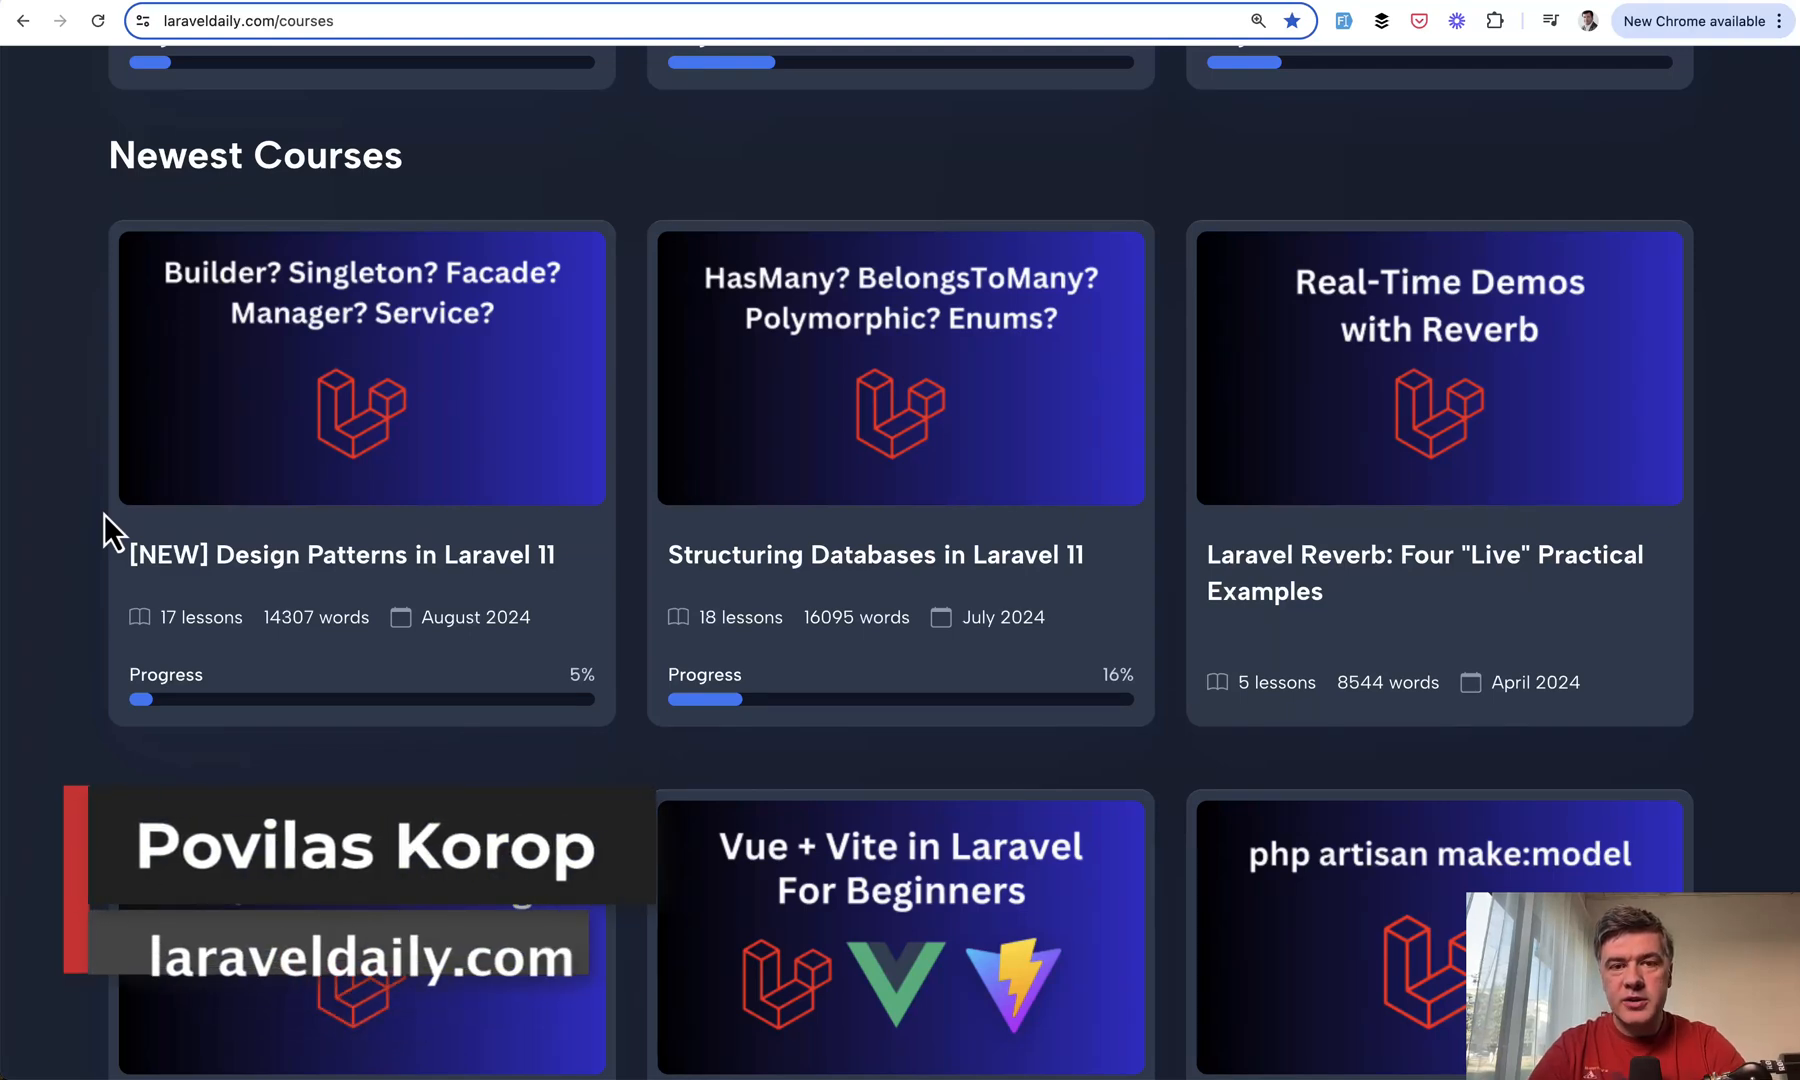
mouse_move(86, 374)
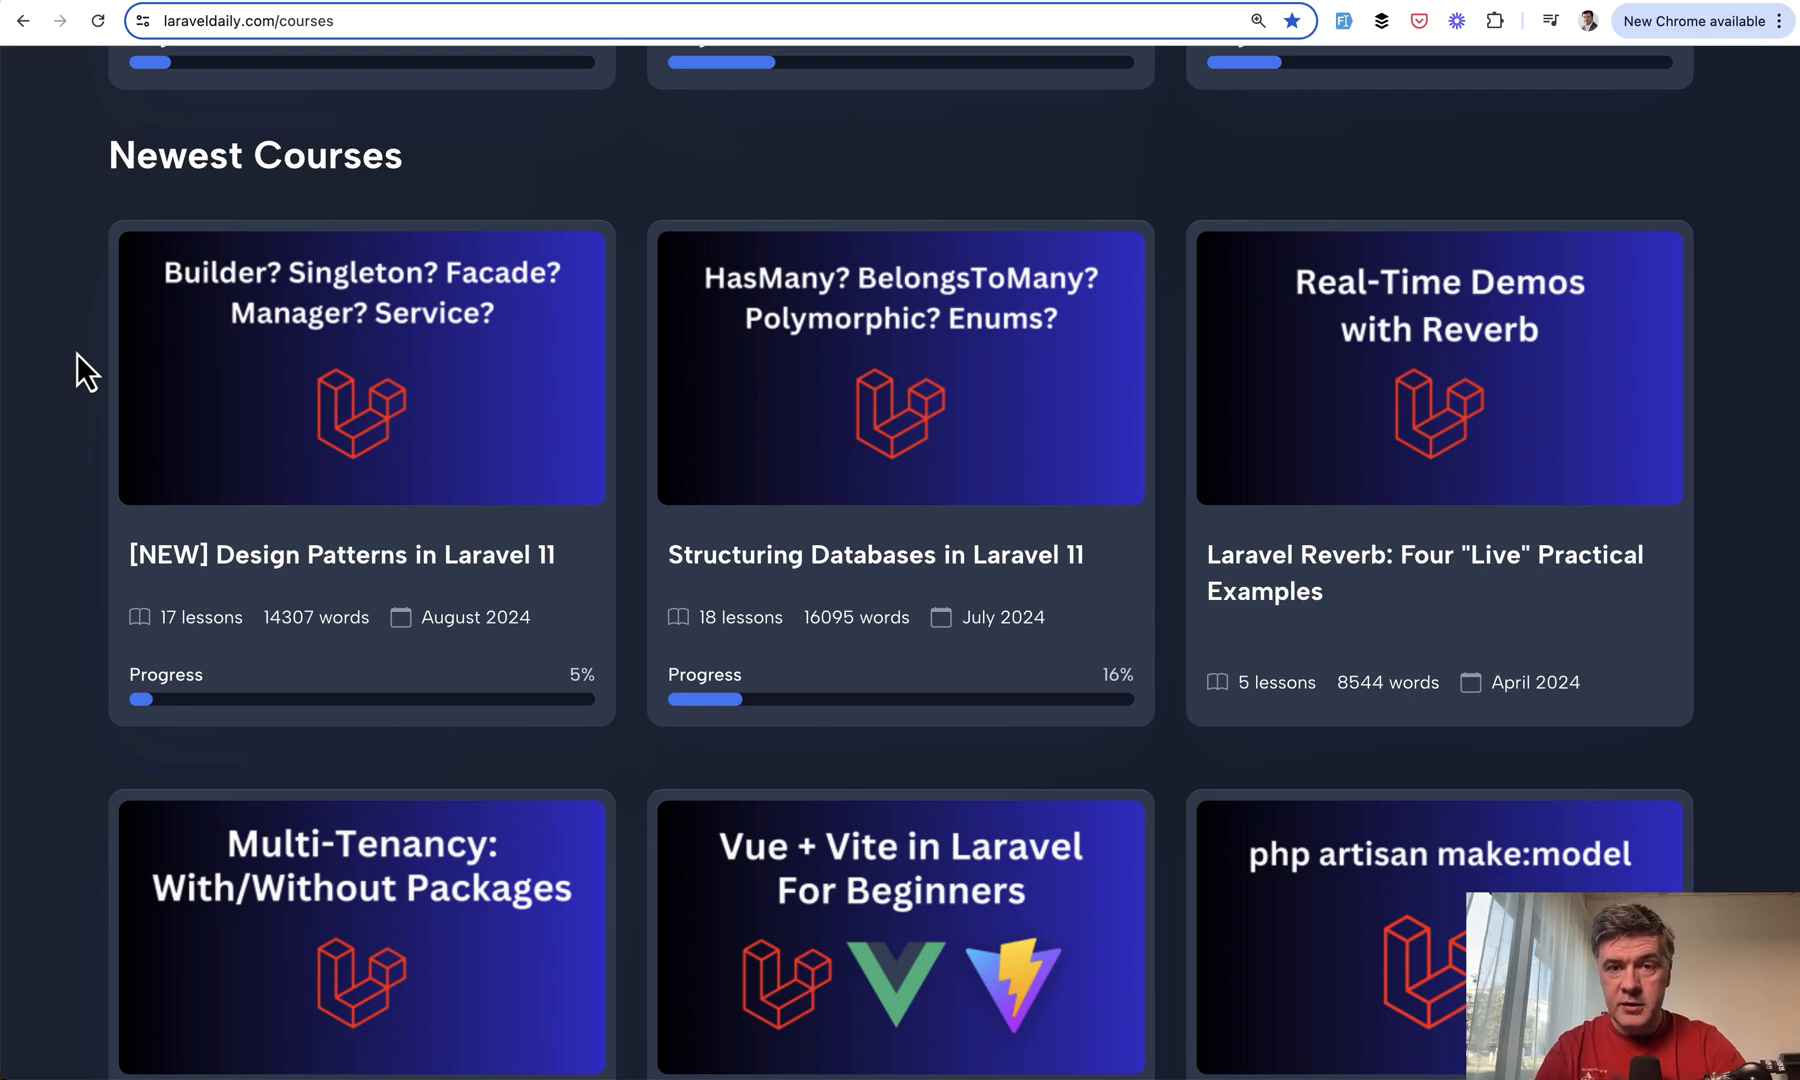
mouse_move(76, 350)
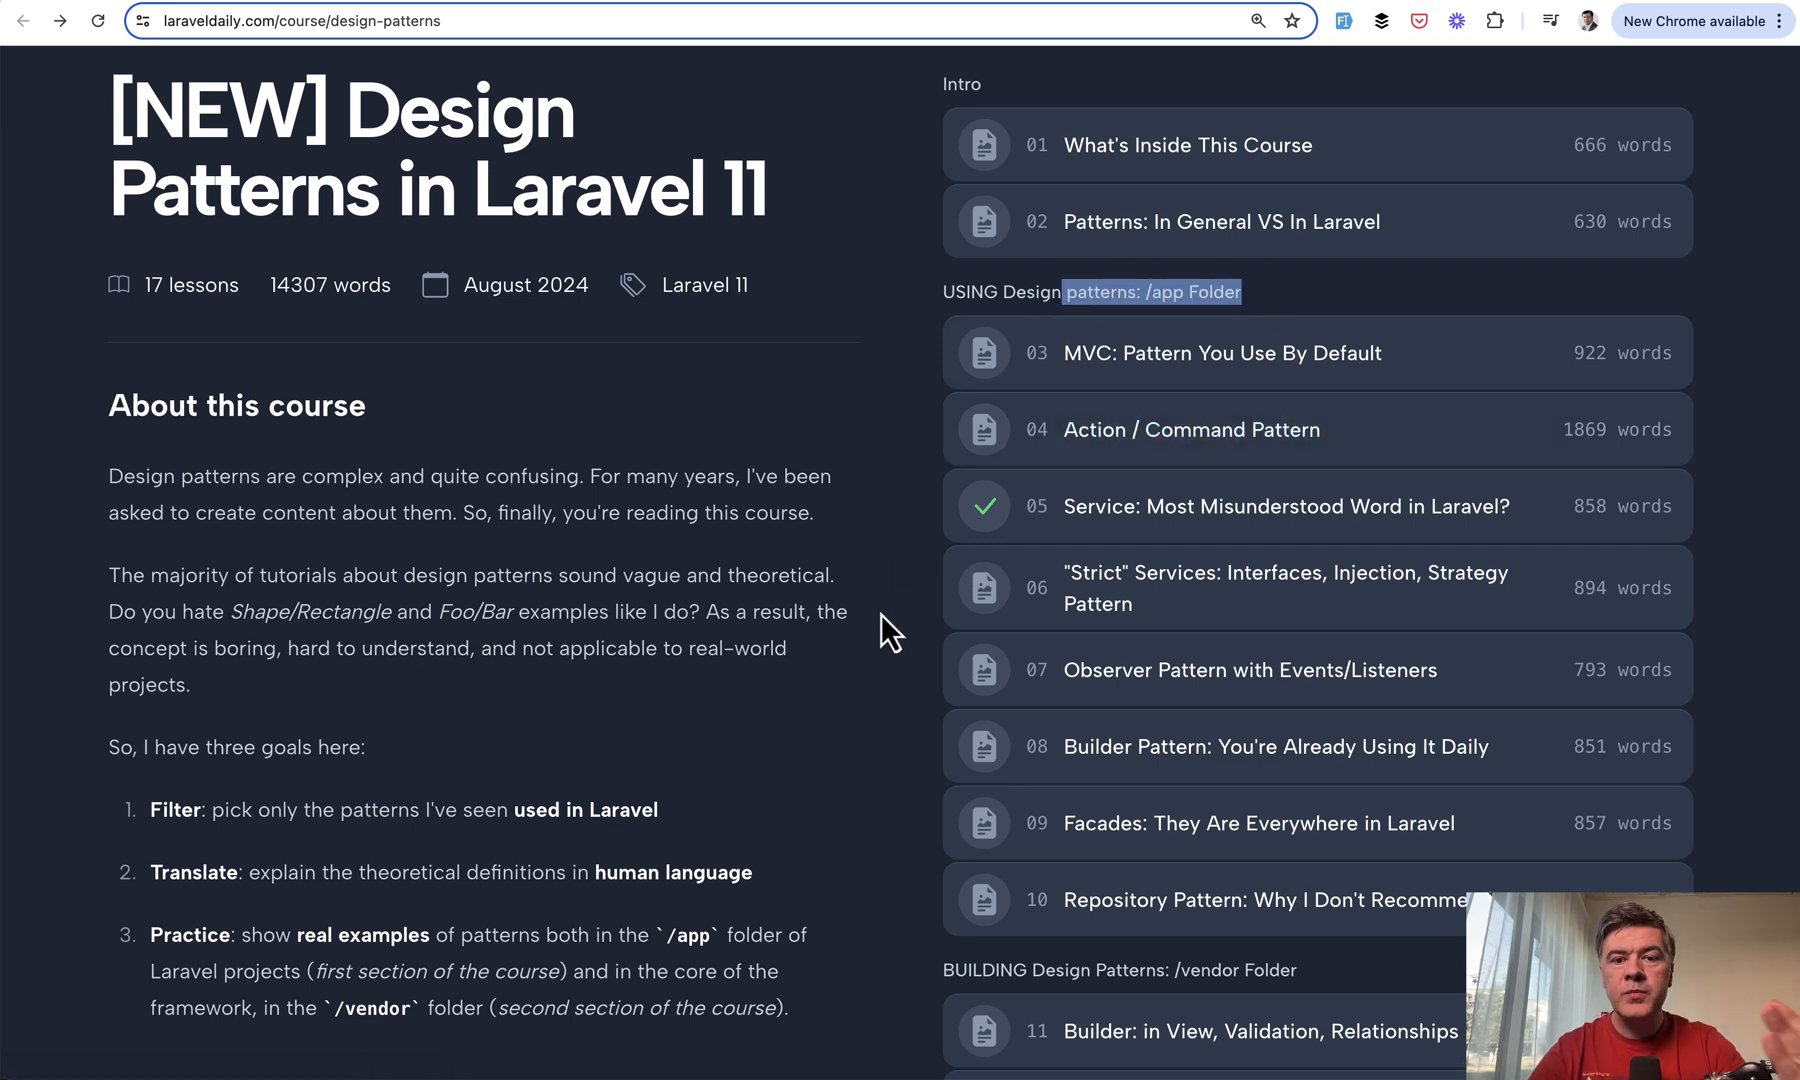
scroll(down, 3)
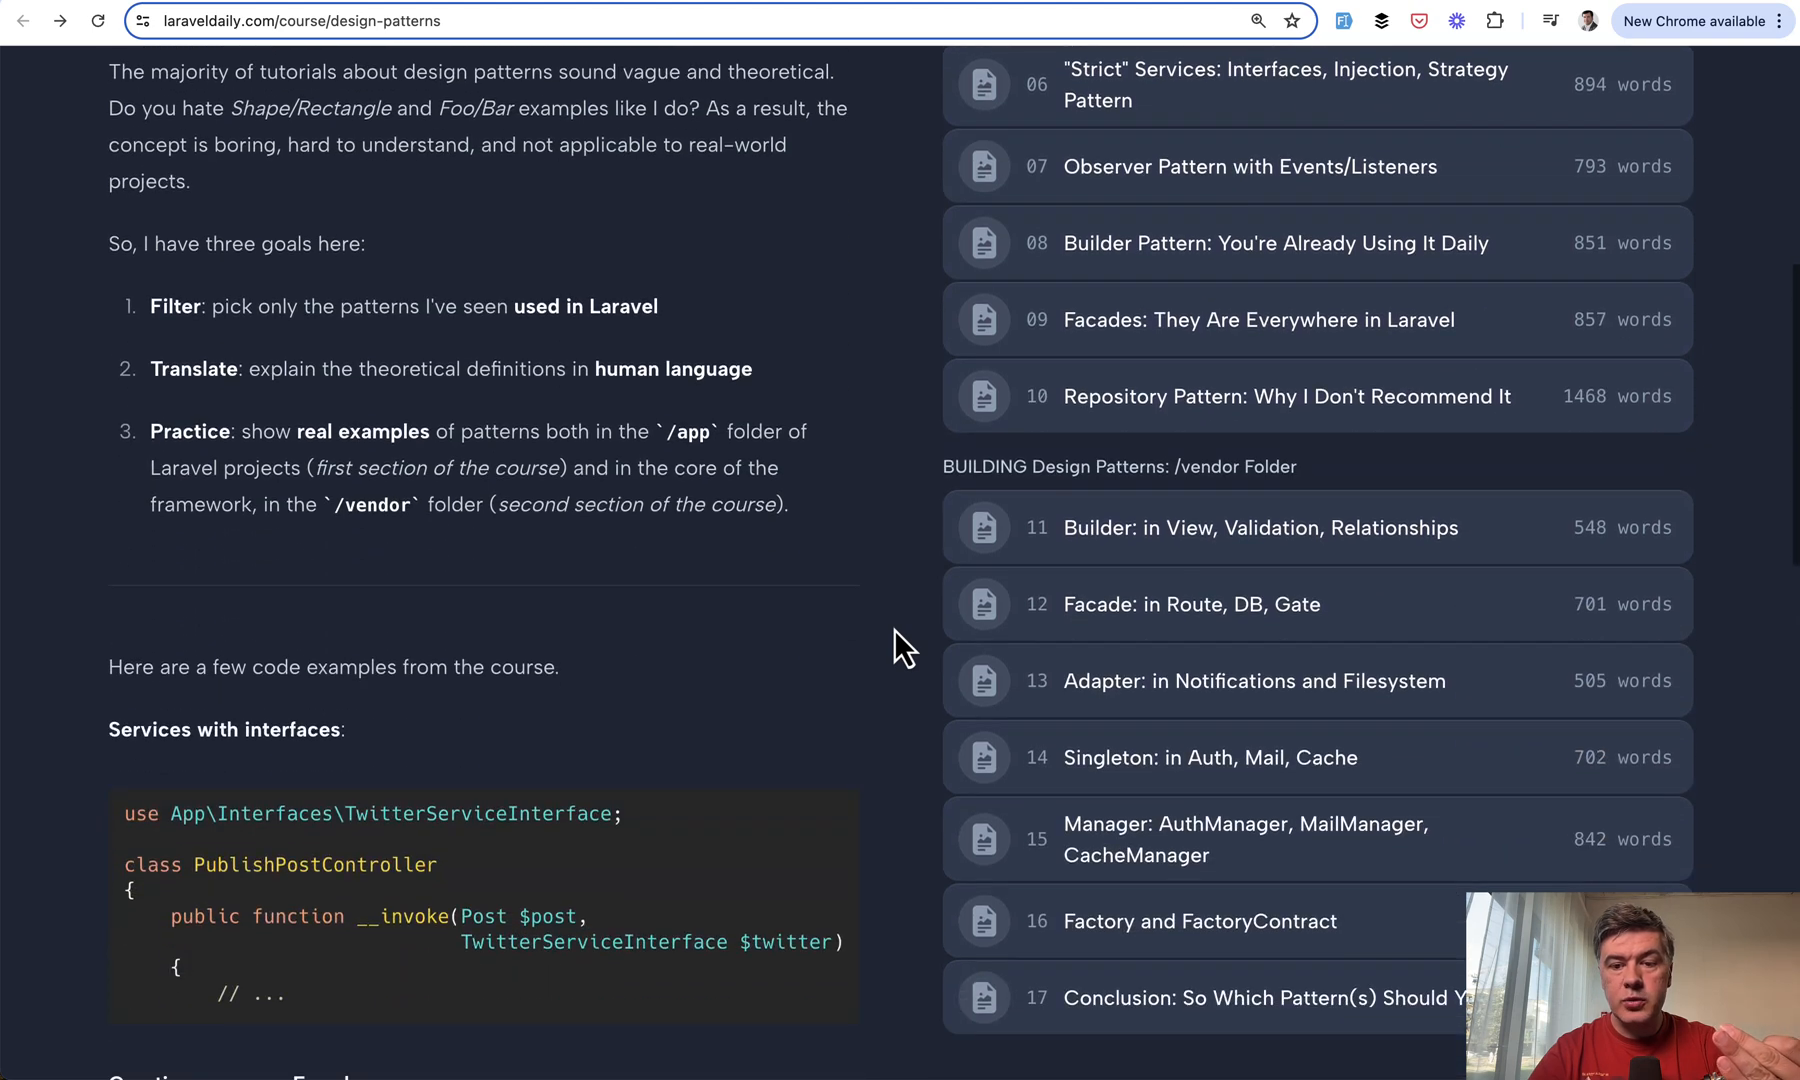
scroll(down, 3)
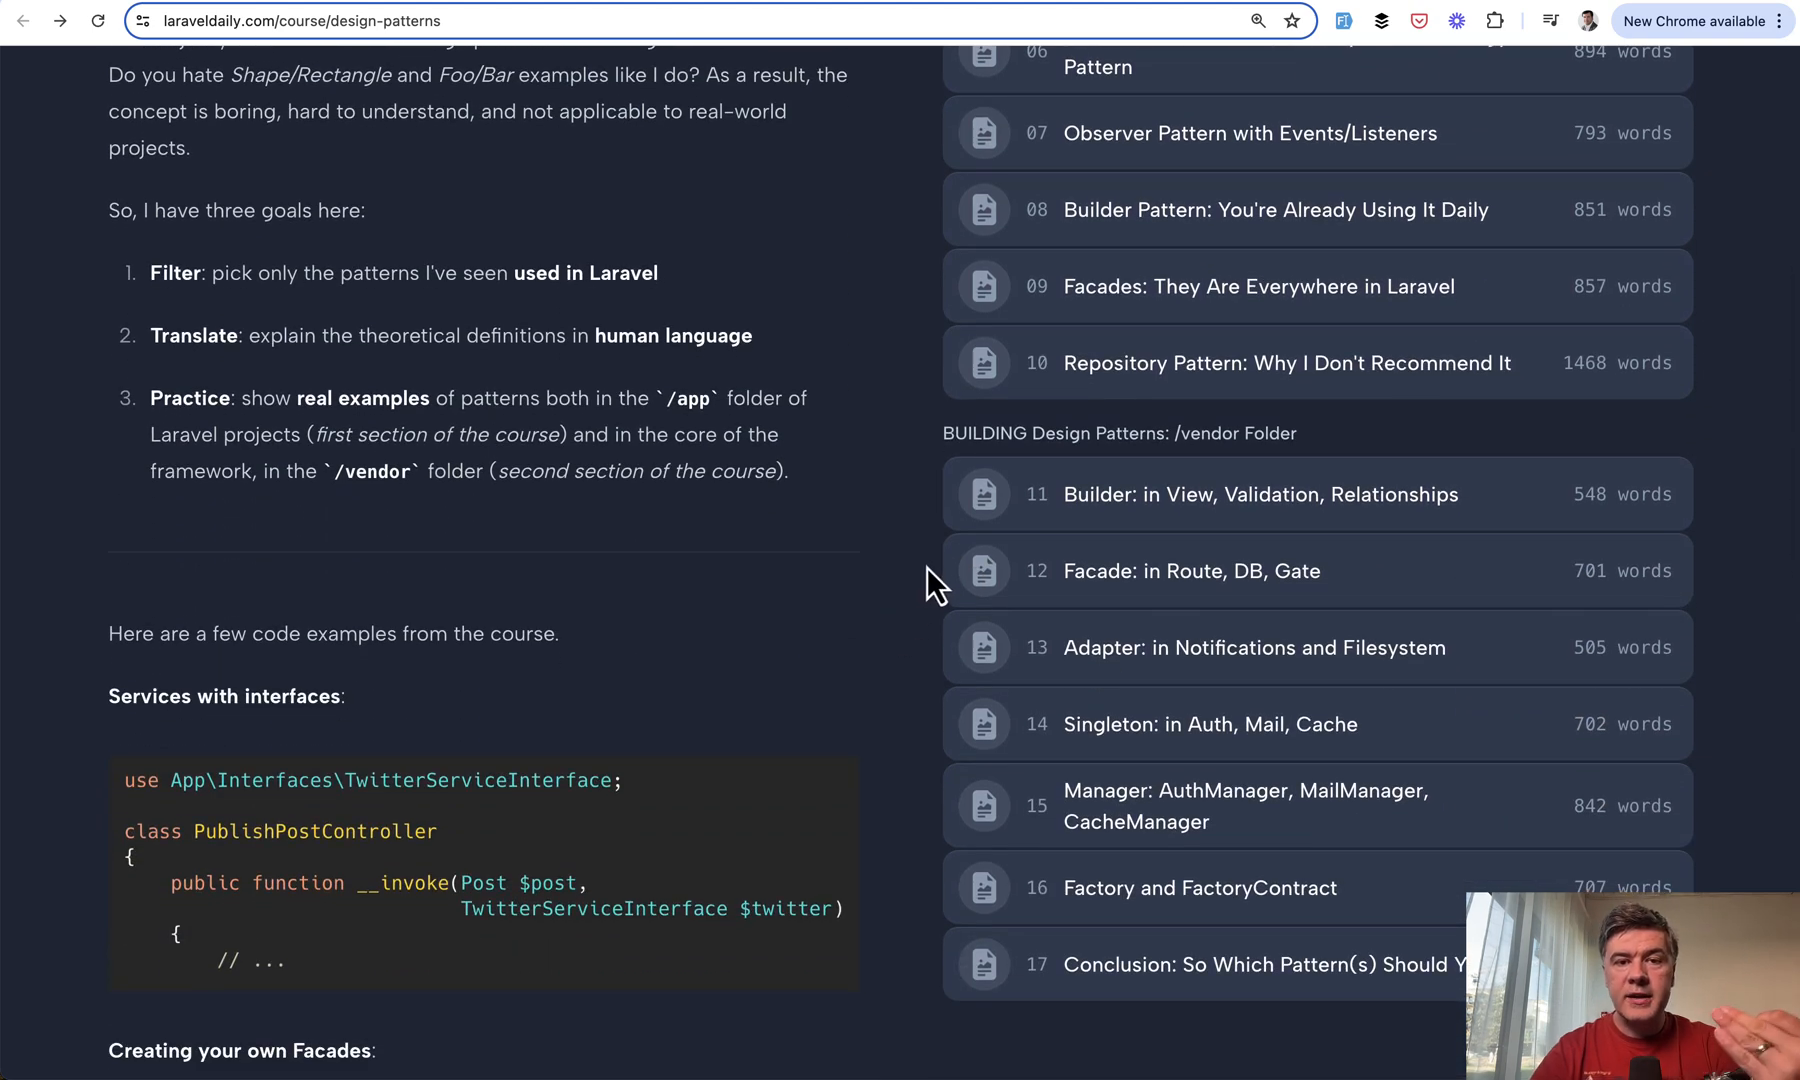
drag(1050, 432, 1294, 432)
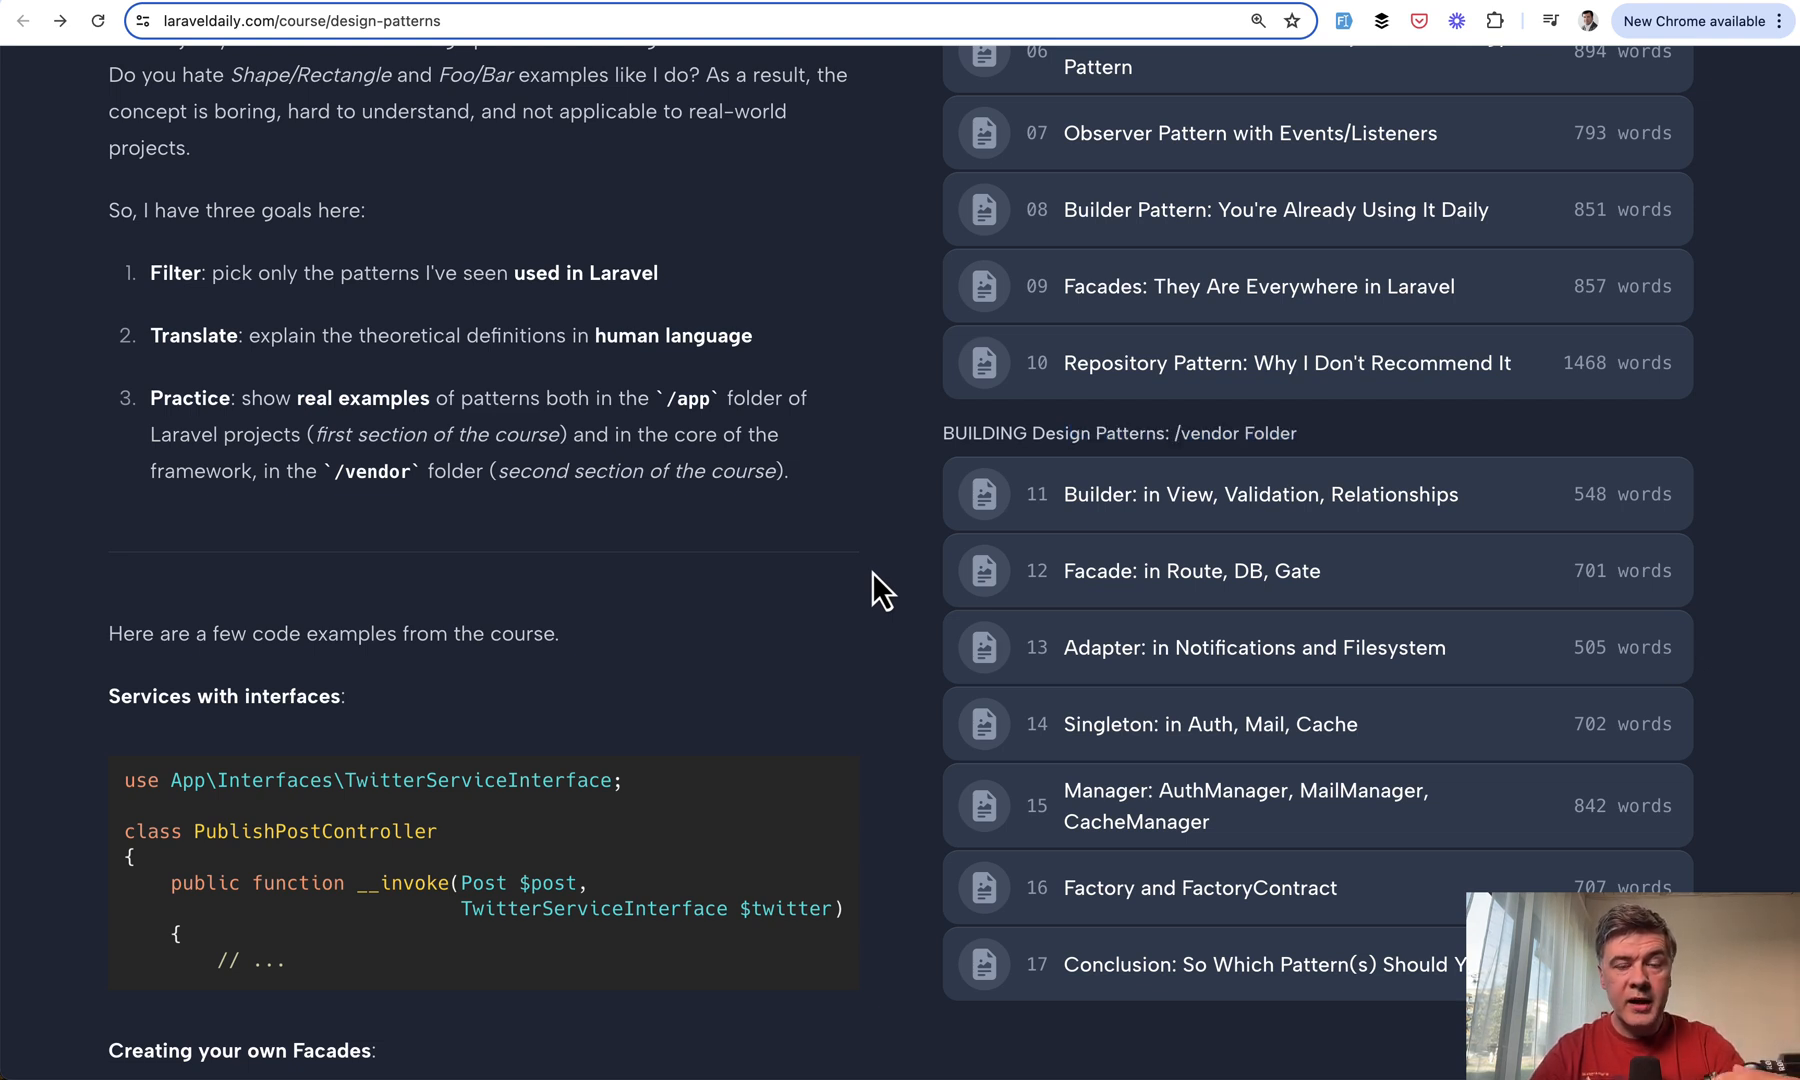
scroll(down, 3)
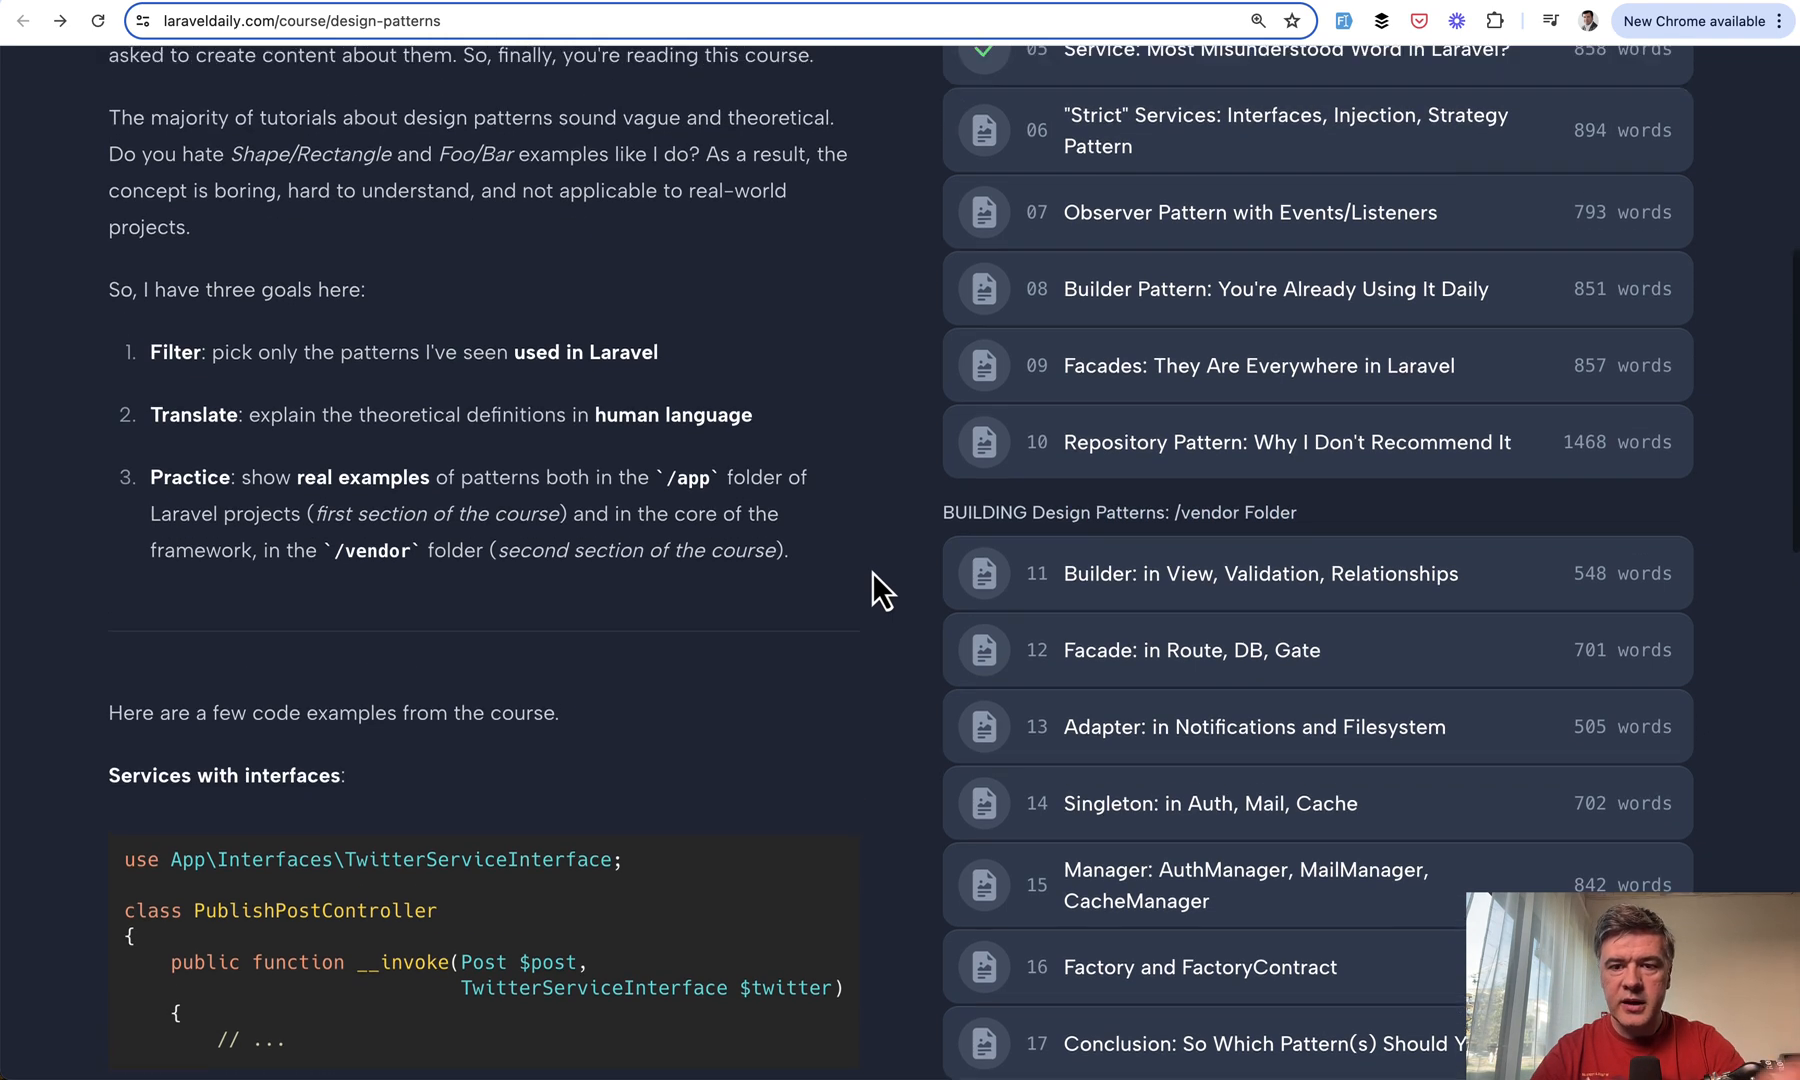
Open lesson 08 'Builder Pattern: You're Already Using It Daily' and review the Eloquent User query example.
click(1274, 288)
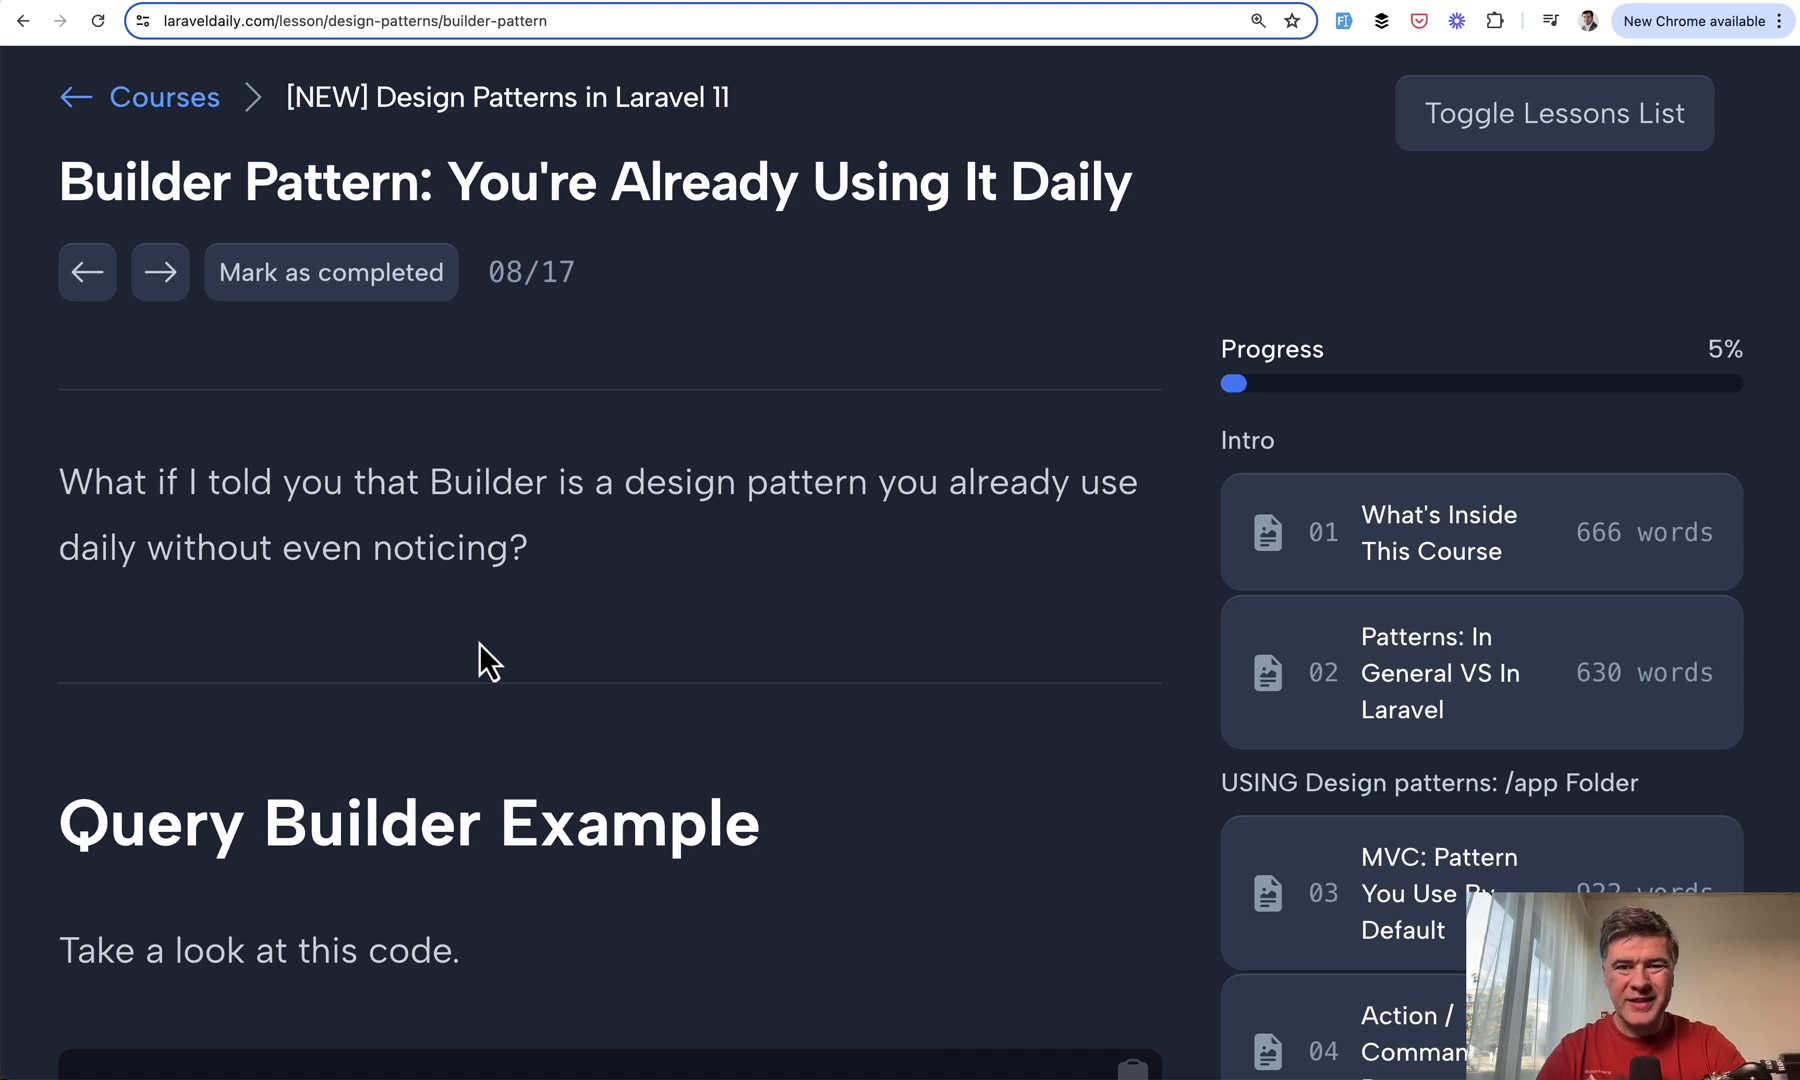
scroll(down, 3)
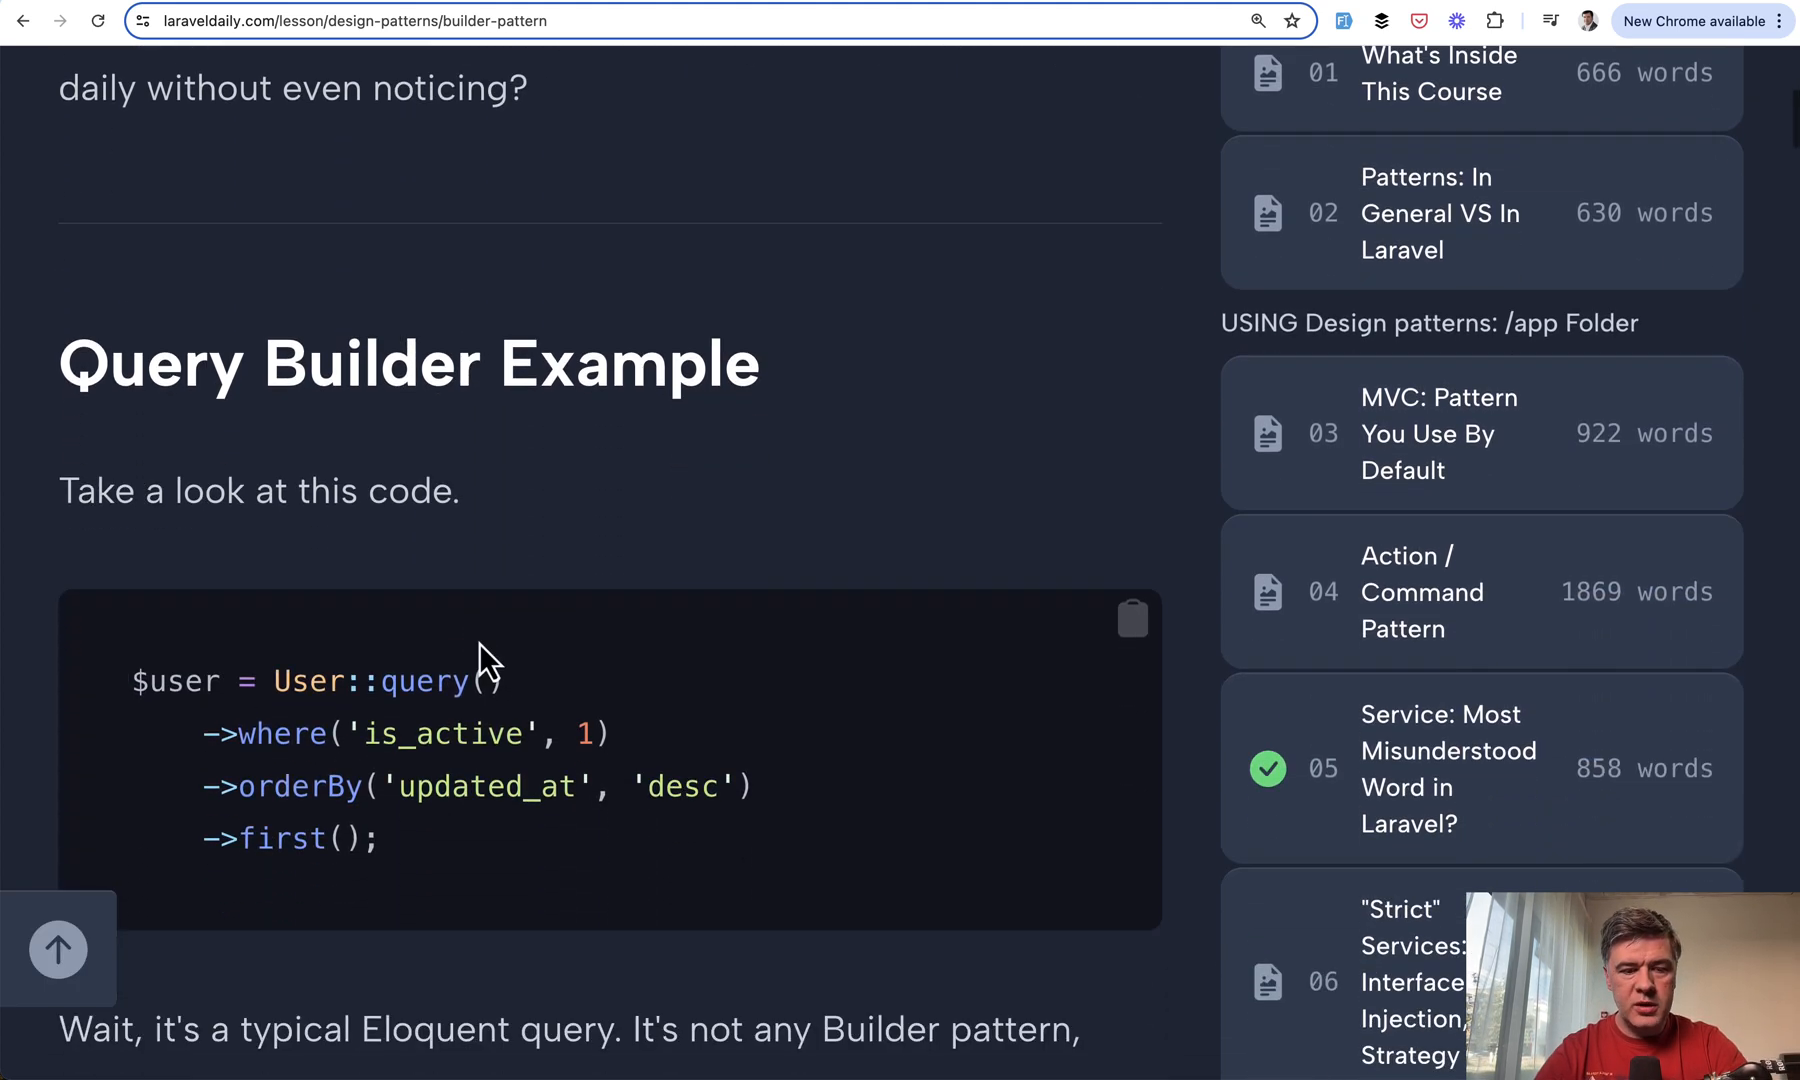
scroll(down, 3)
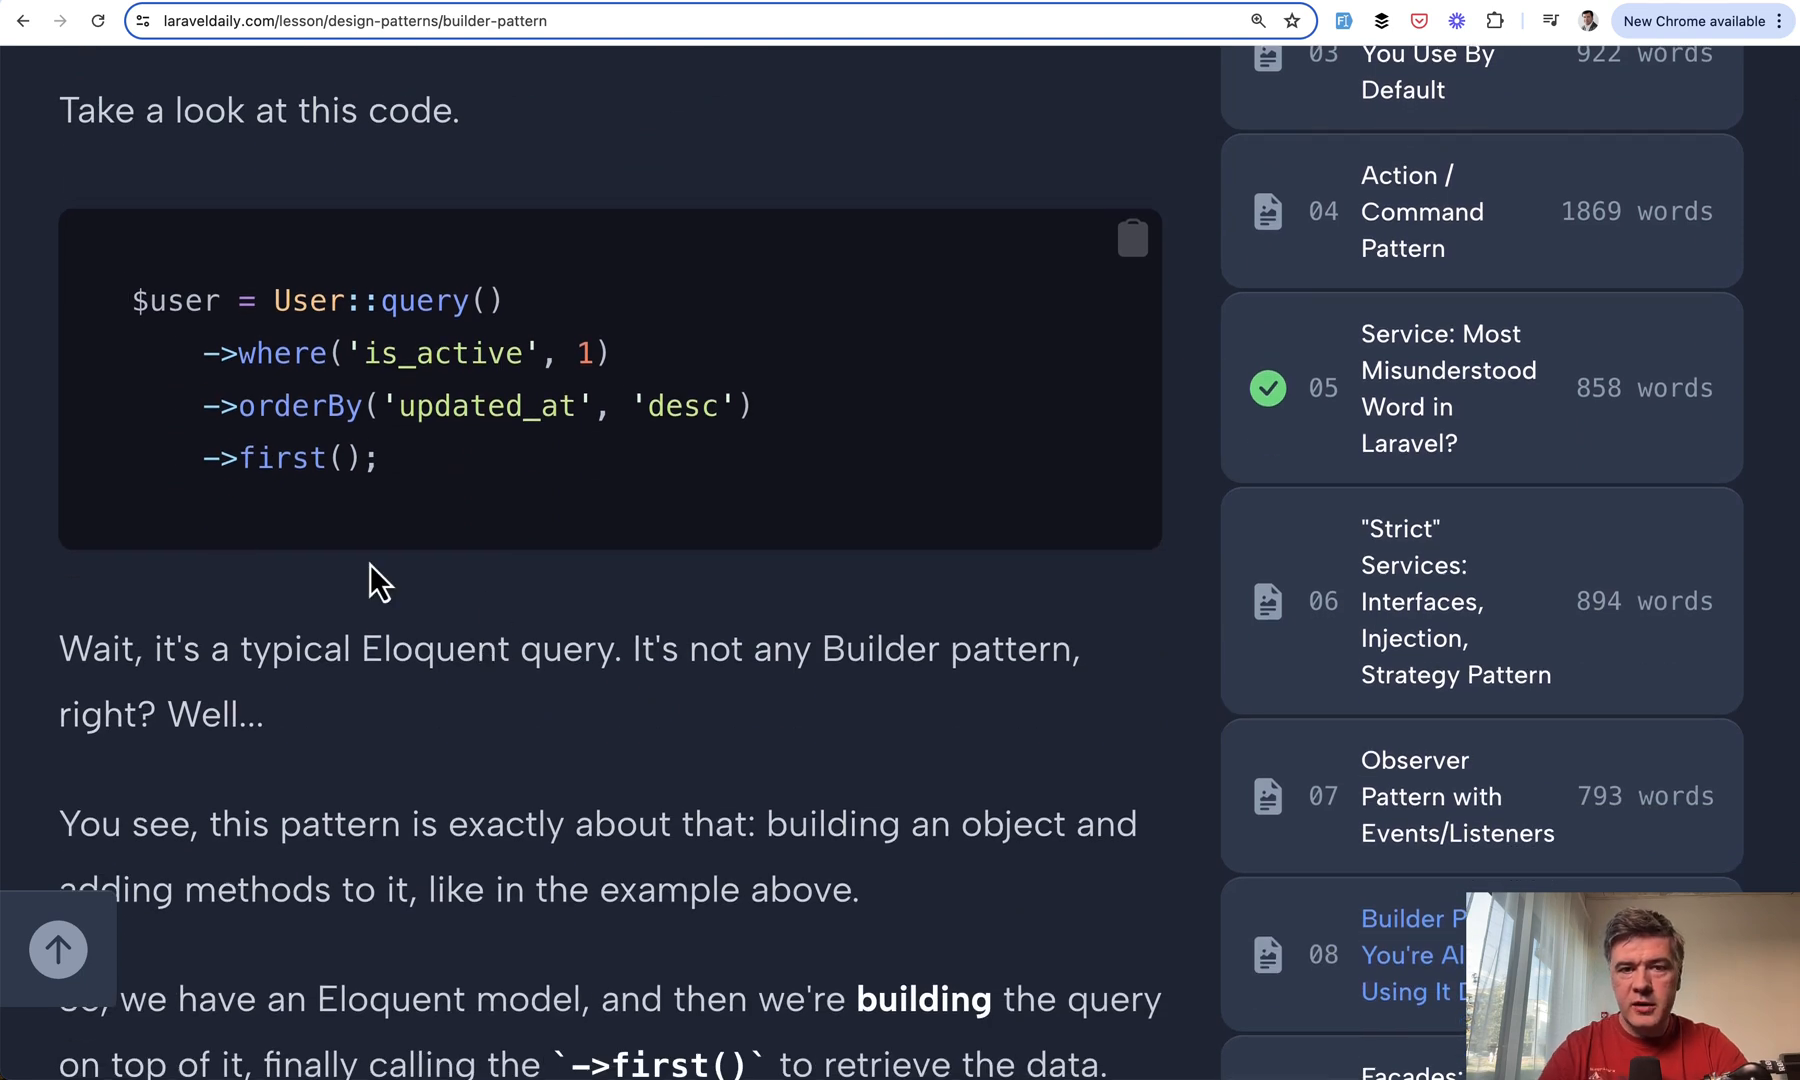
mouse_move(310, 344)
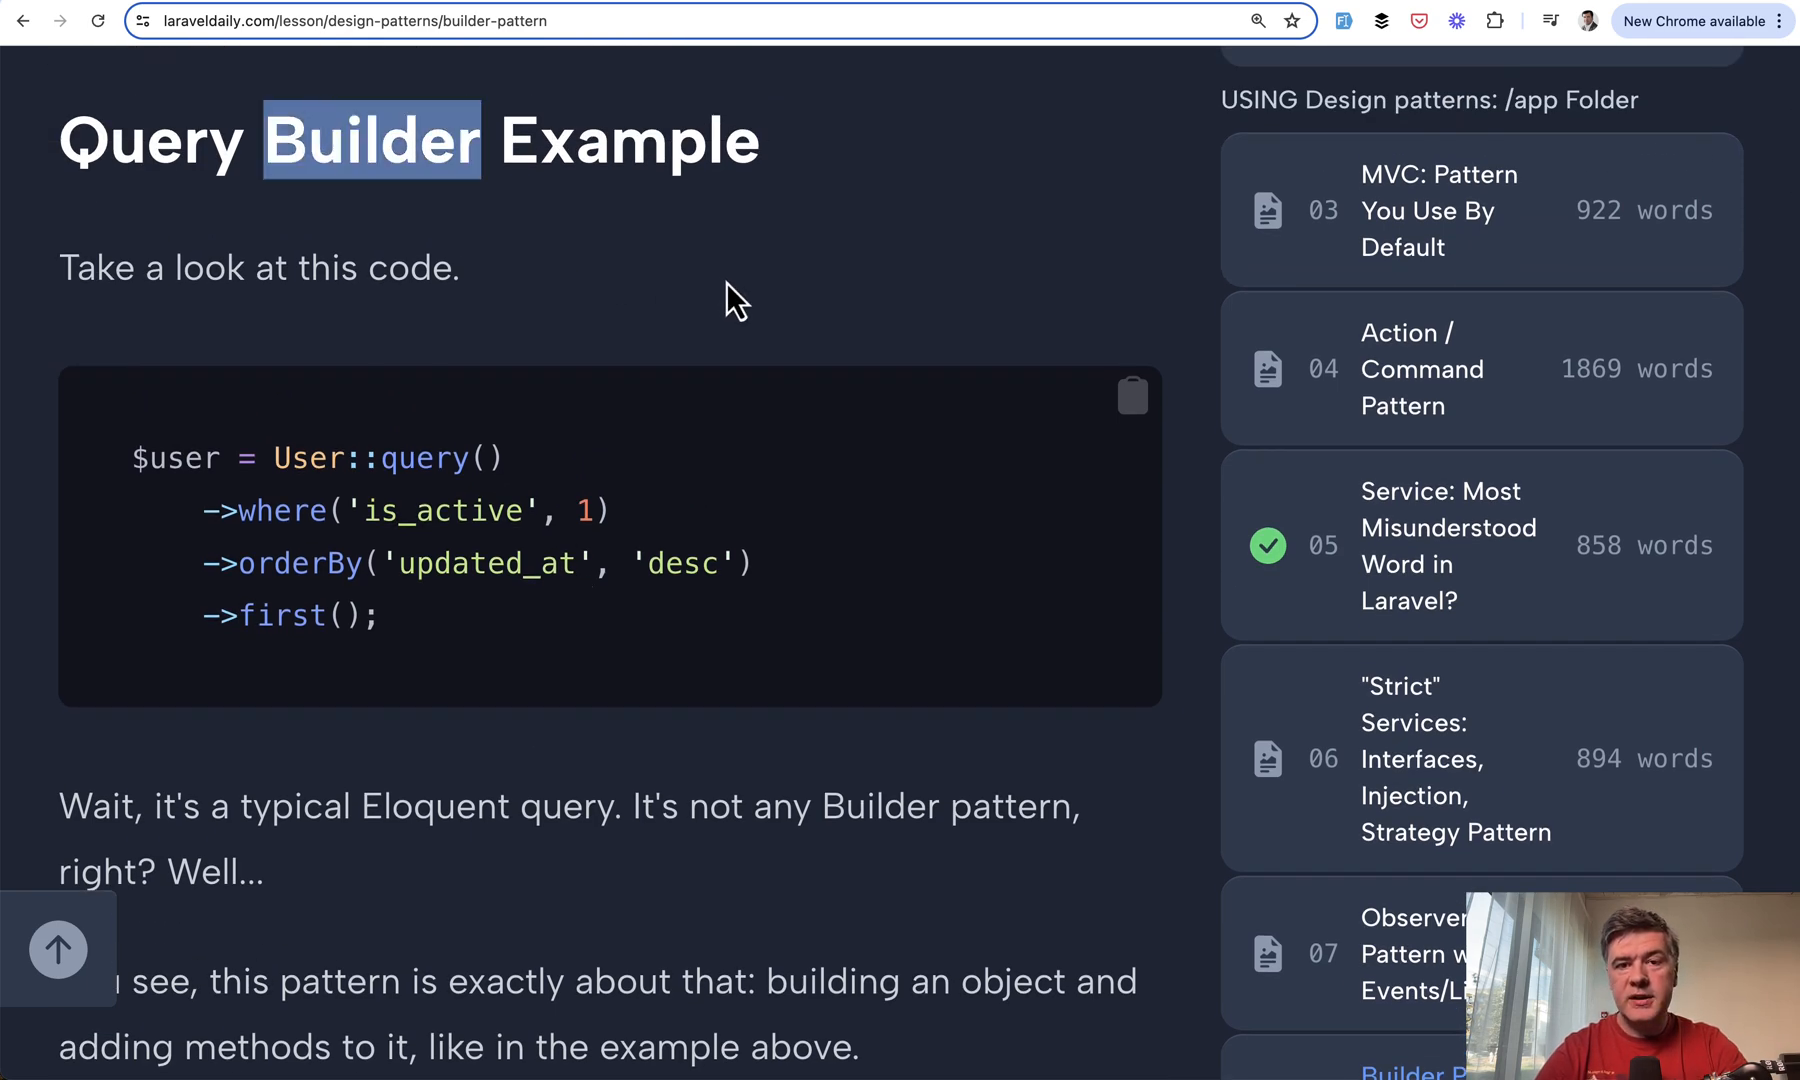
scroll(down, 3)
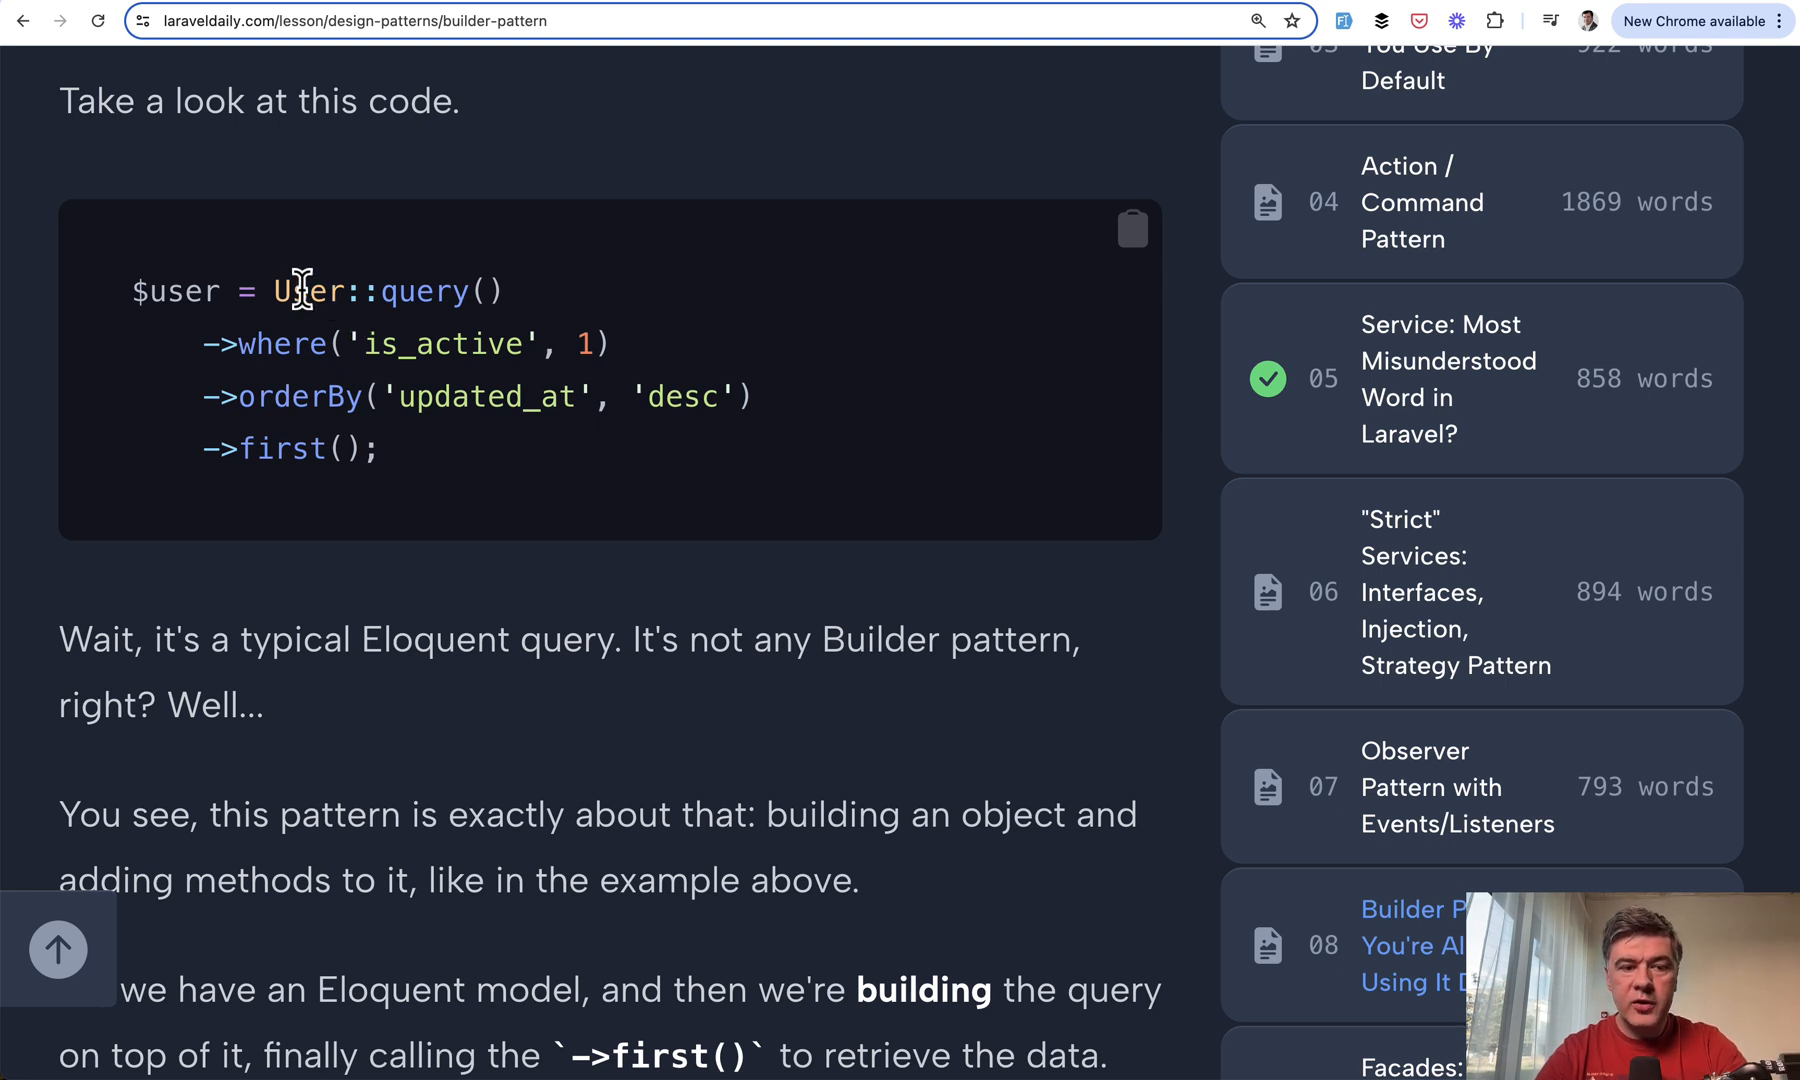
double_click(306, 290)
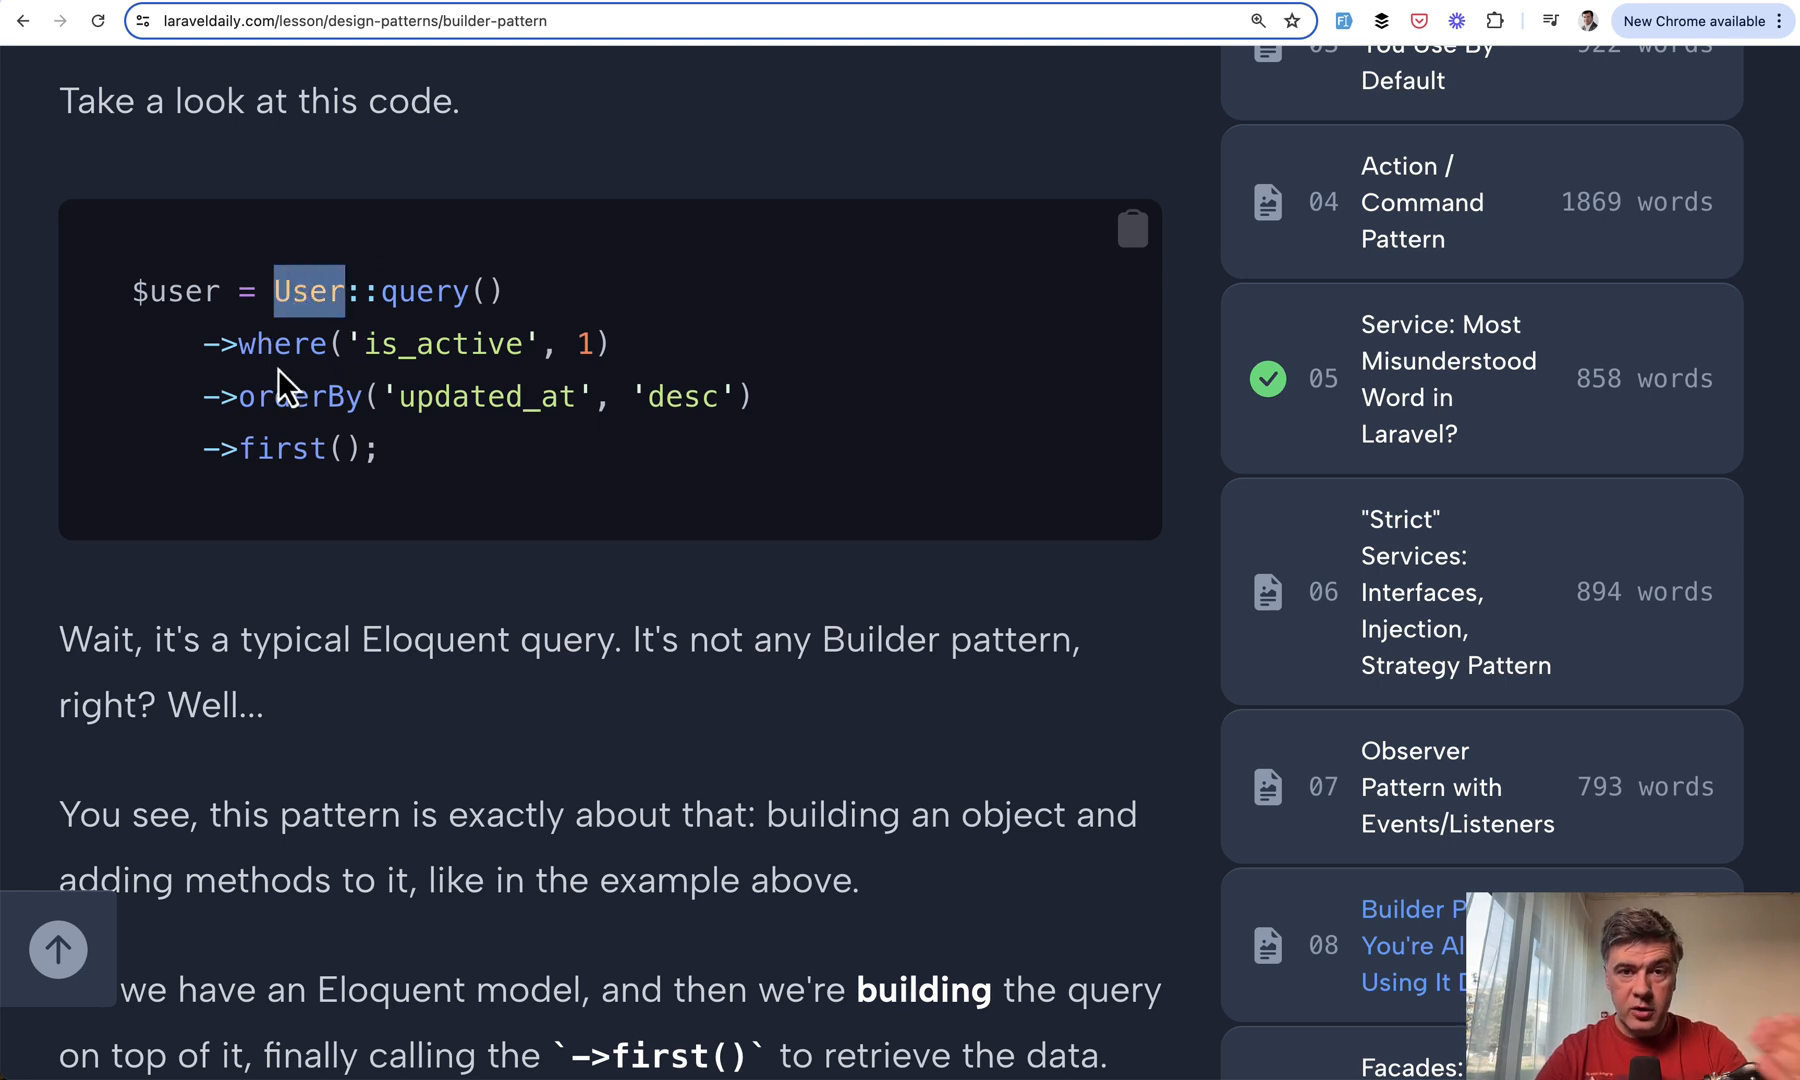
mouse_move(258, 352)
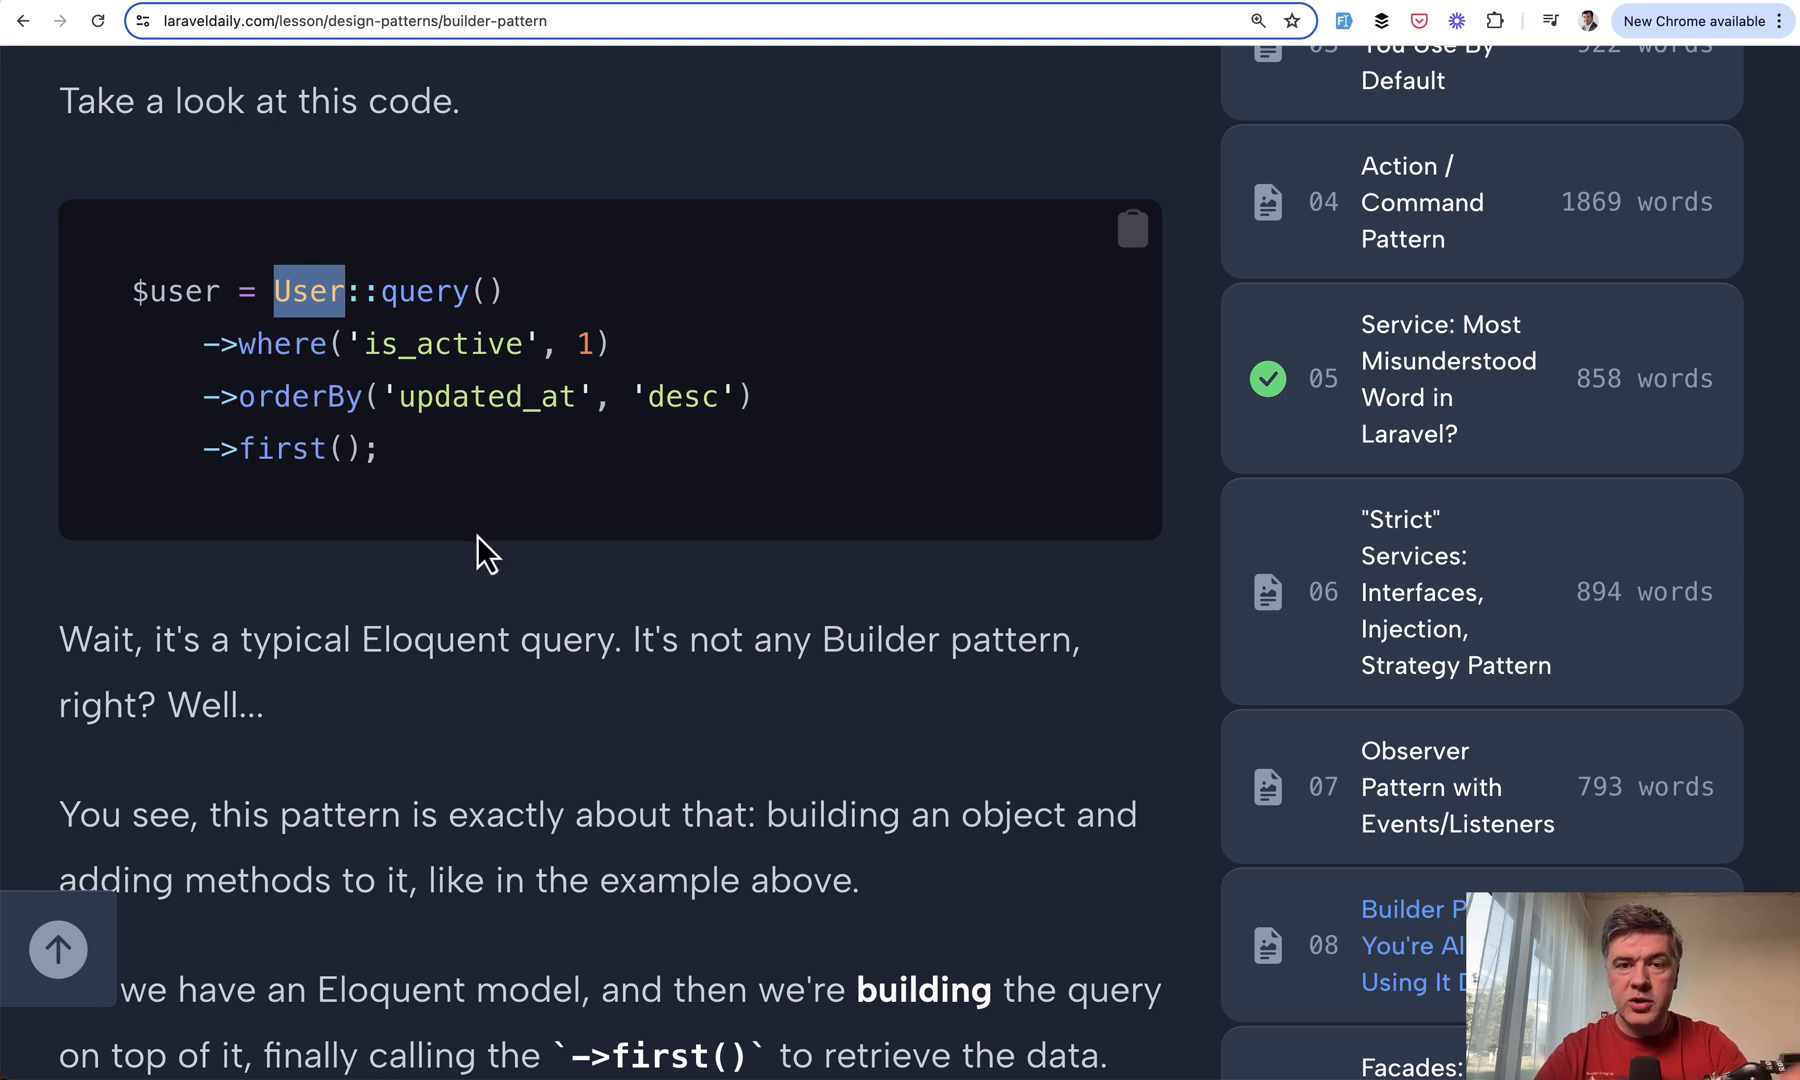
mouse_move(290, 286)
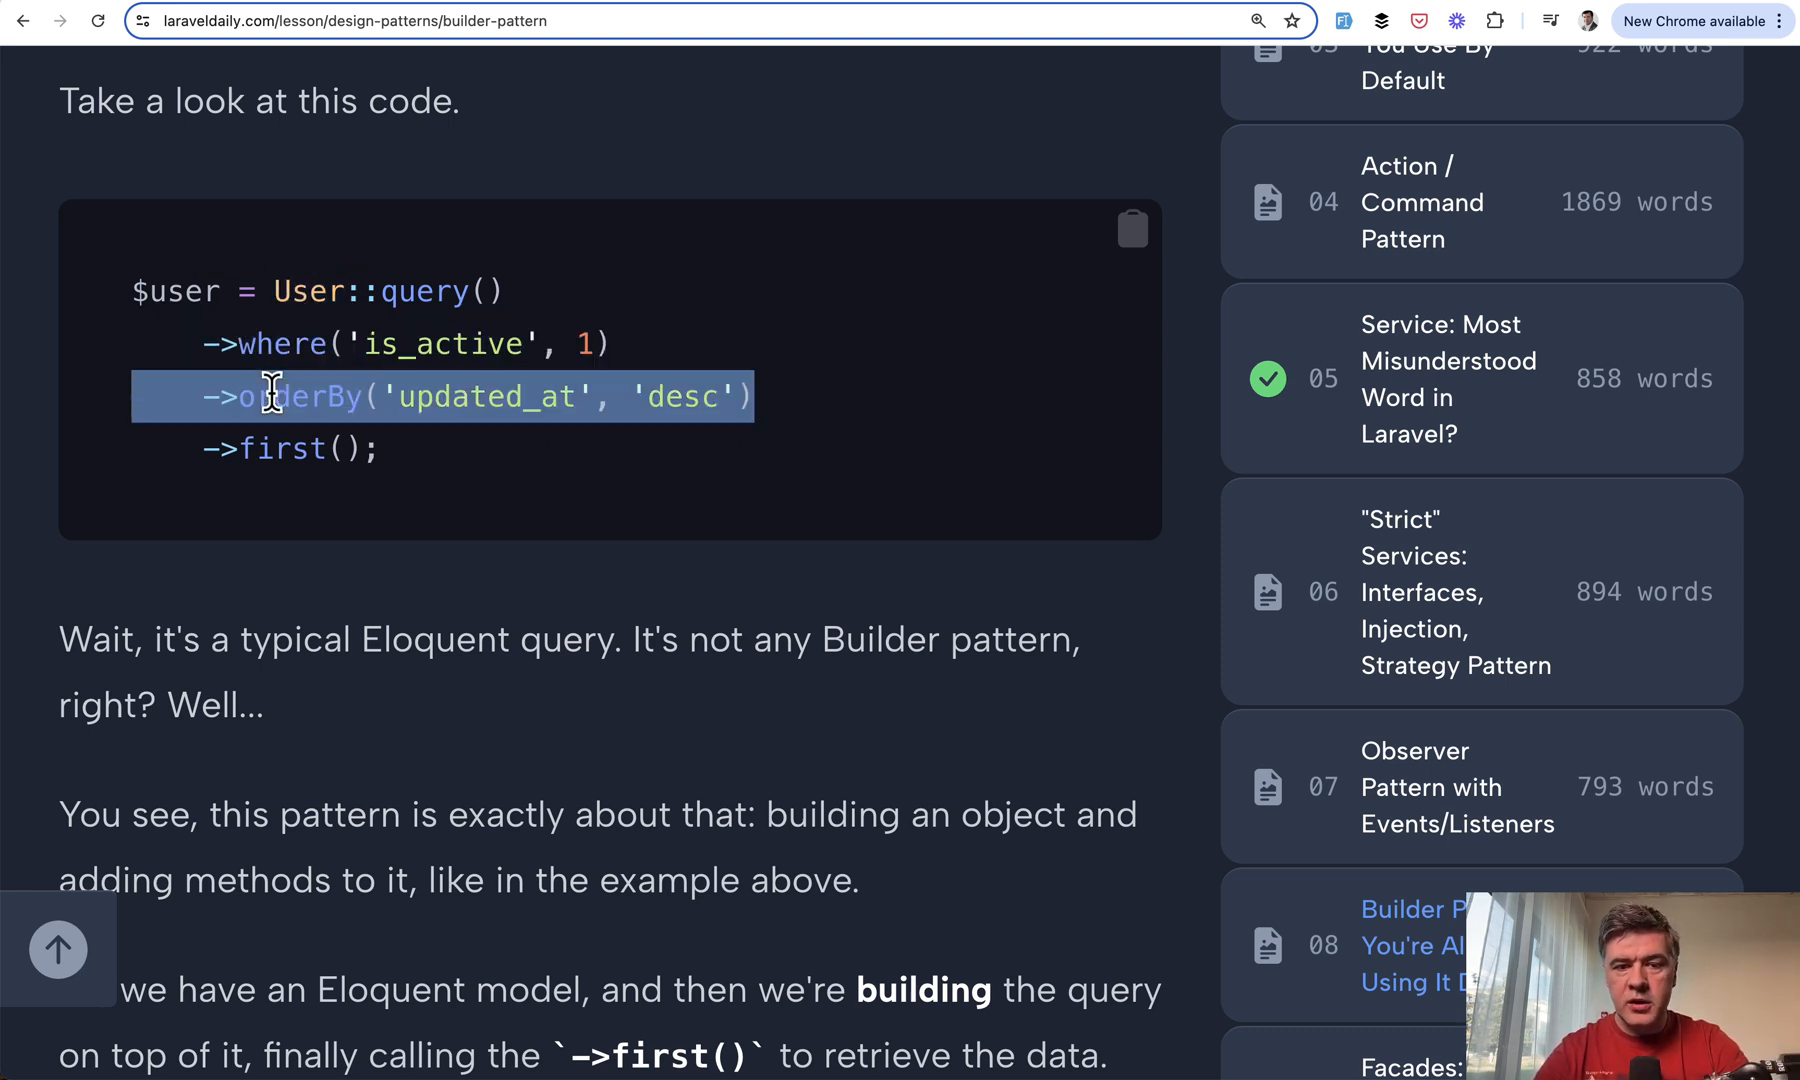
mouse_move(204, 350)
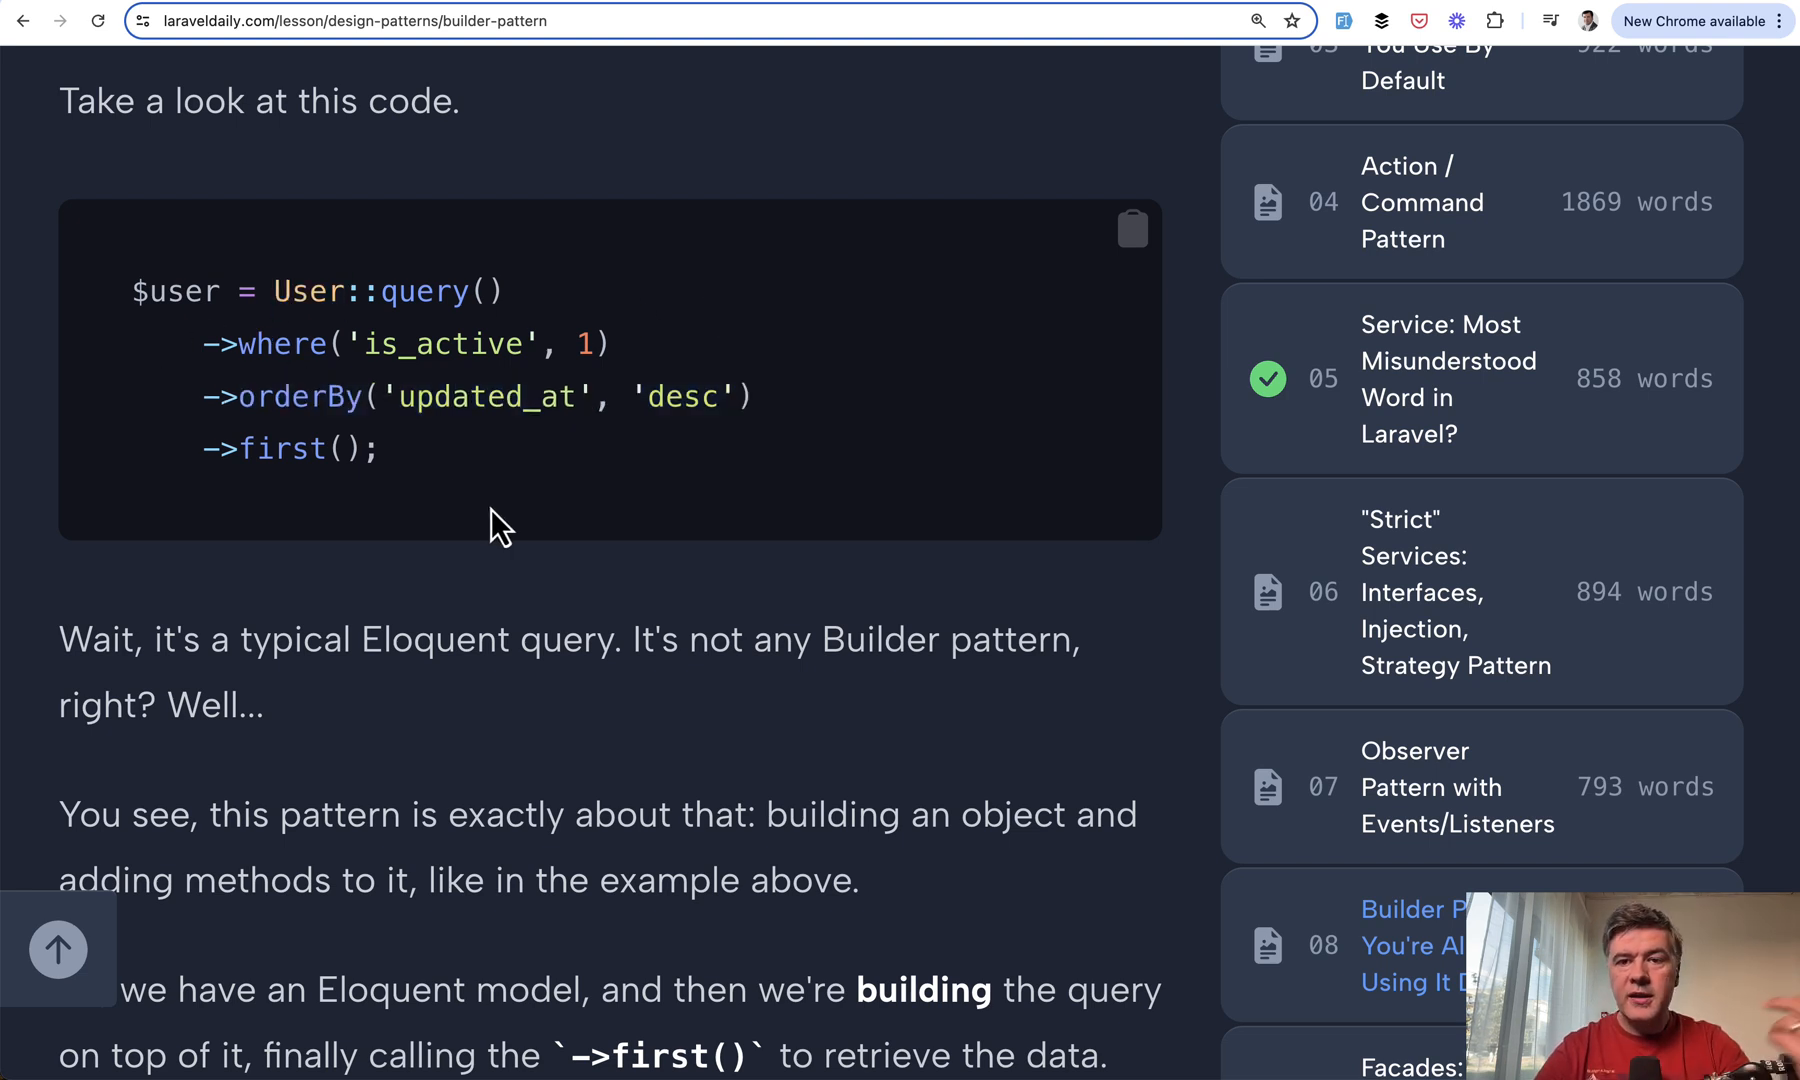
mouse_move(300, 448)
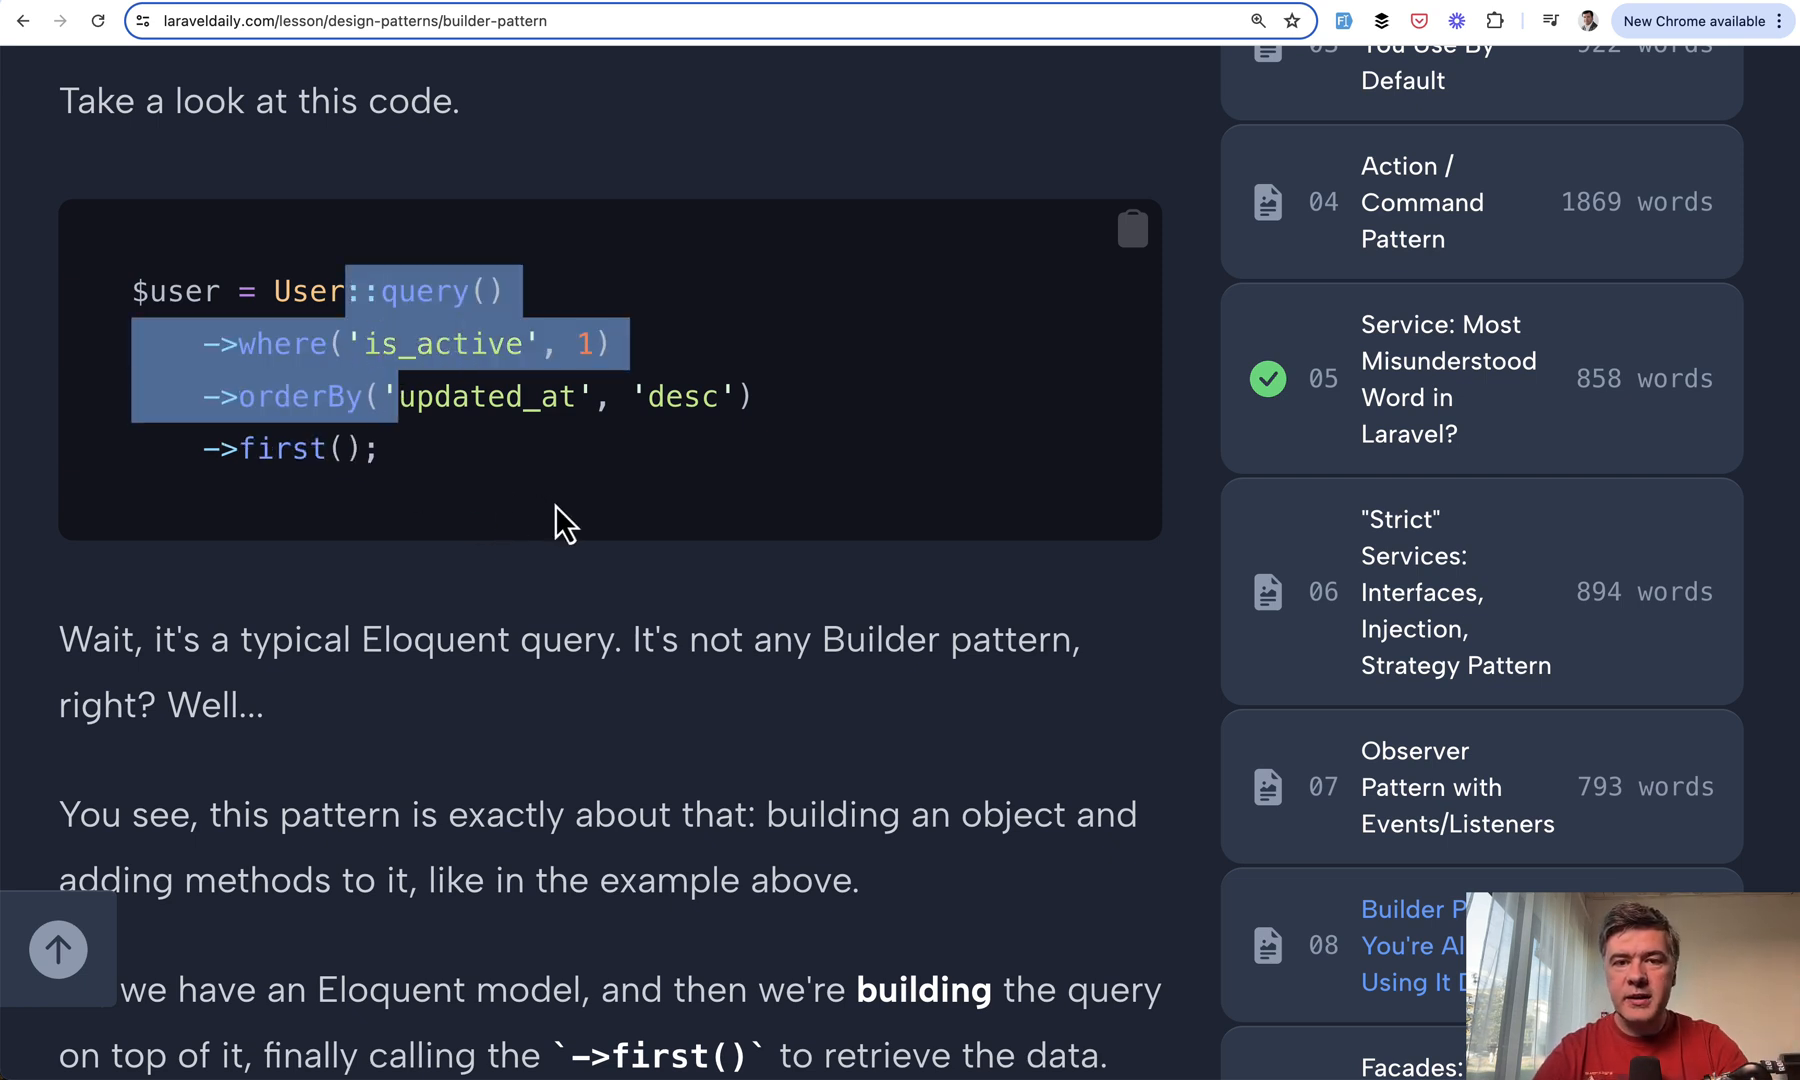
Scroll through the where() source returning $this down to the Mail Message example.
scroll(down, 3)
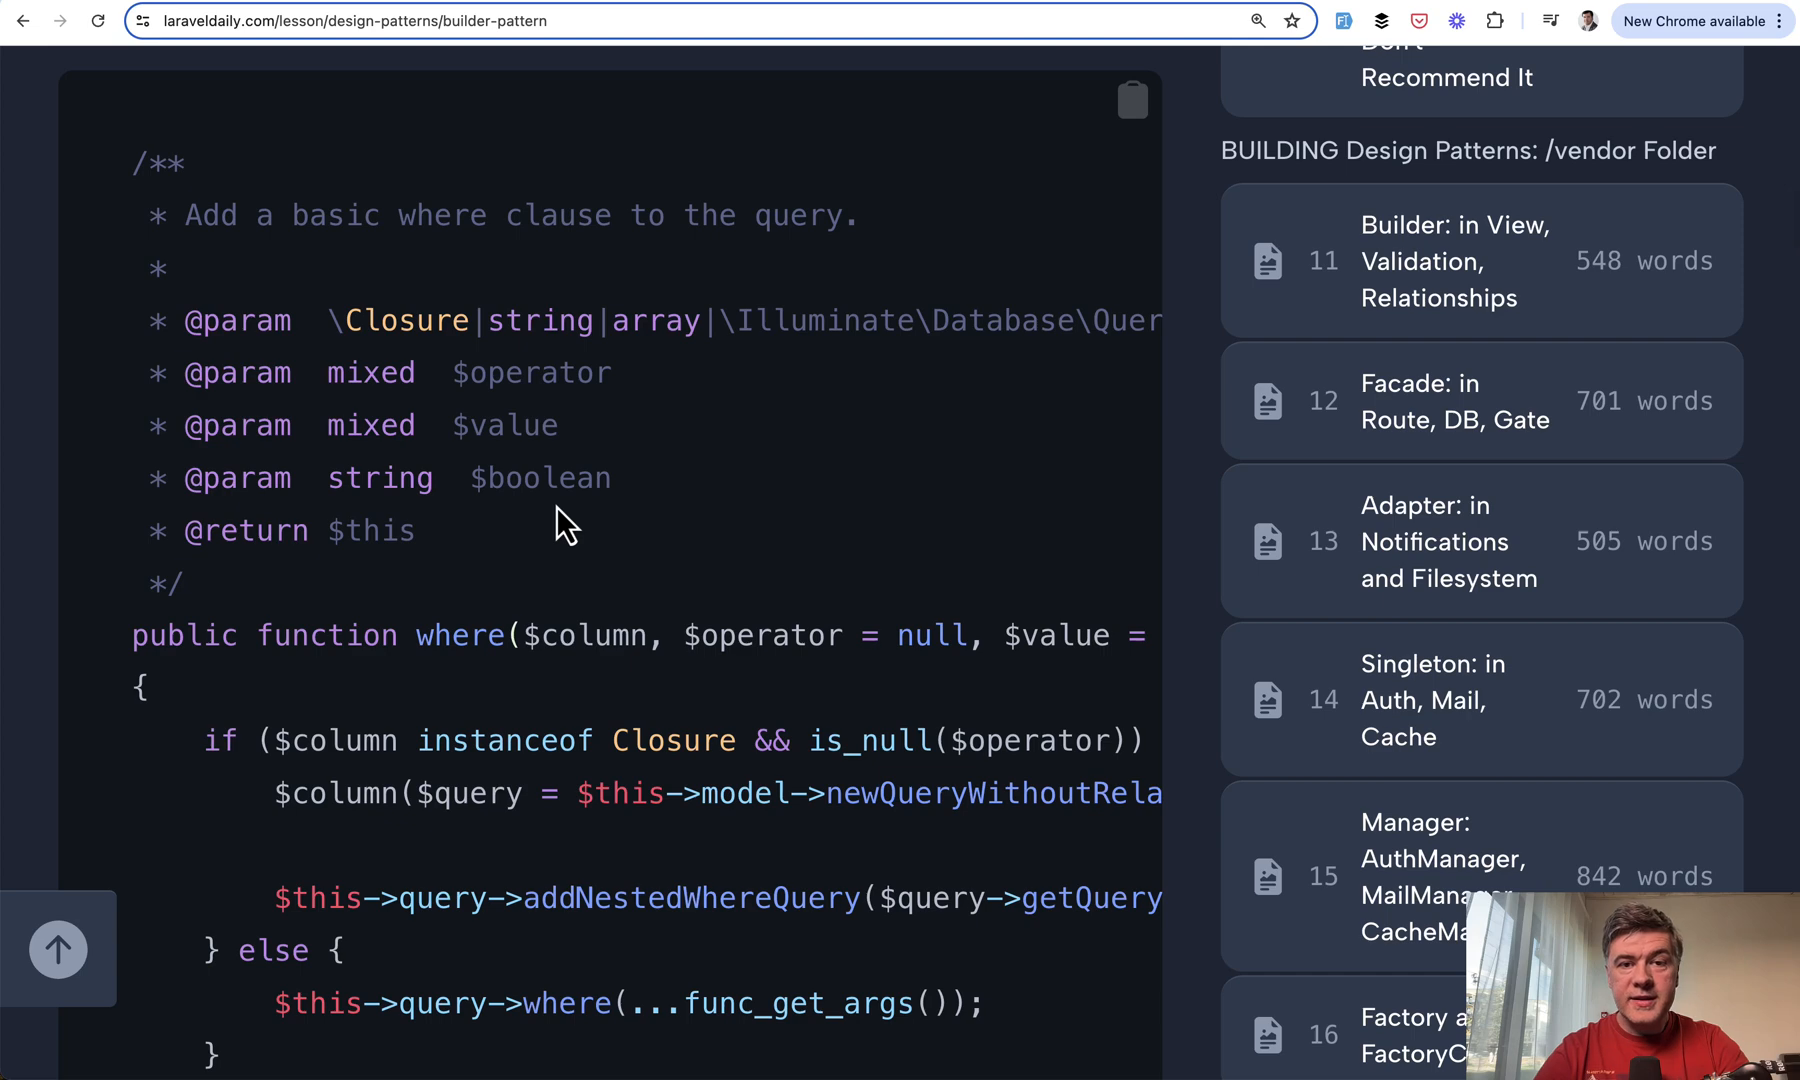
scroll(down, 3)
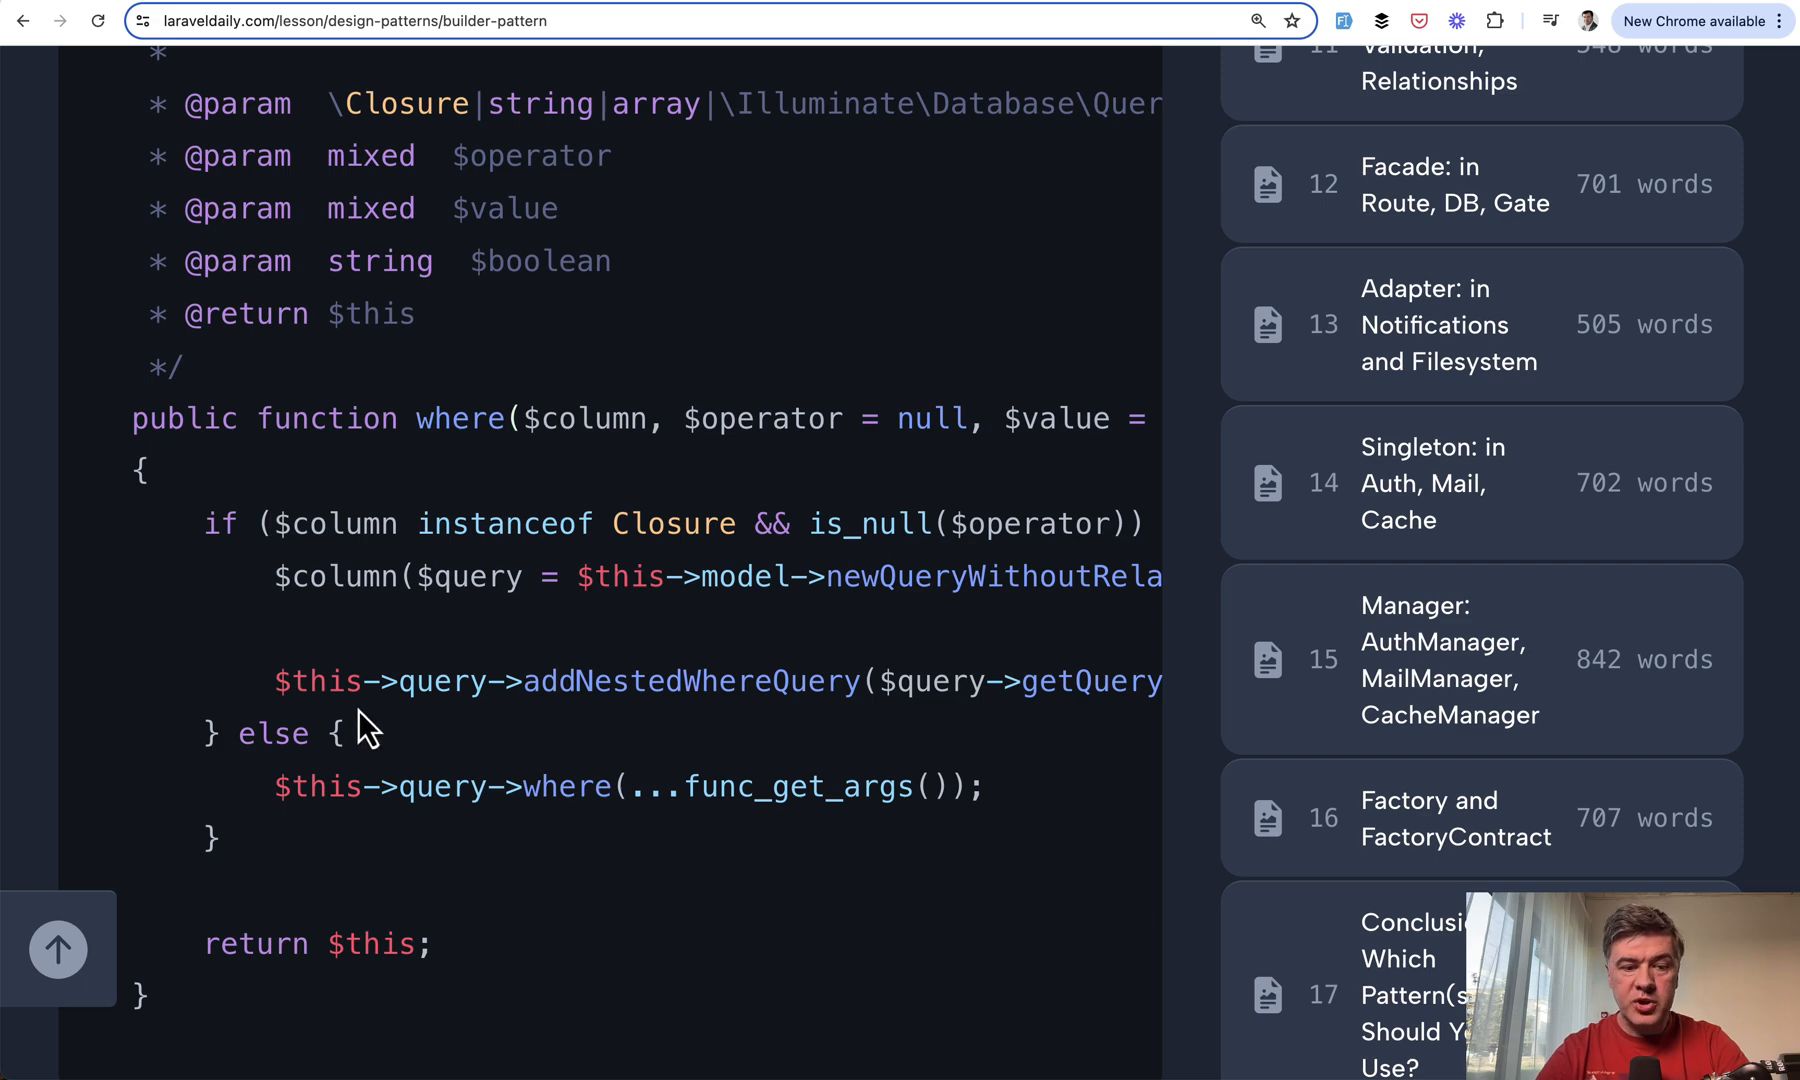
scroll(down, 3)
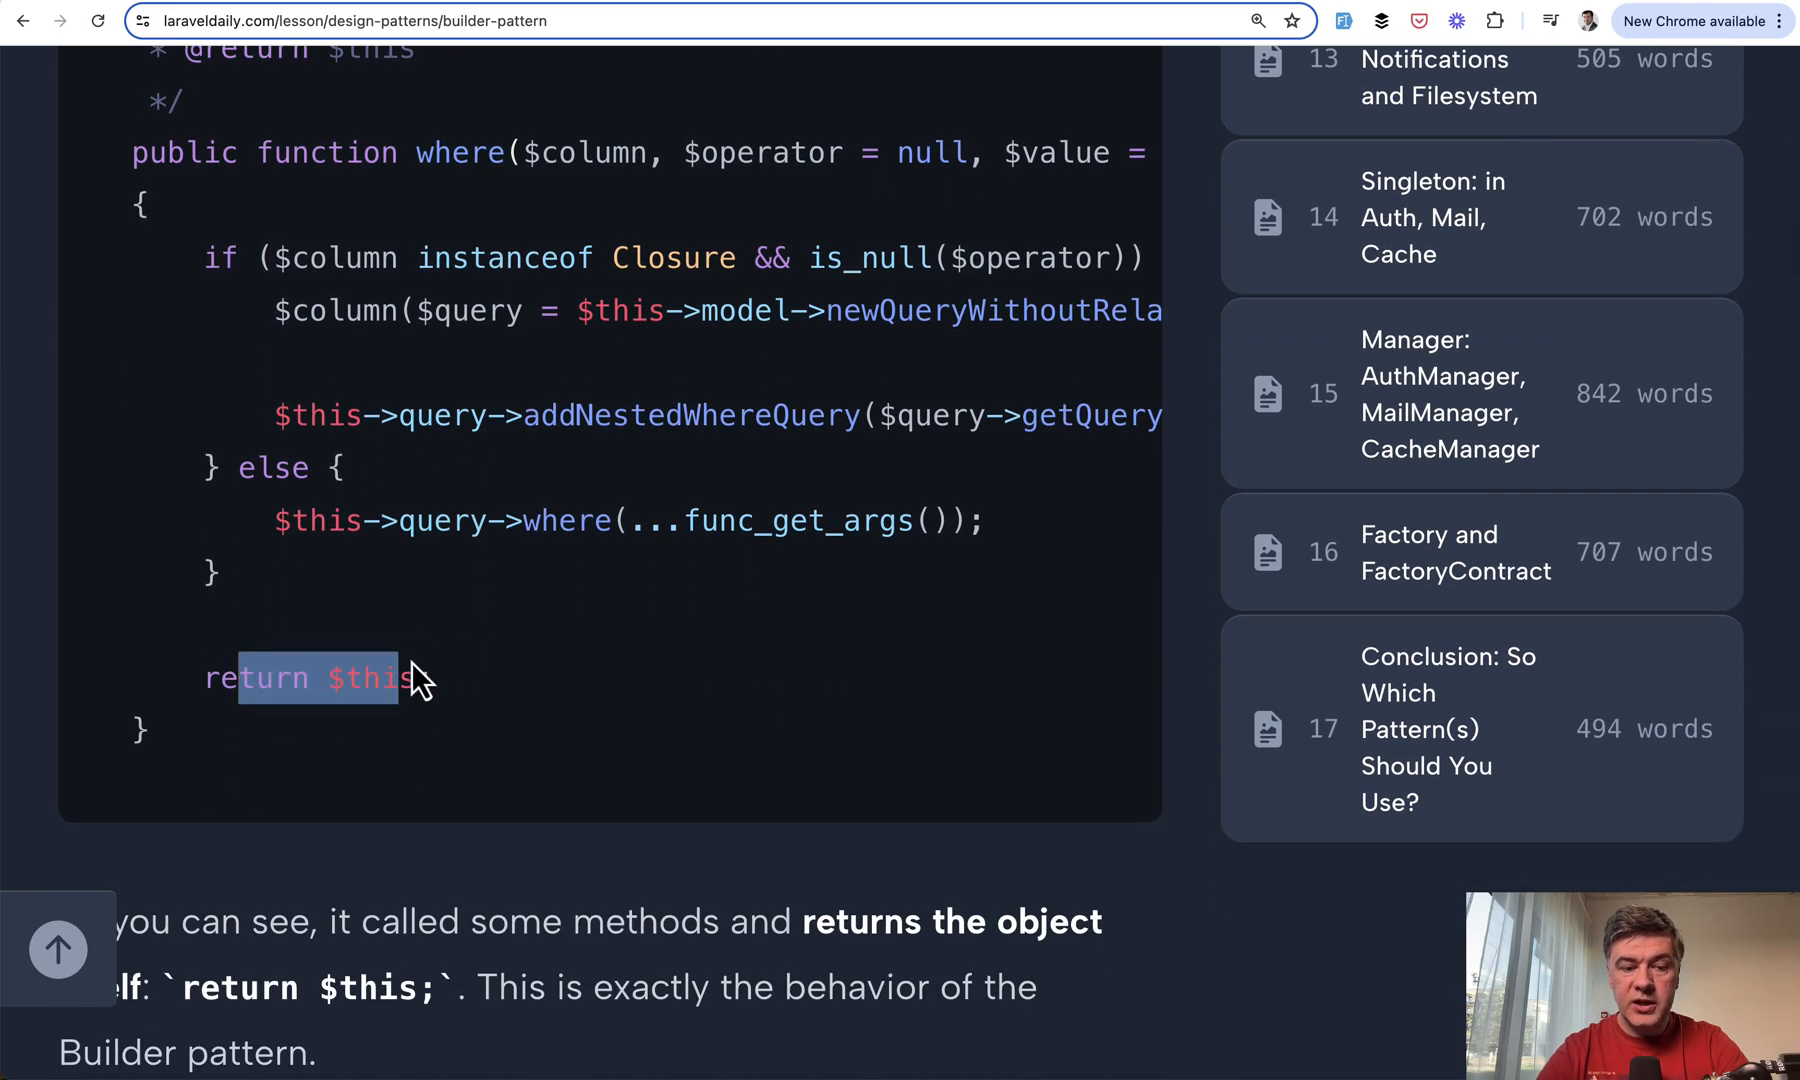
scroll(down, 3)
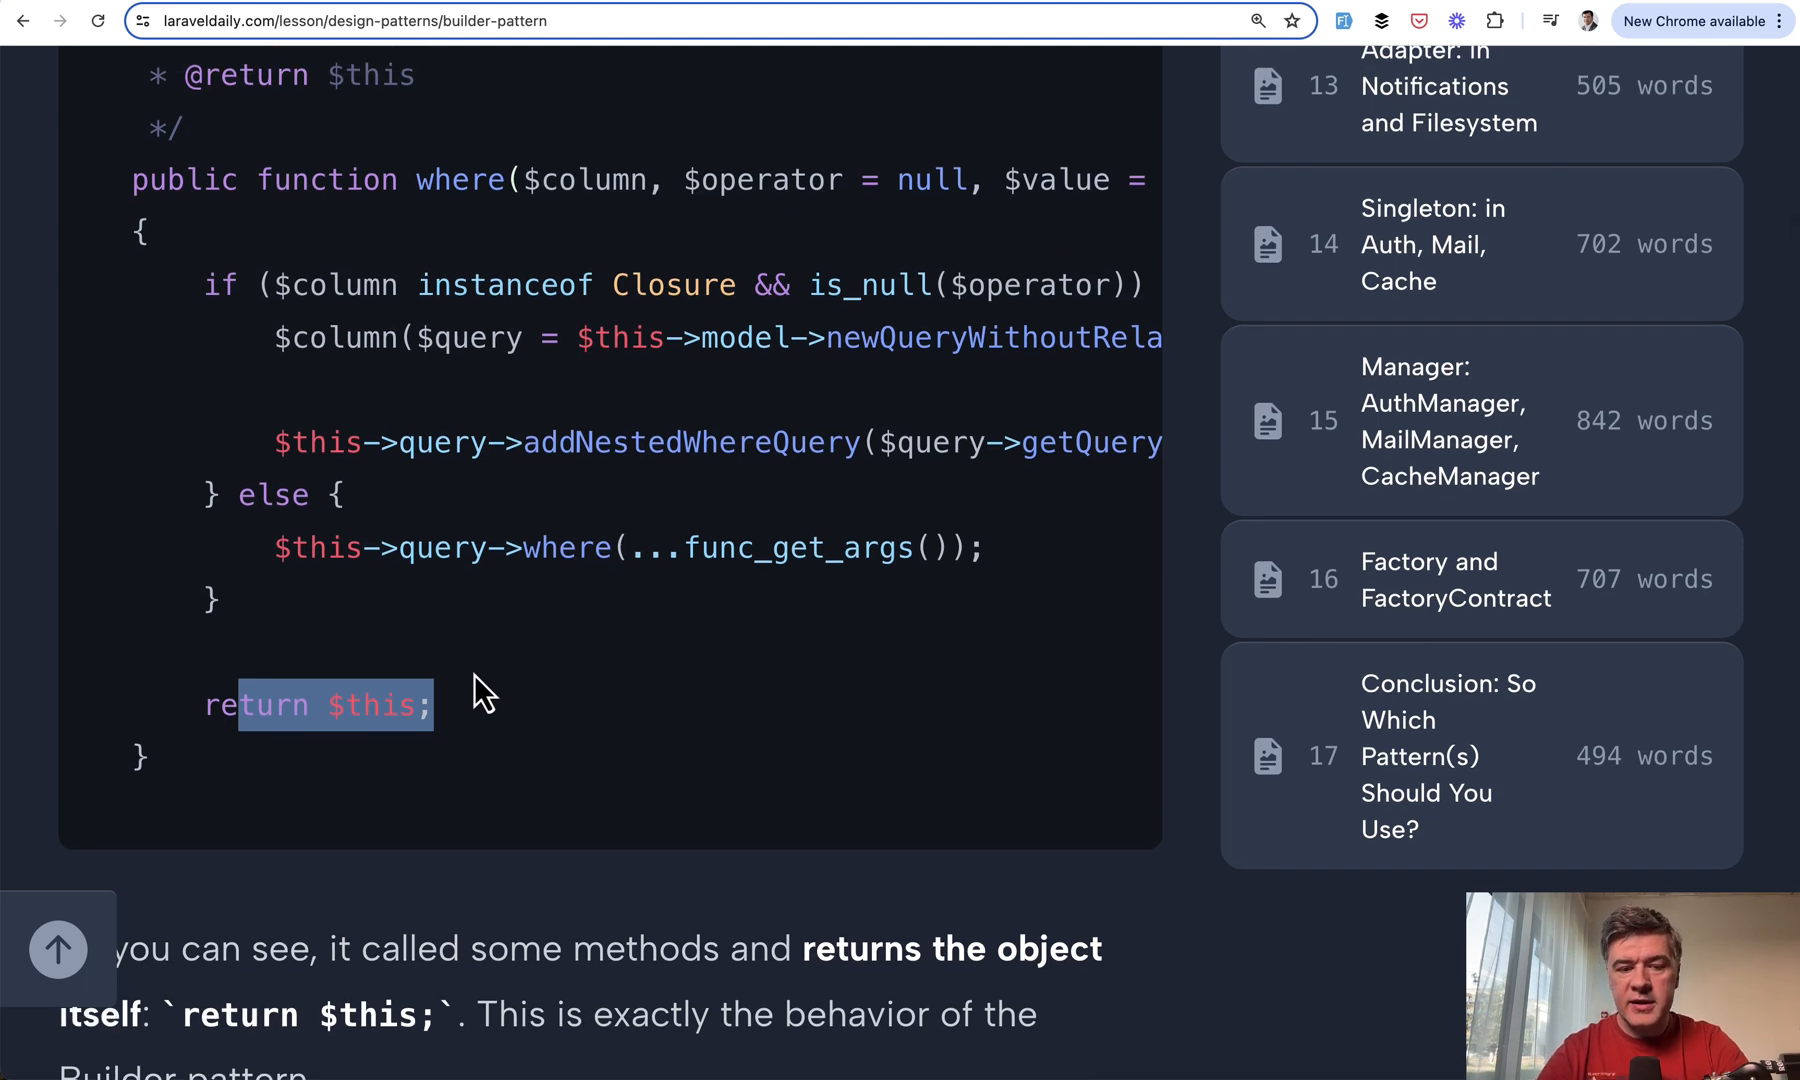
scroll(down, 3)
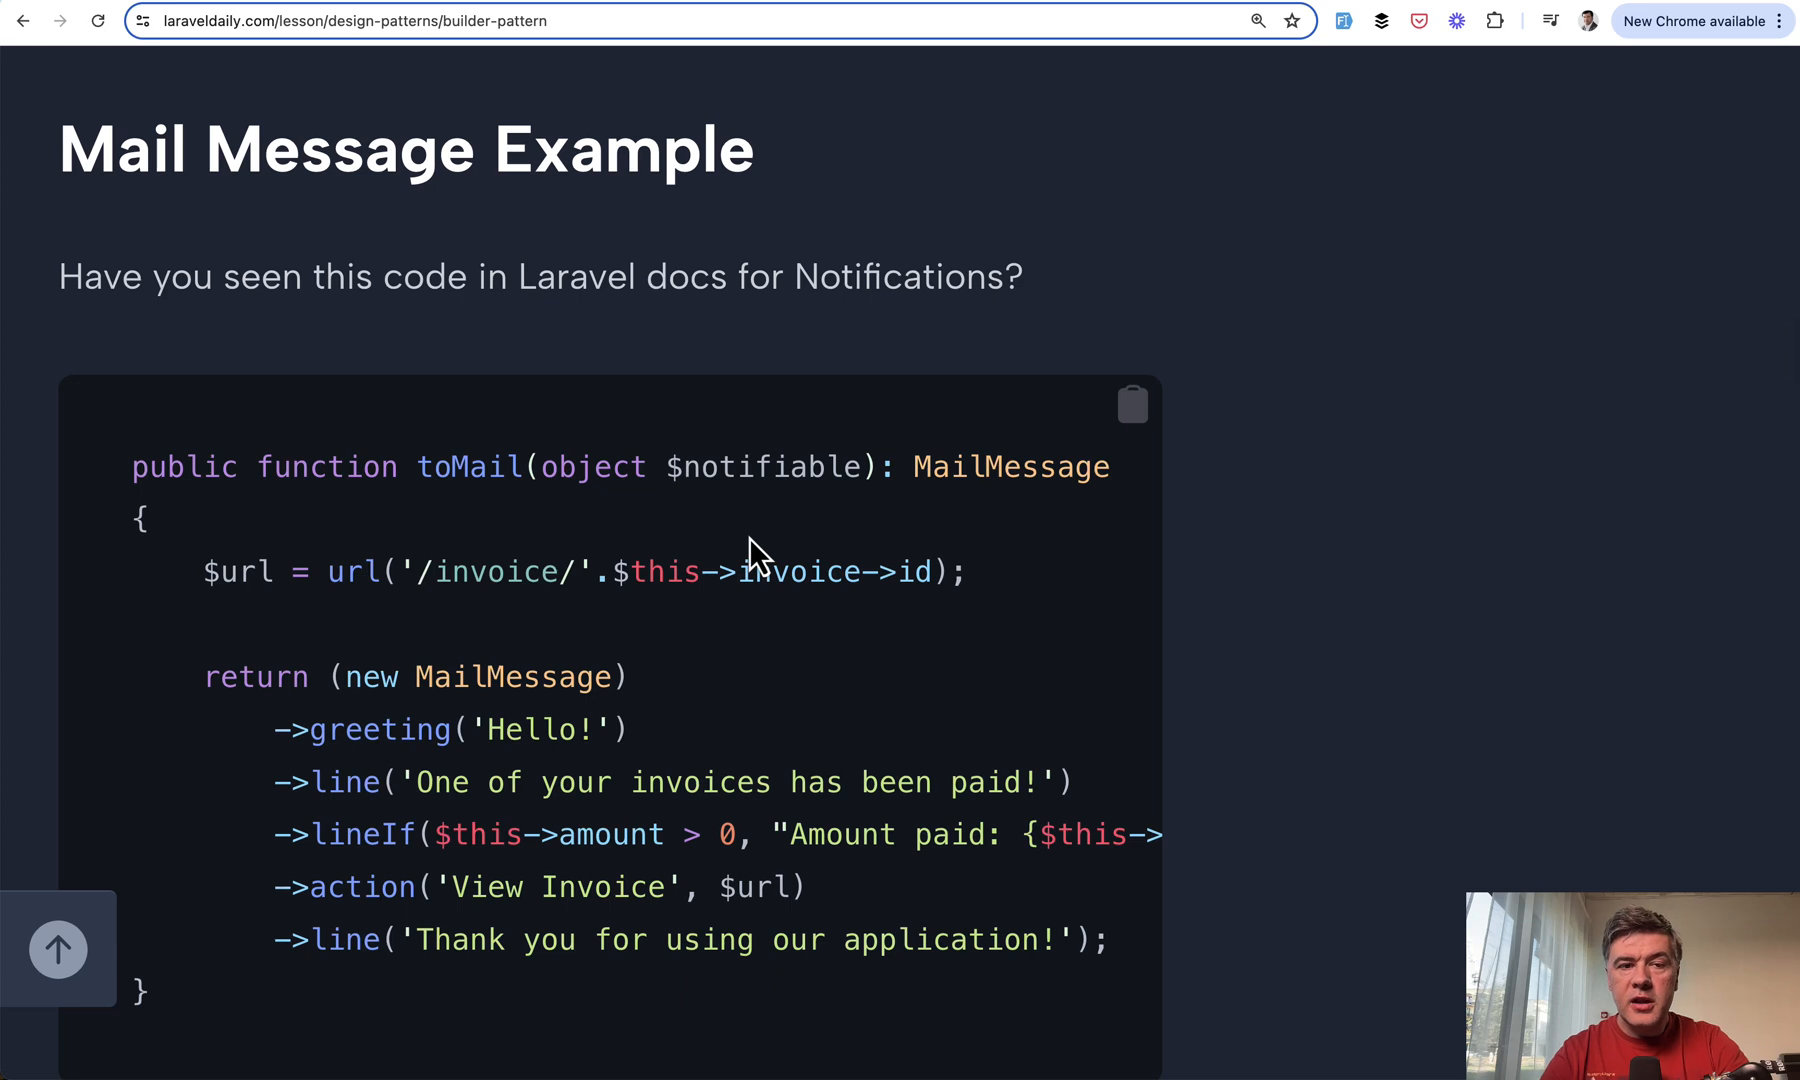
Scroll to the SimpleMessage class example and highlight its greeting method returning $this.
scroll(down, 3)
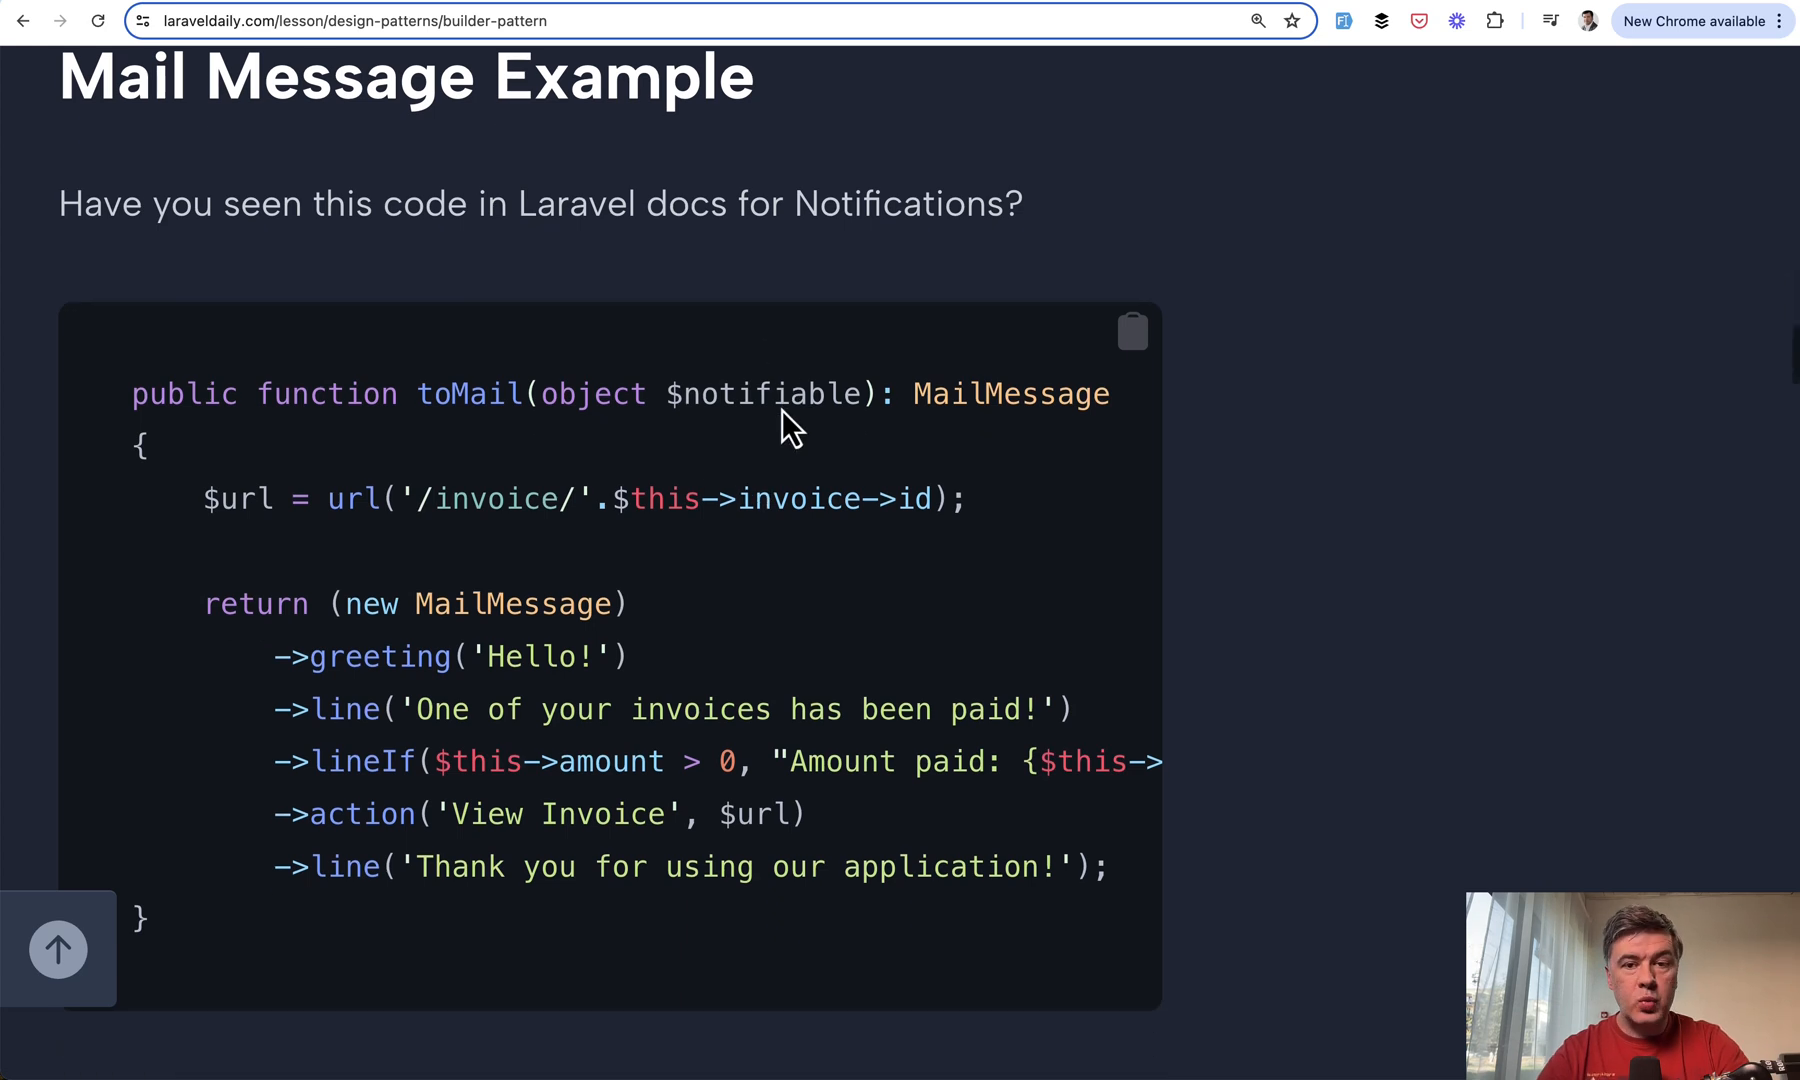
scroll(down, 3)
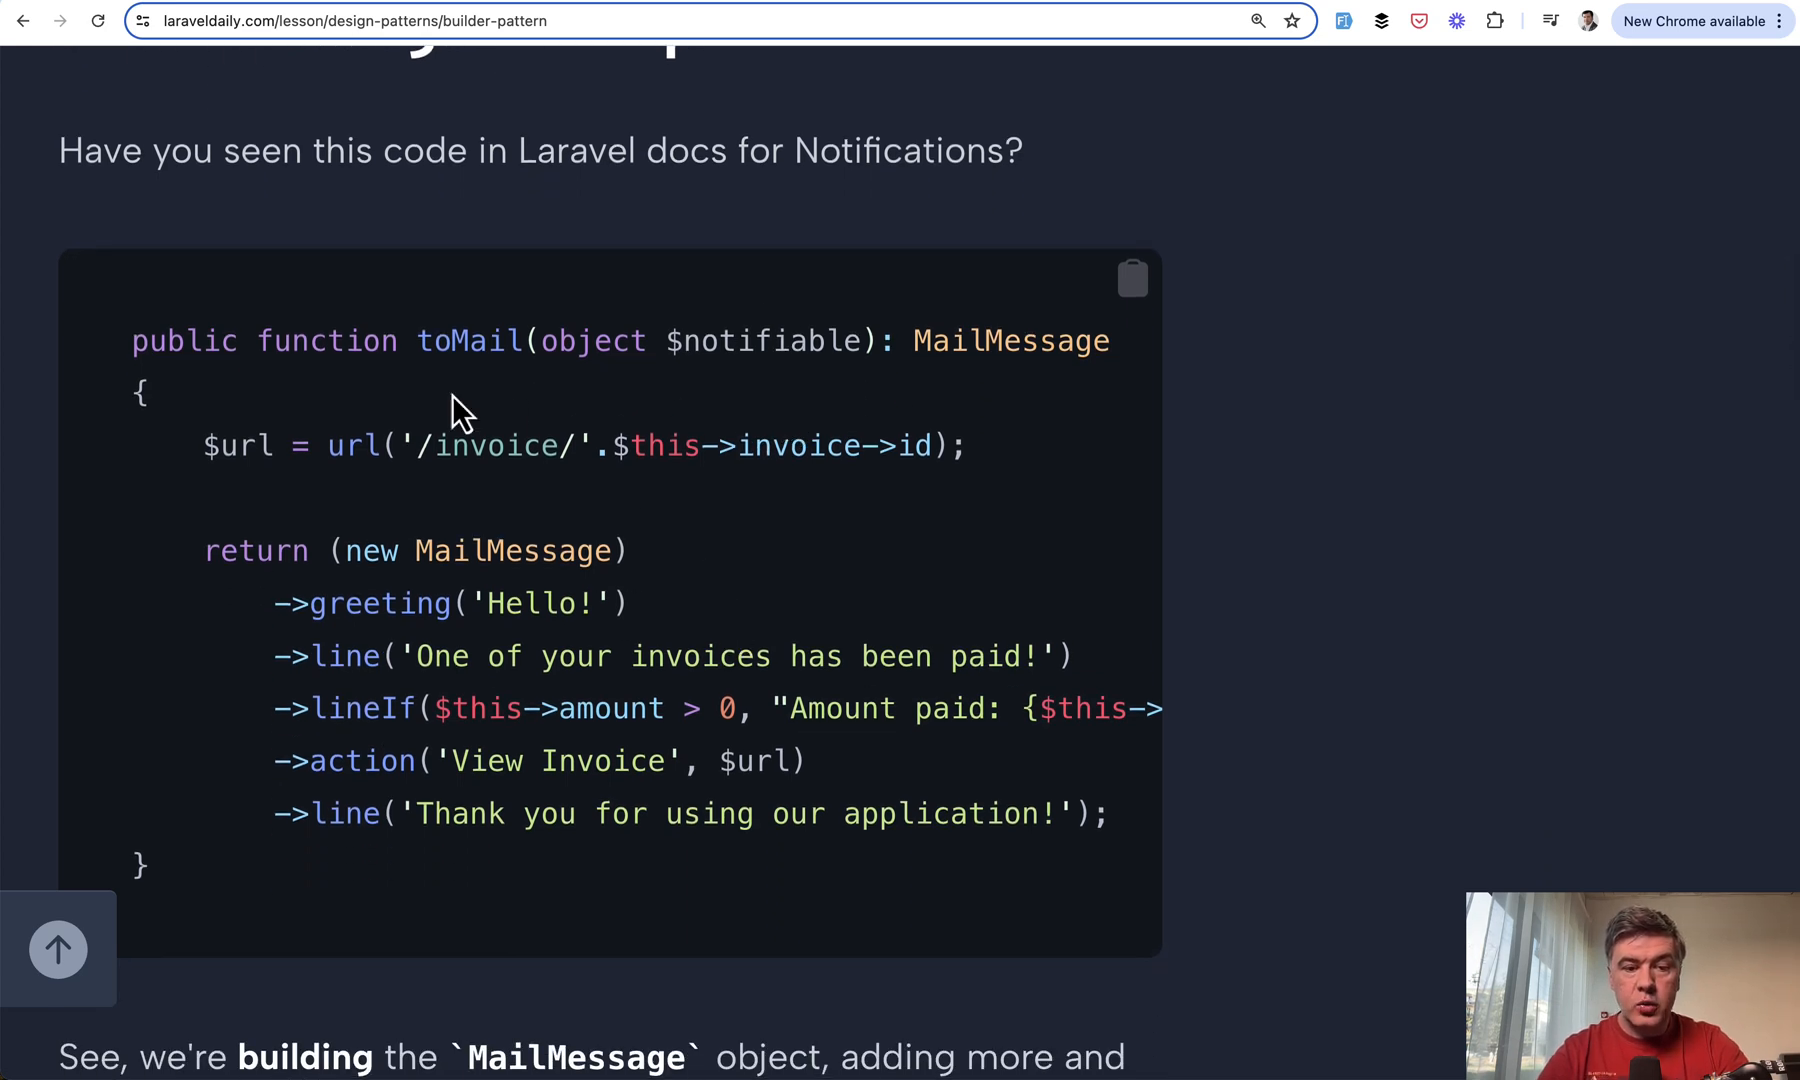
mouse_move(758, 562)
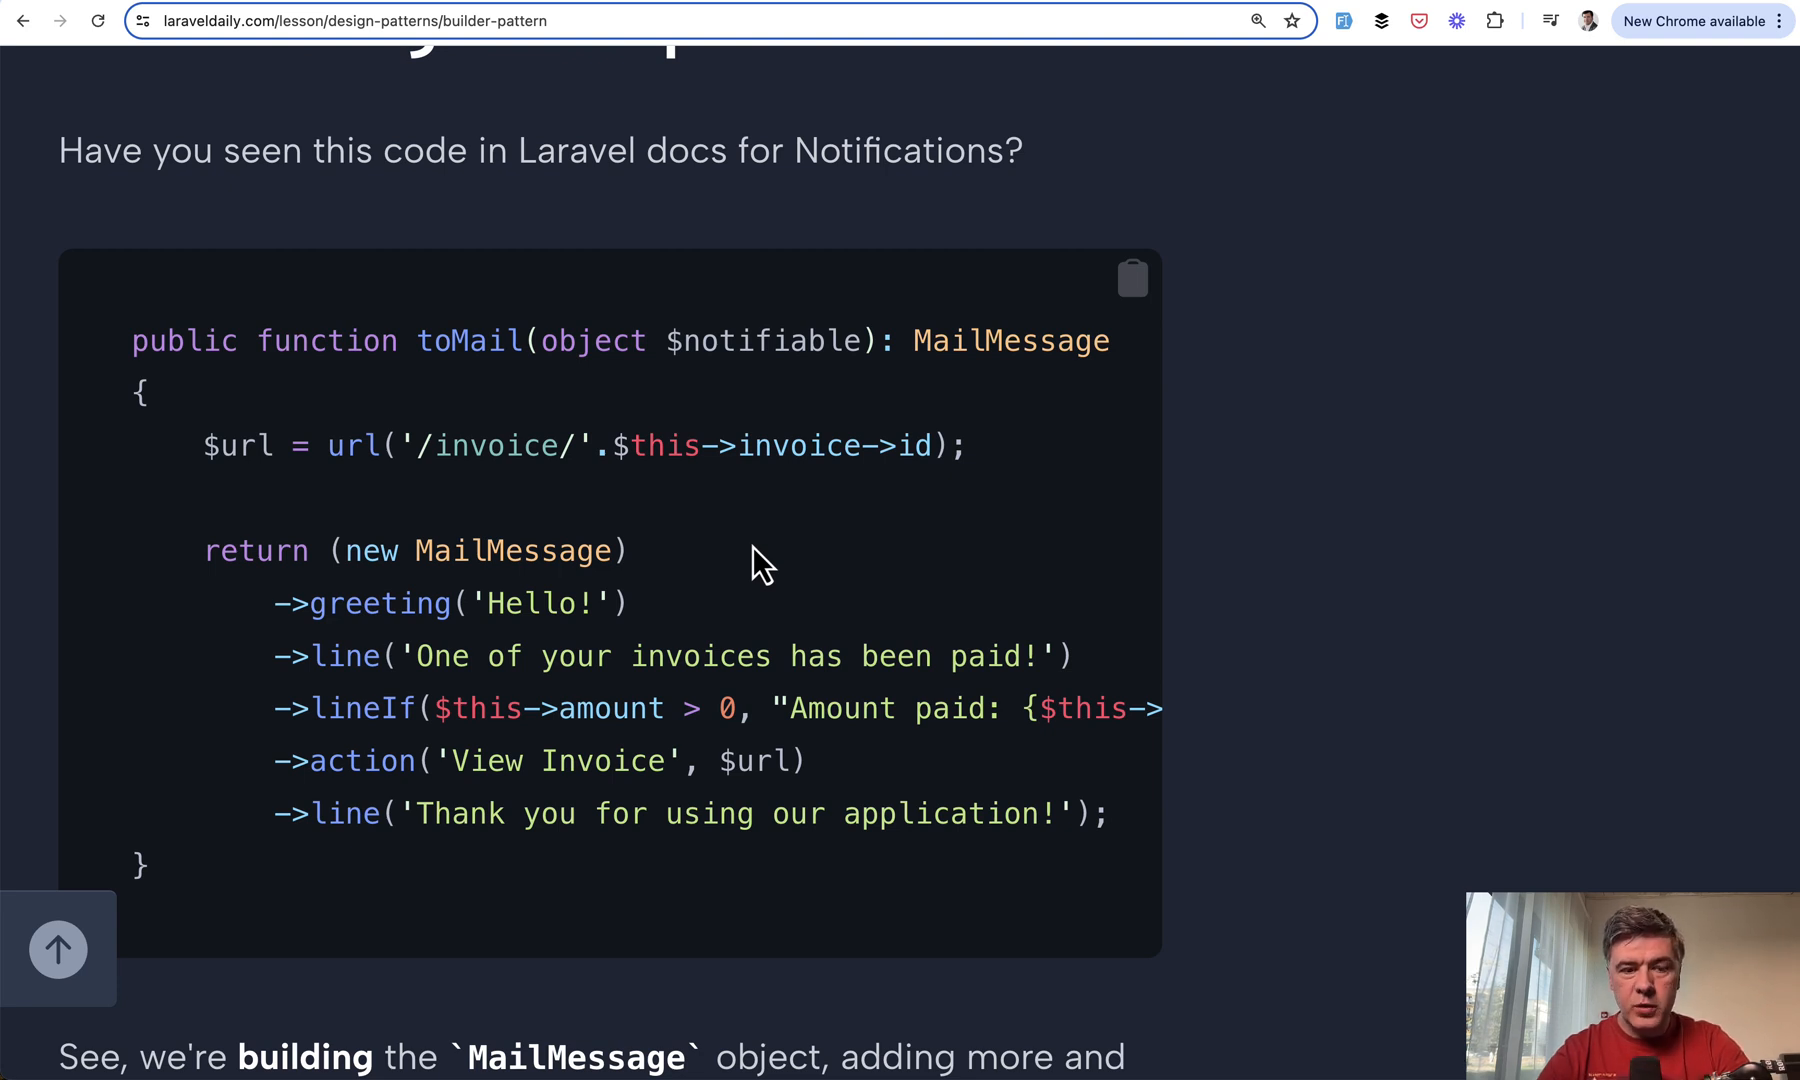
scroll(down, 3)
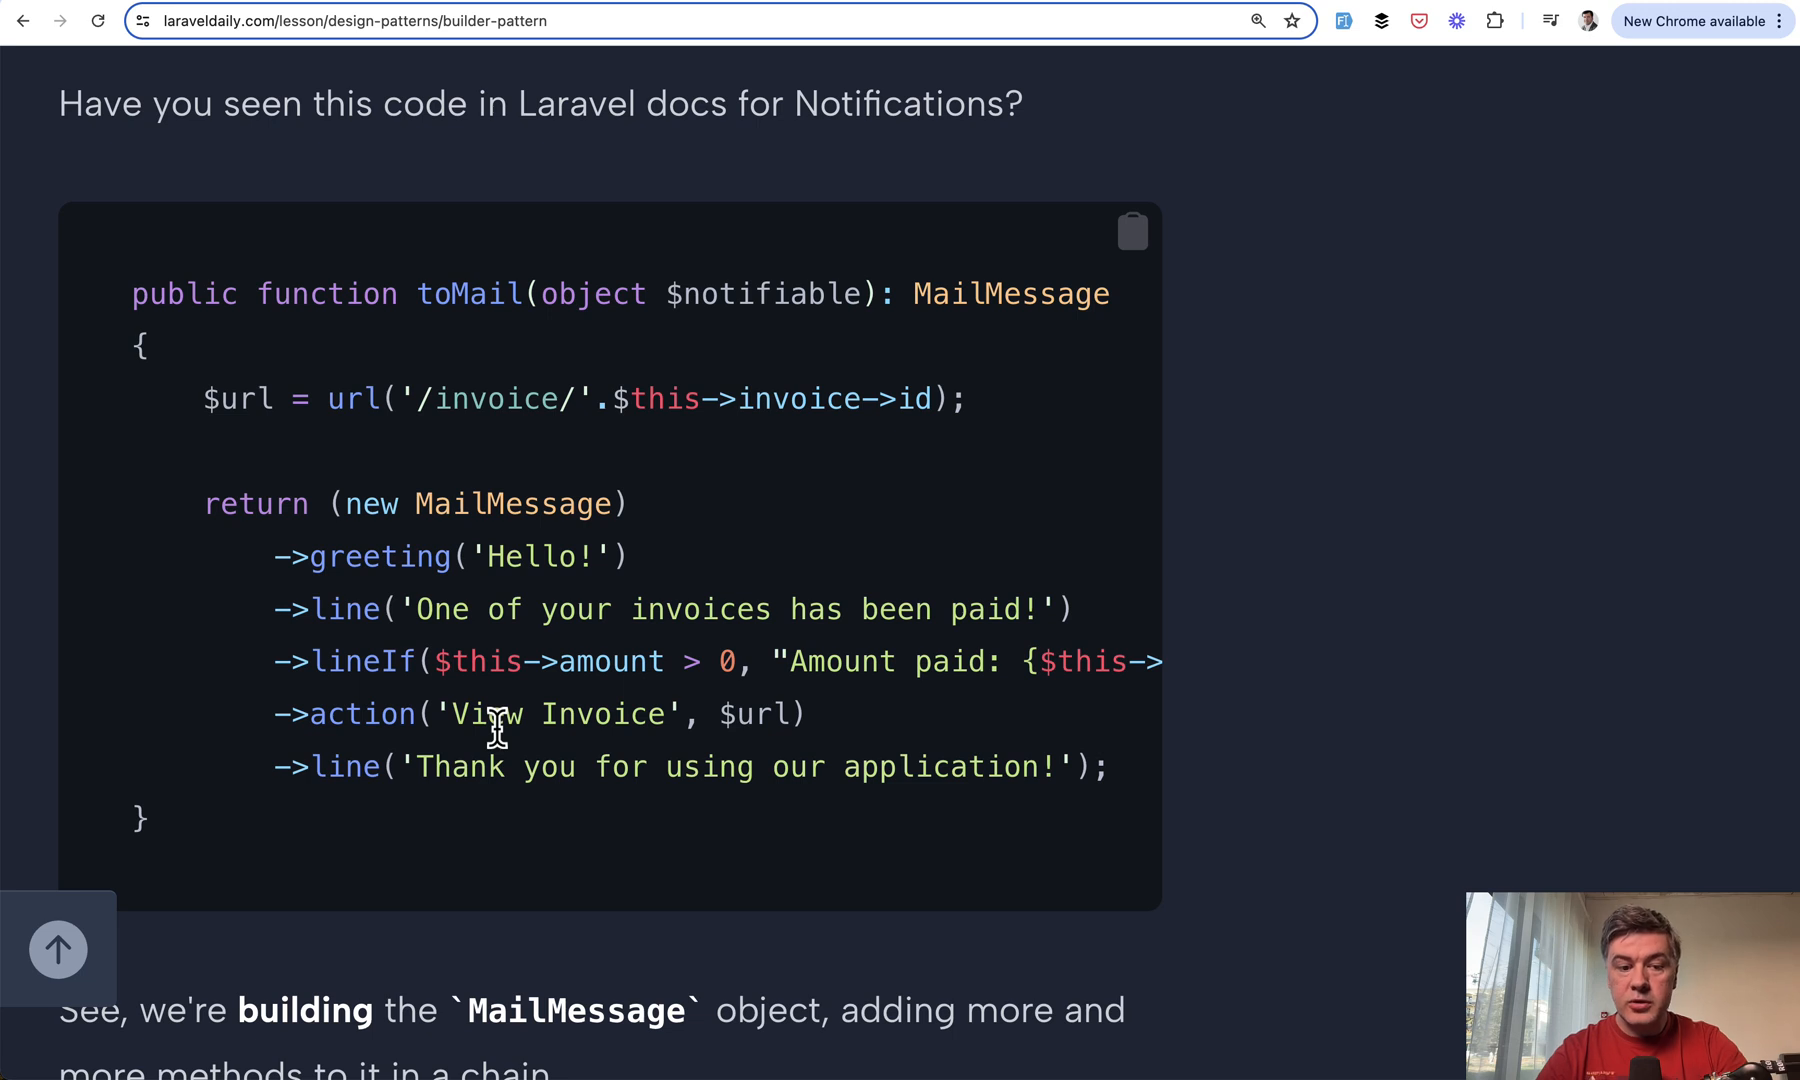
double_click(378, 556)
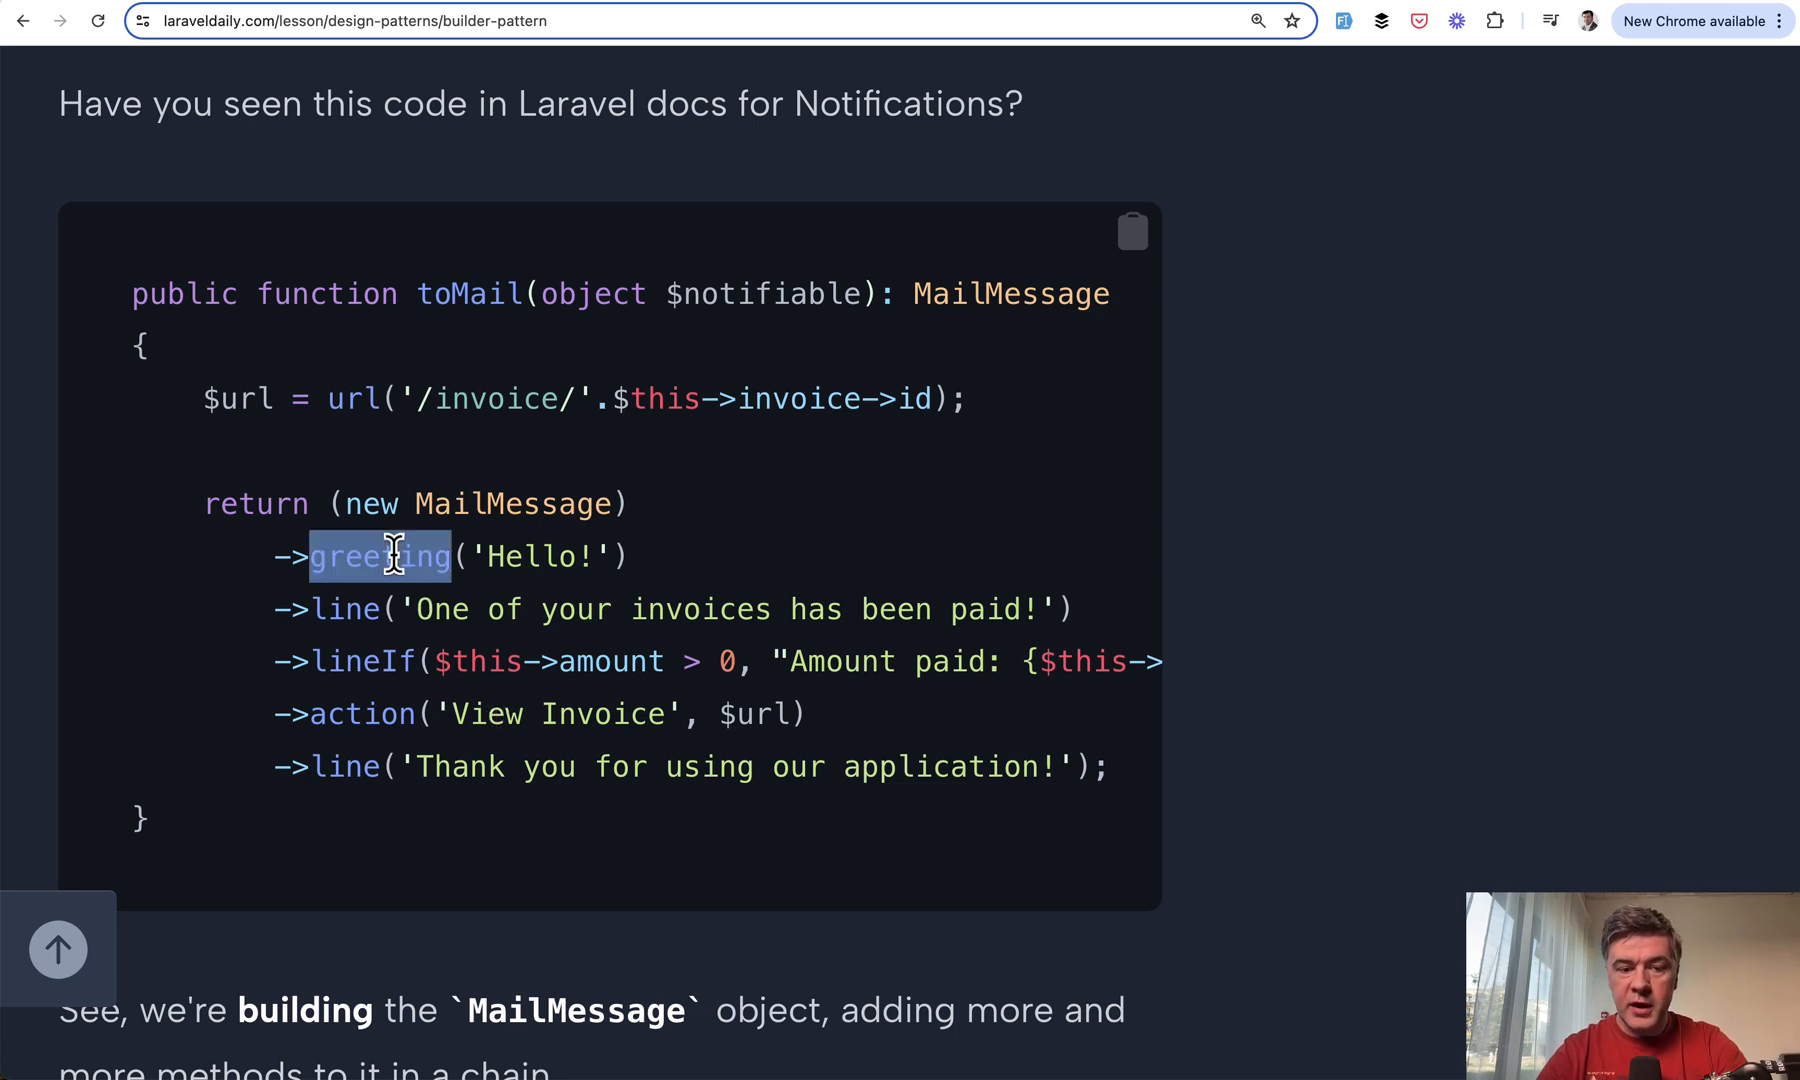
mouse_move(658, 562)
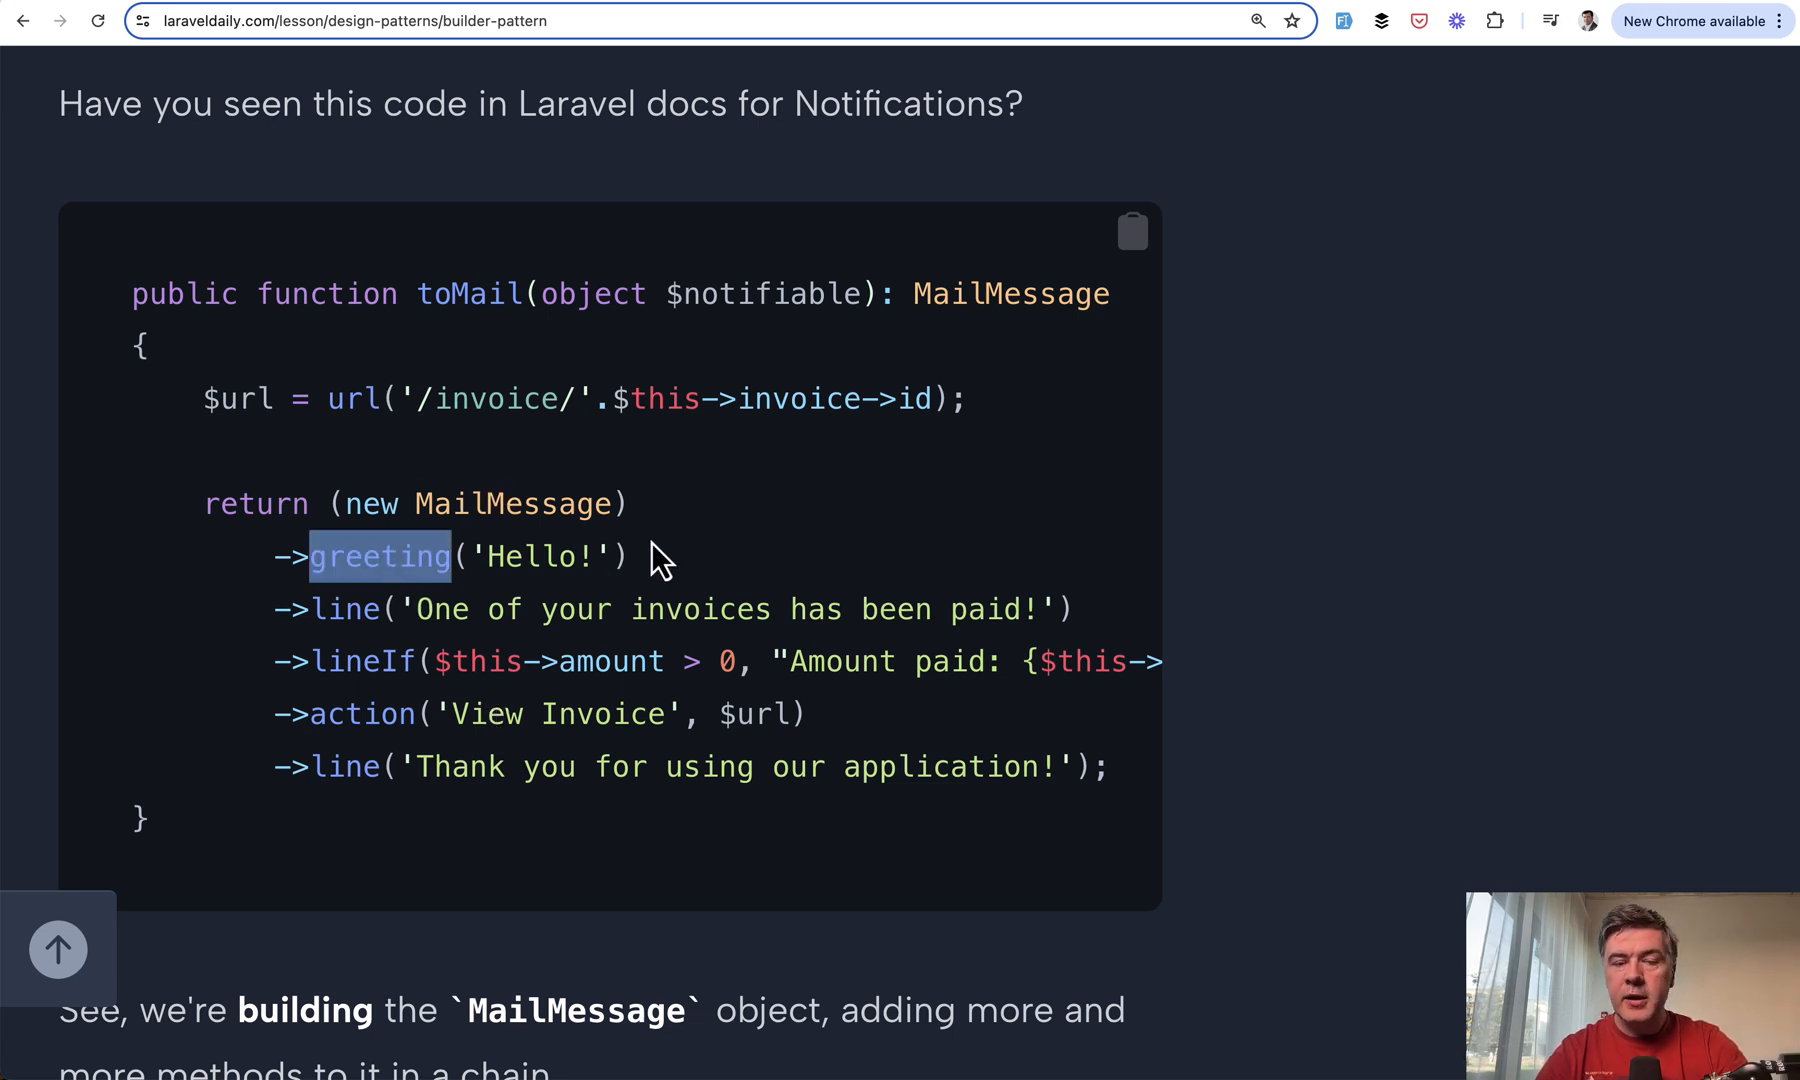
Continue to lesson 11 'Builder: in View, Validation, Relationships' at its introduction.
scroll(down, 3)
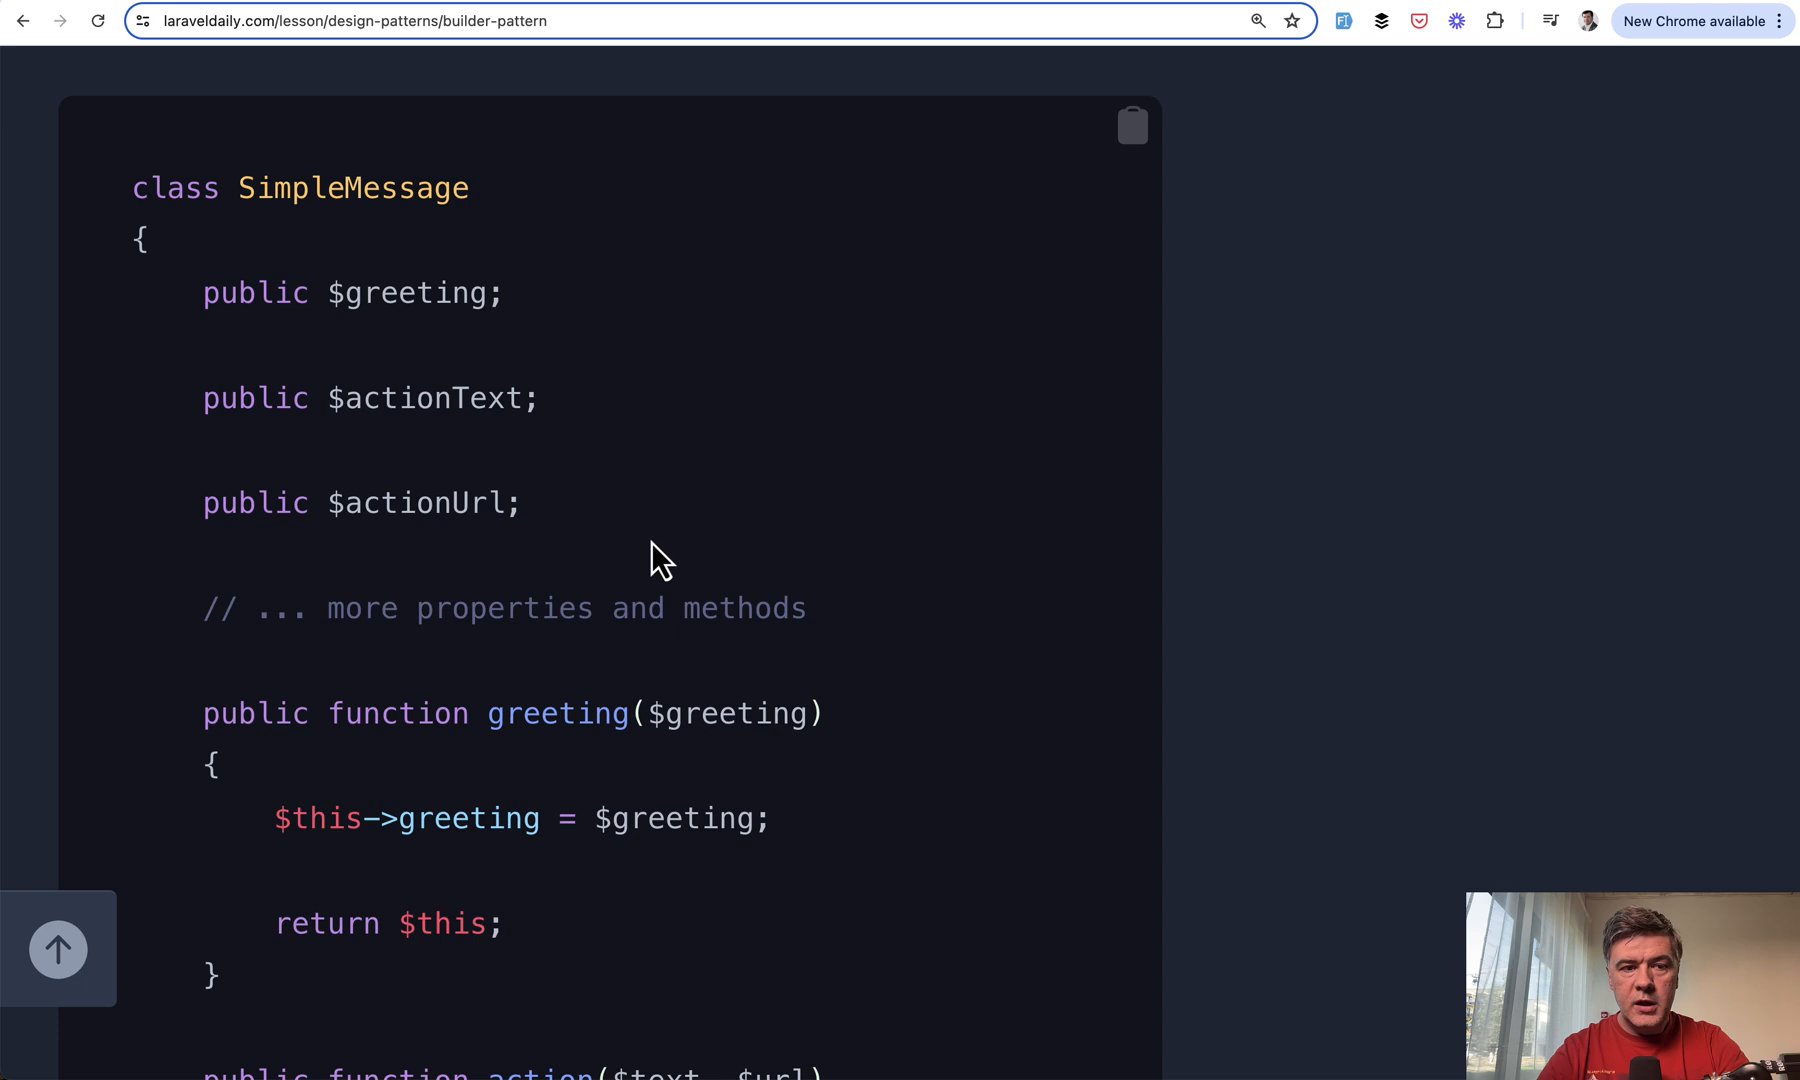
scroll(down, 3)
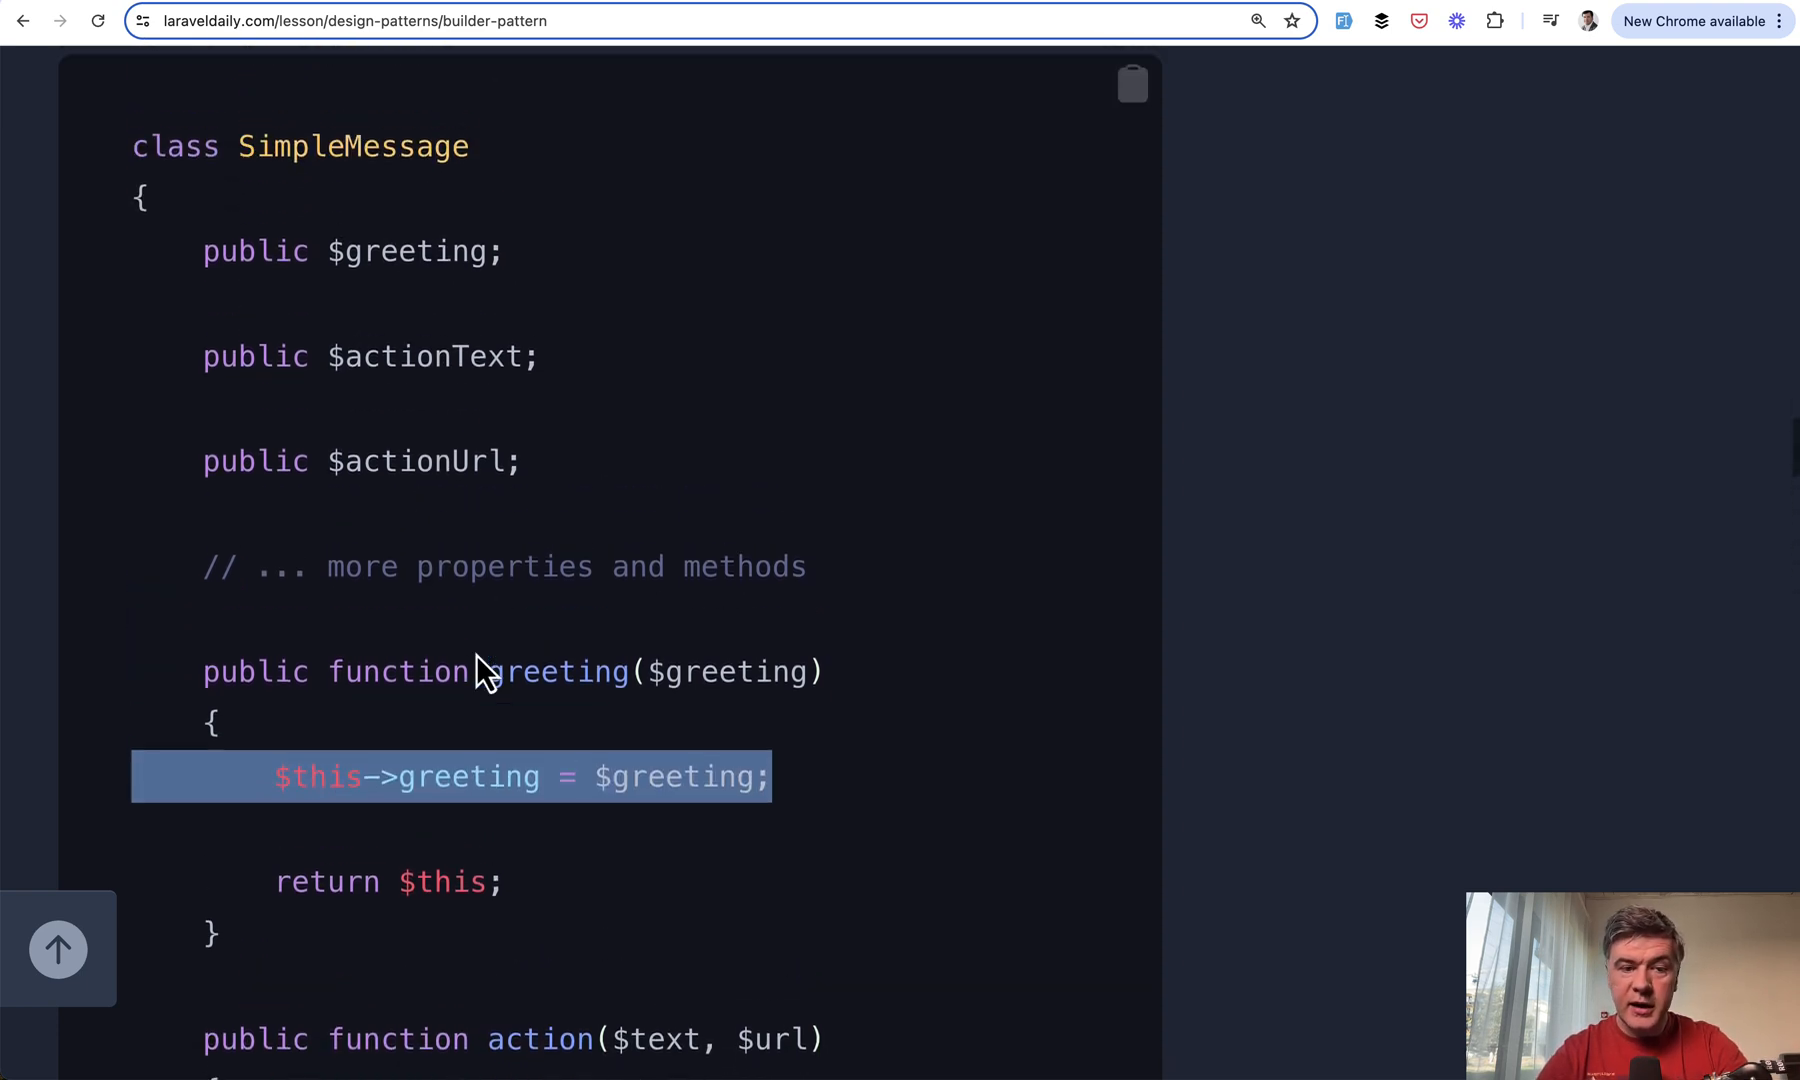
scroll(down, 3)
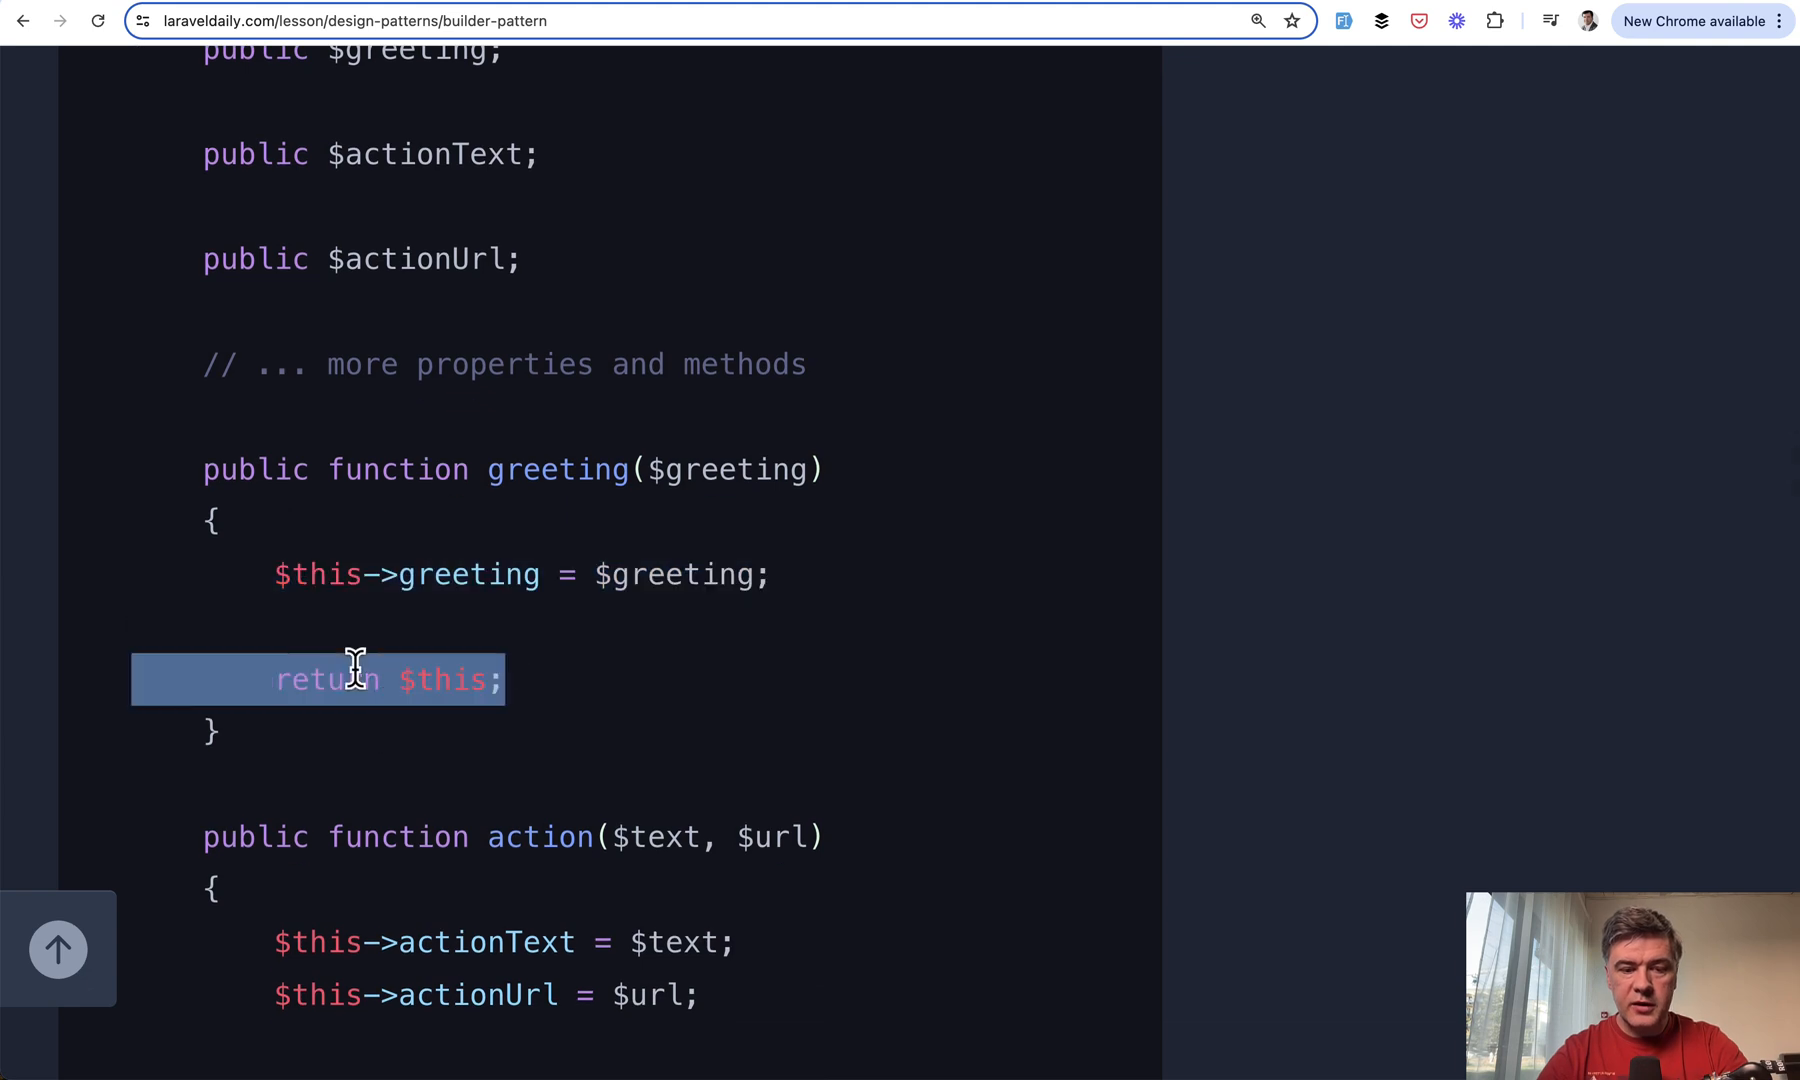
scroll(down, 3)
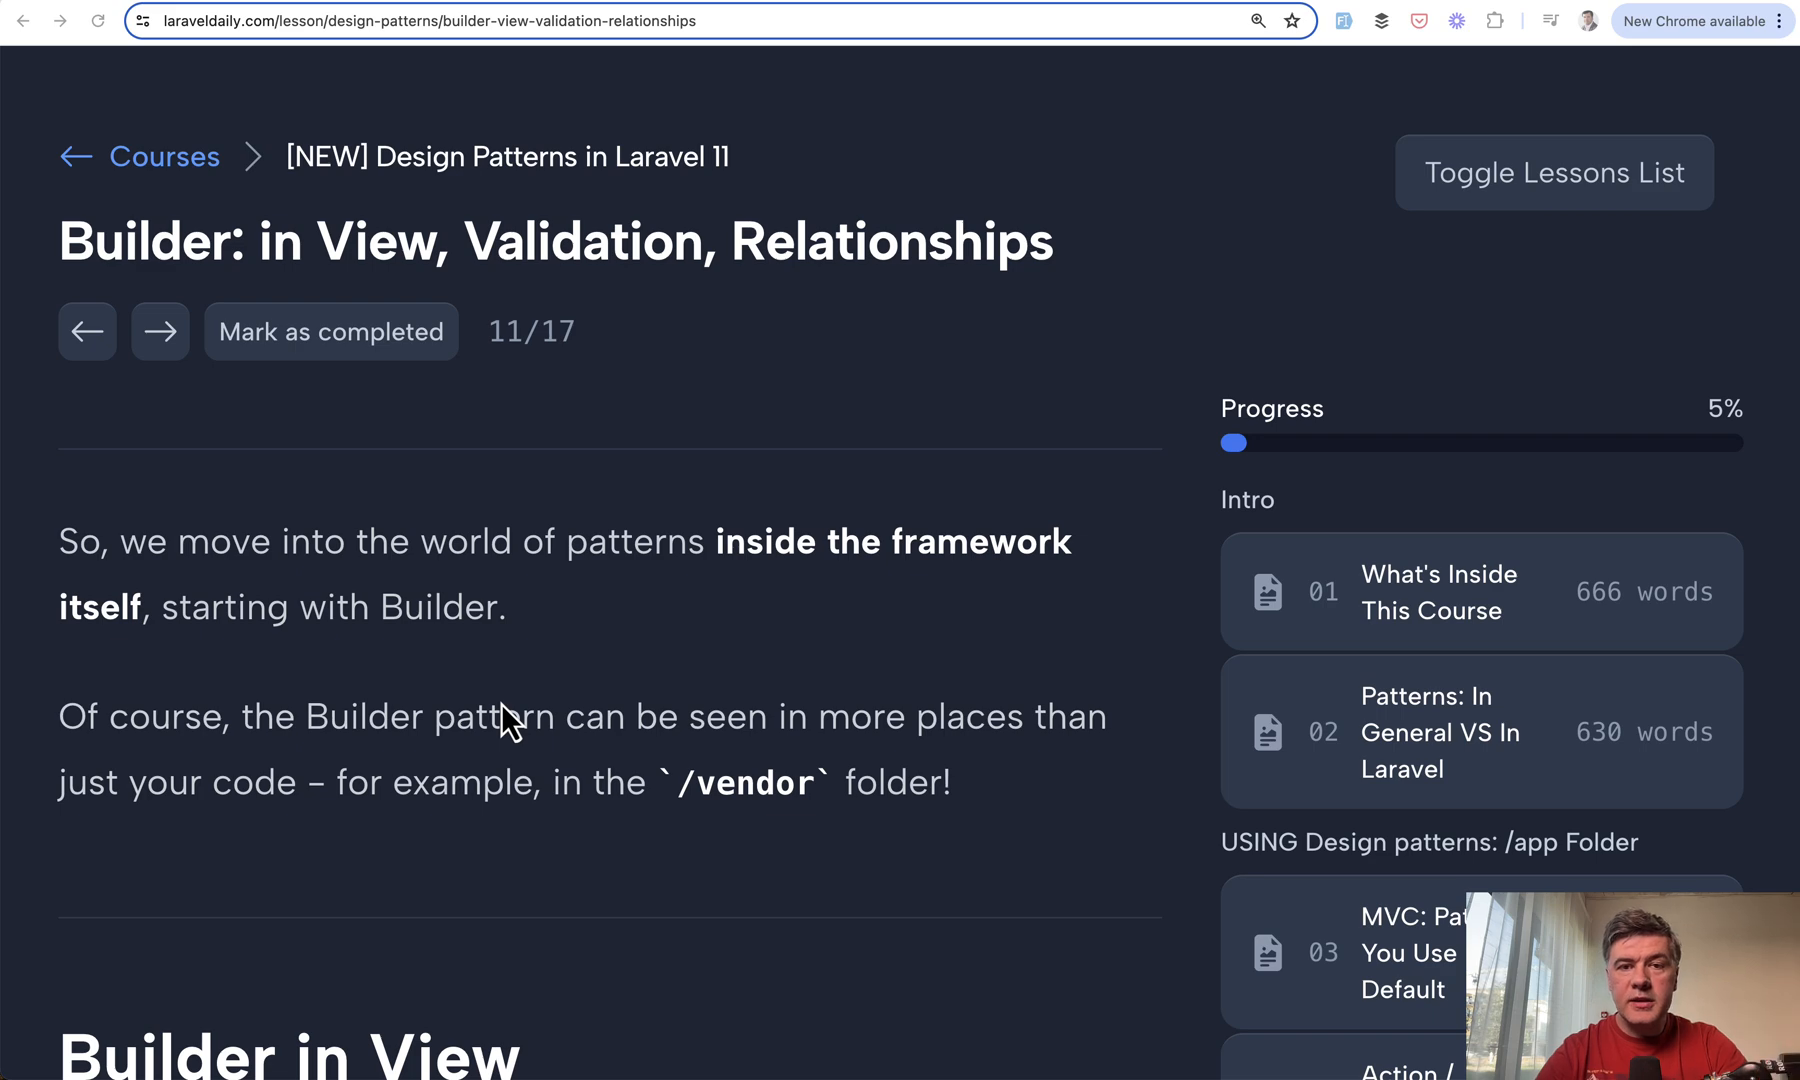
Scroll through the Builder in View section past the View.php with() method returning $this.
scroll(down, 3)
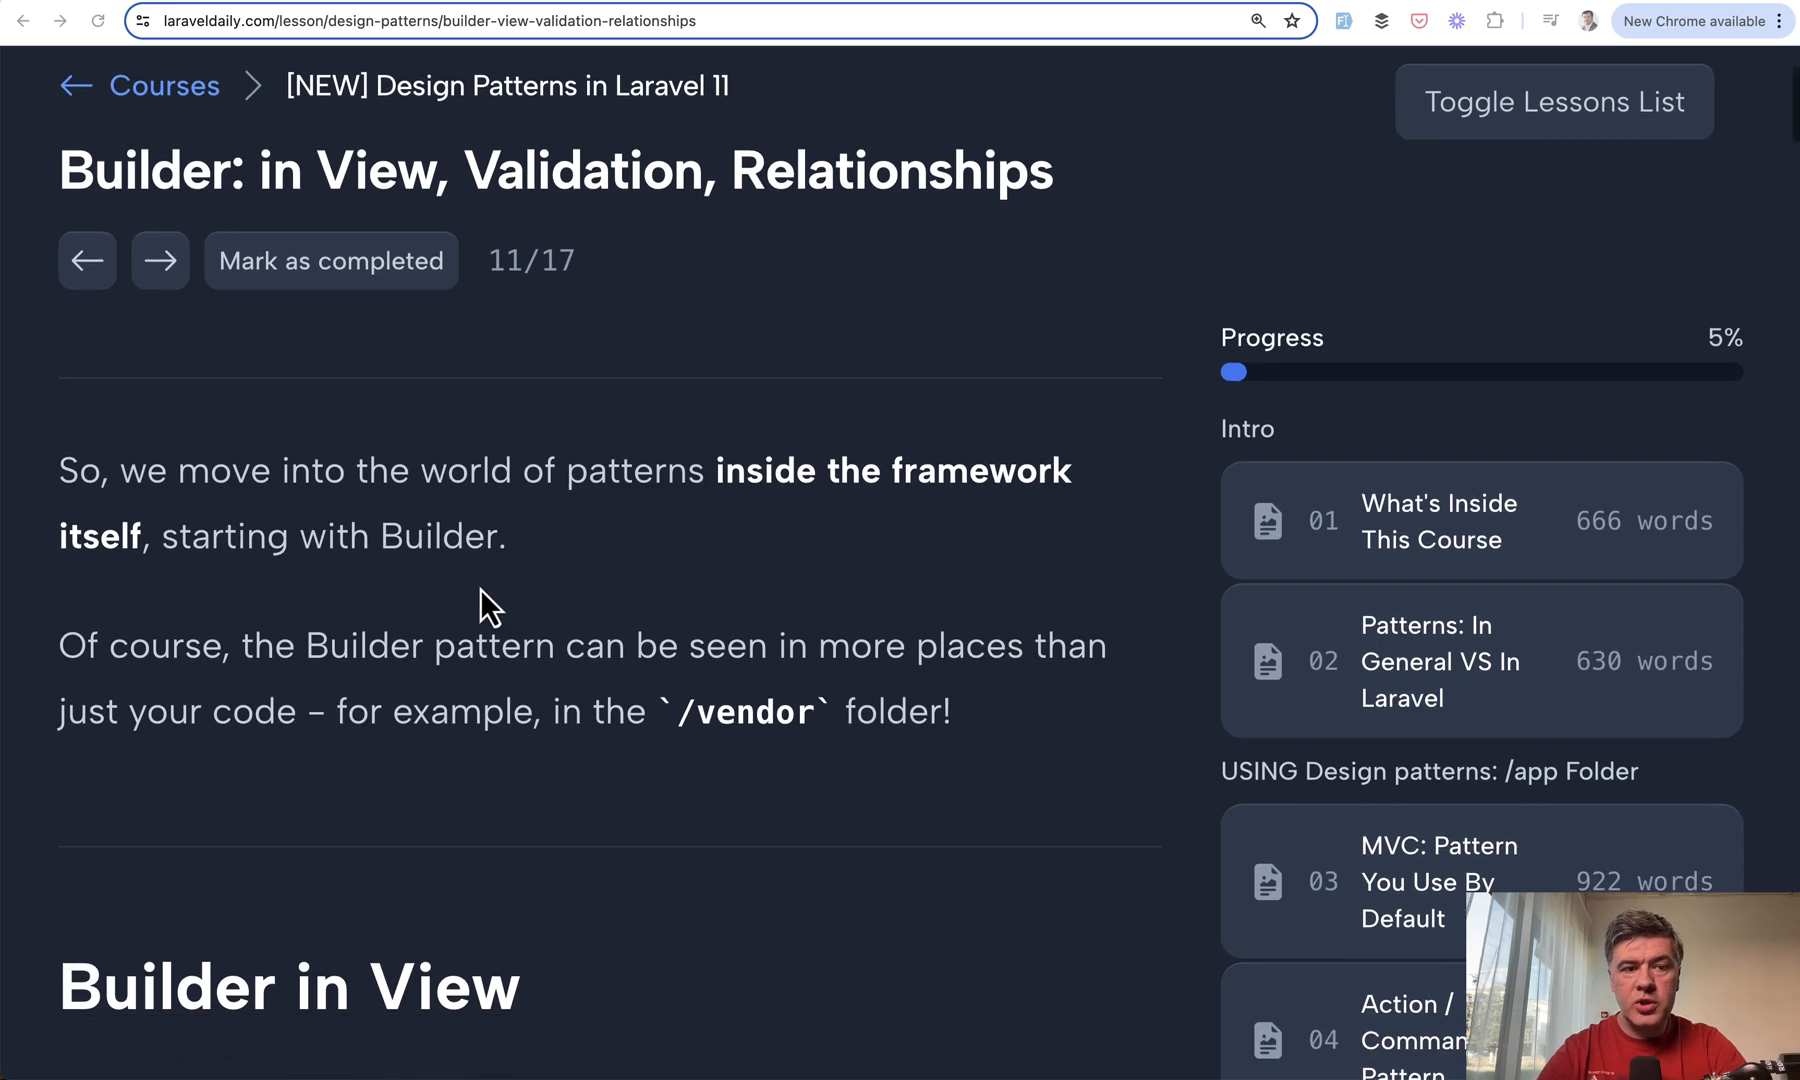
scroll(down, 3)
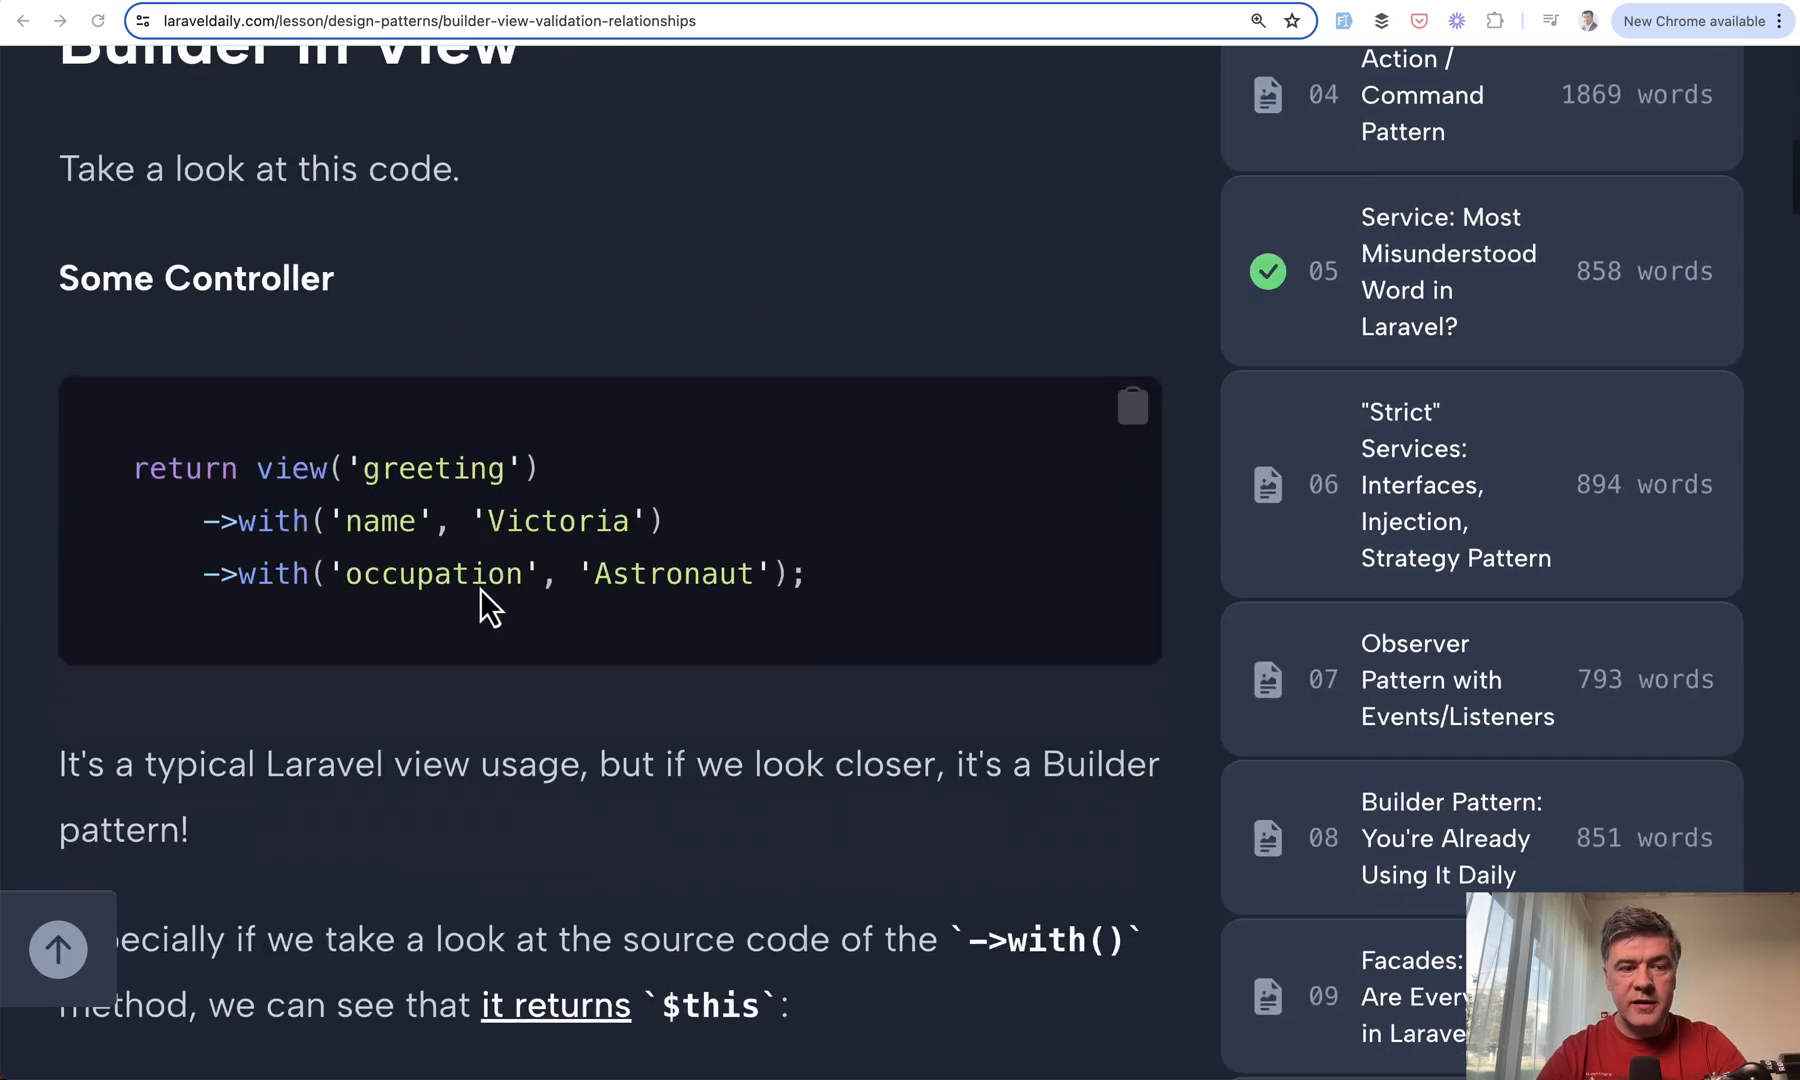
scroll(down, 3)
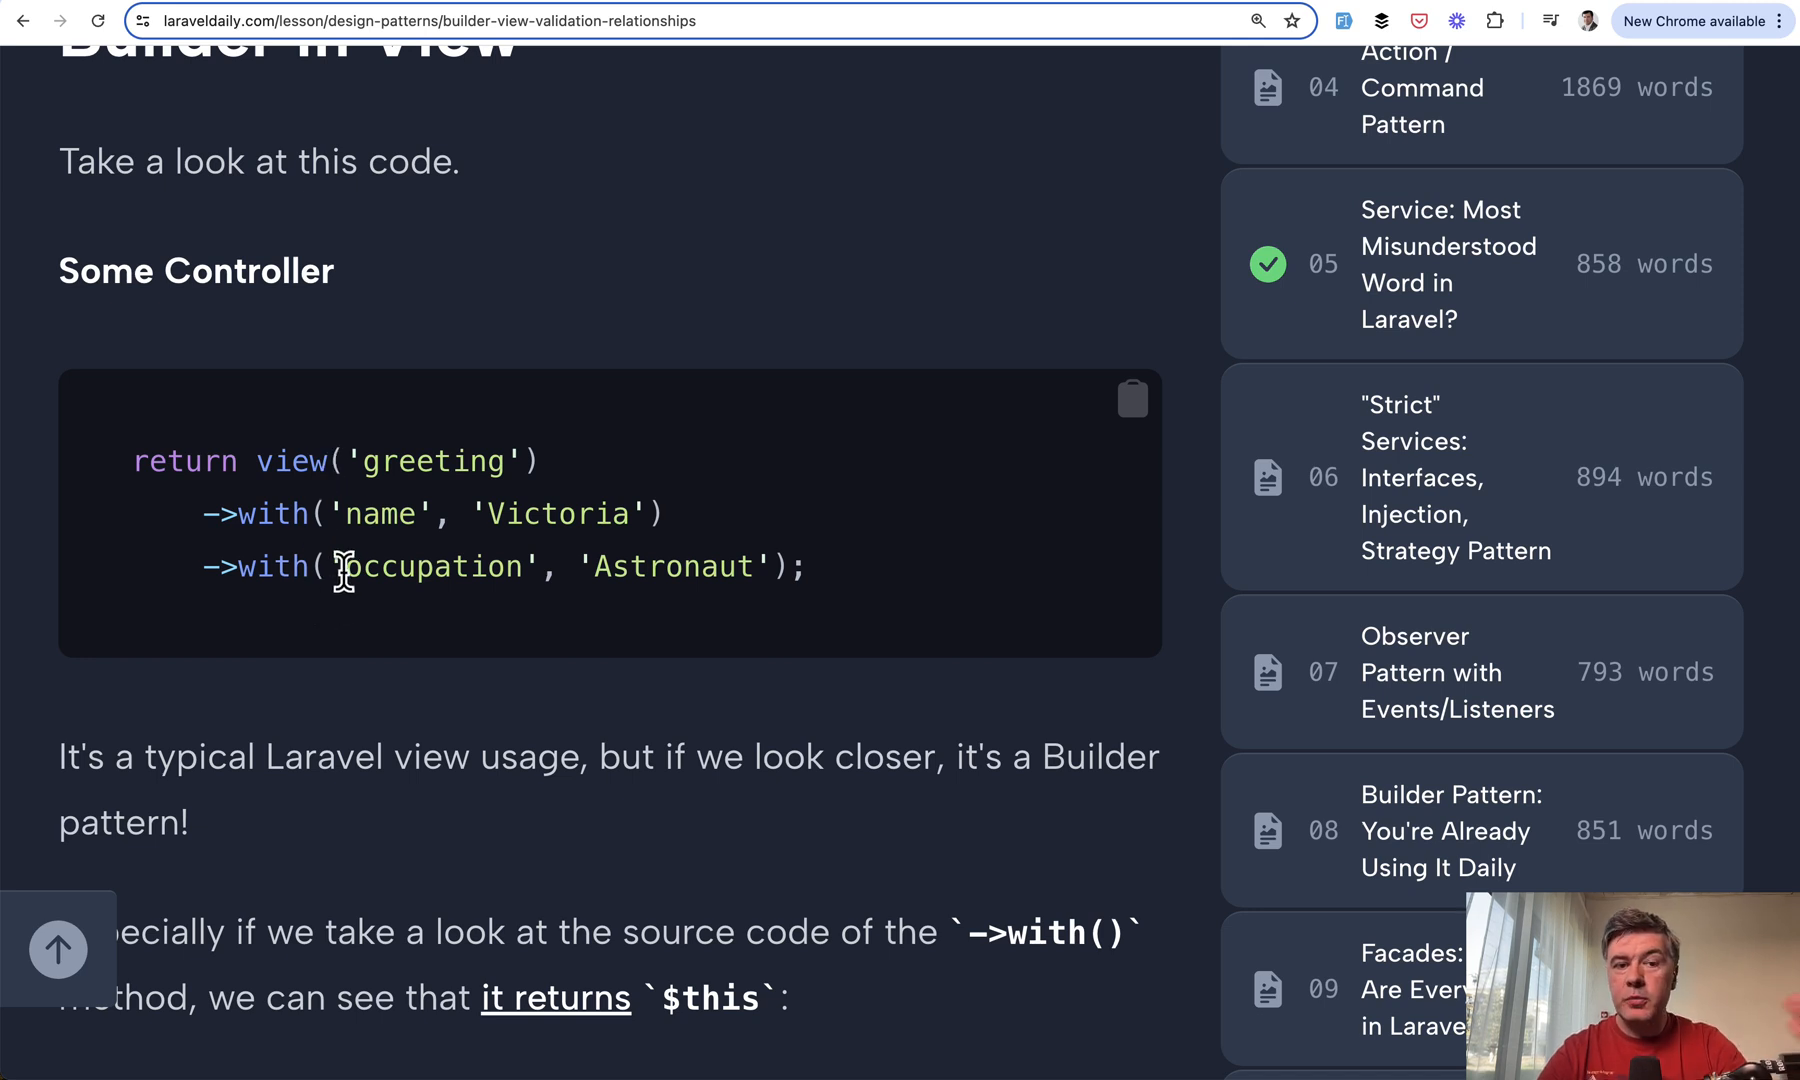
scroll(down, 3)
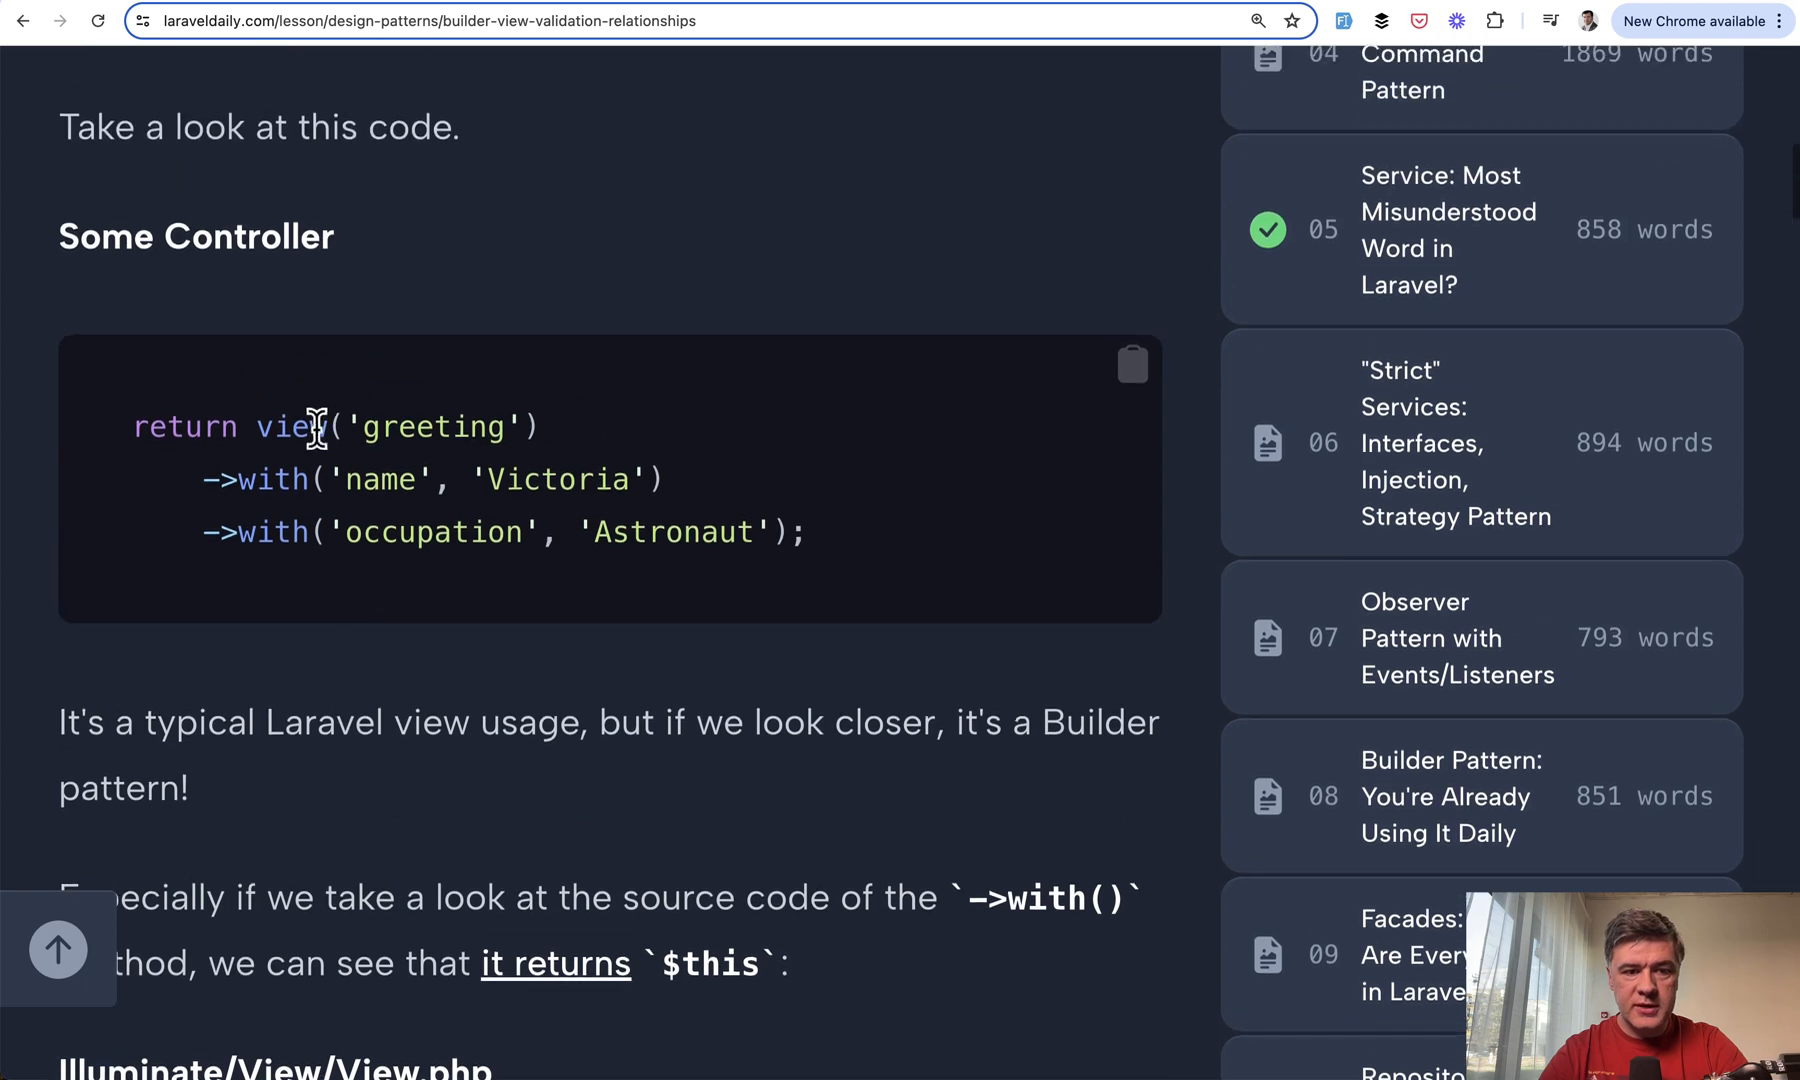
scroll(down, 3)
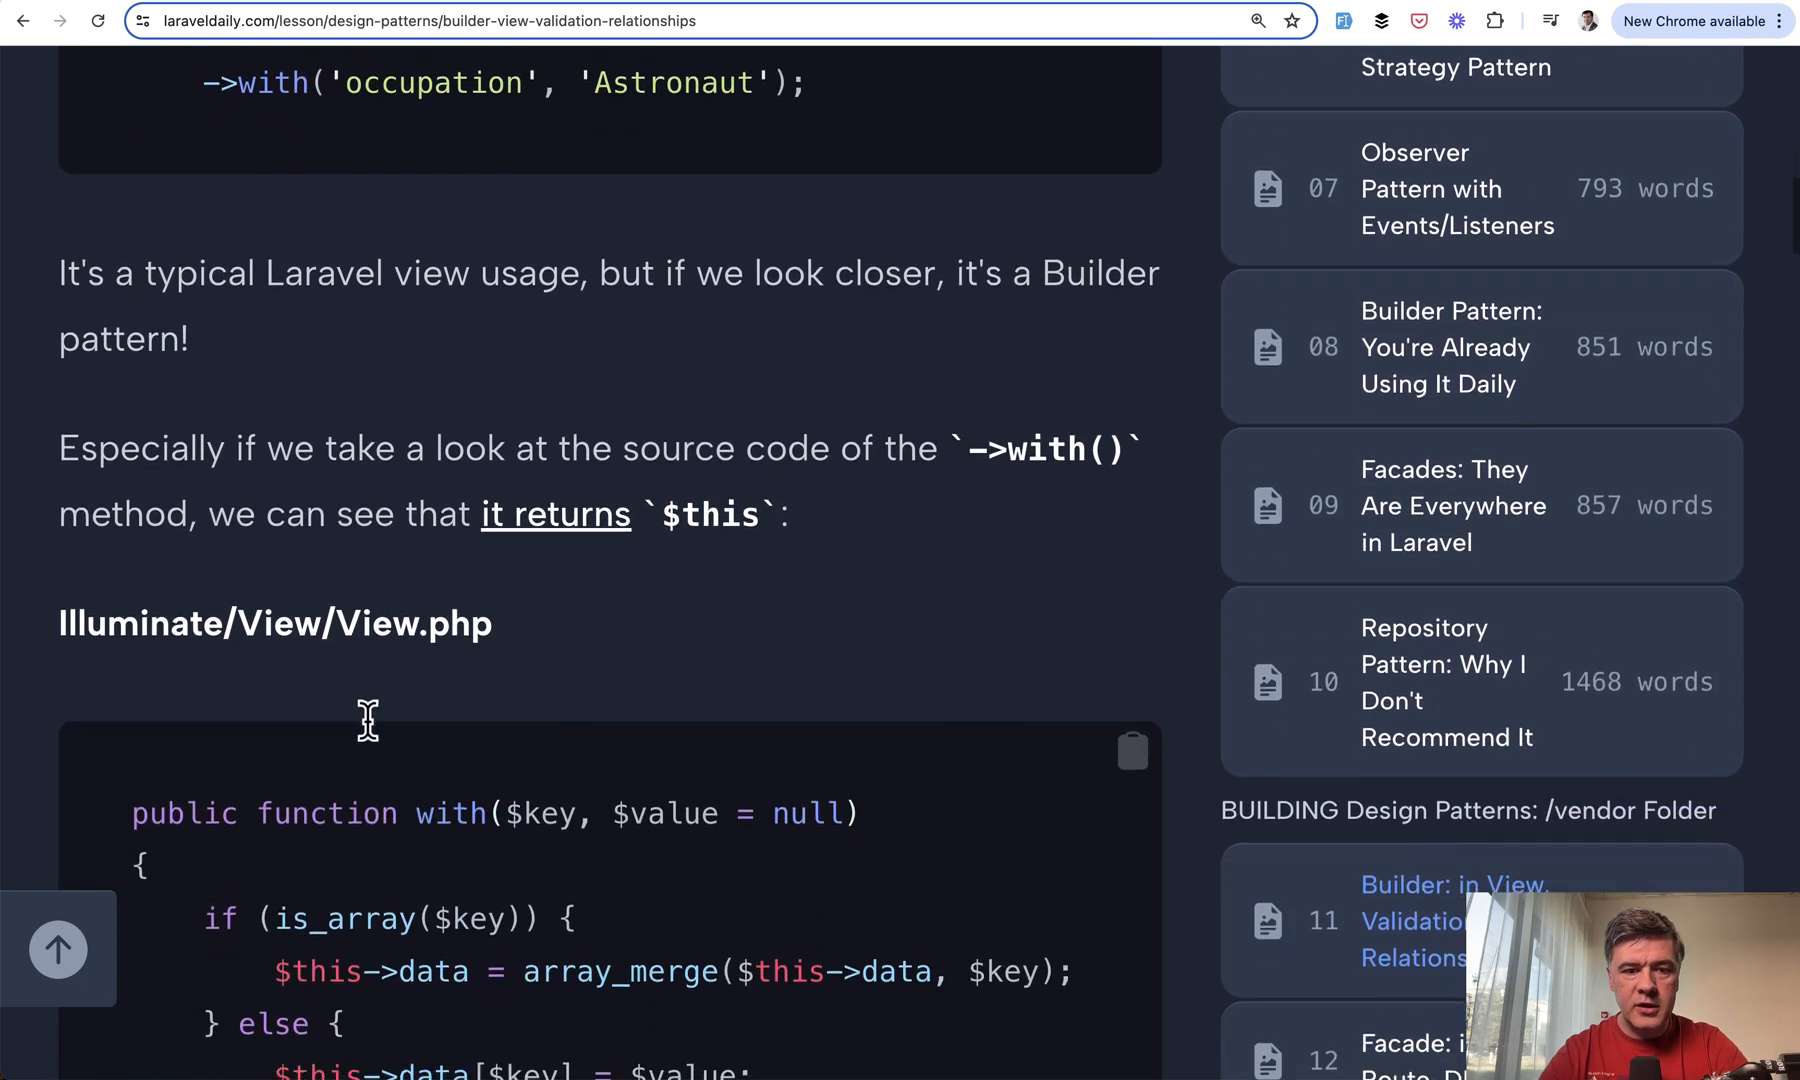
scroll(down, 3)
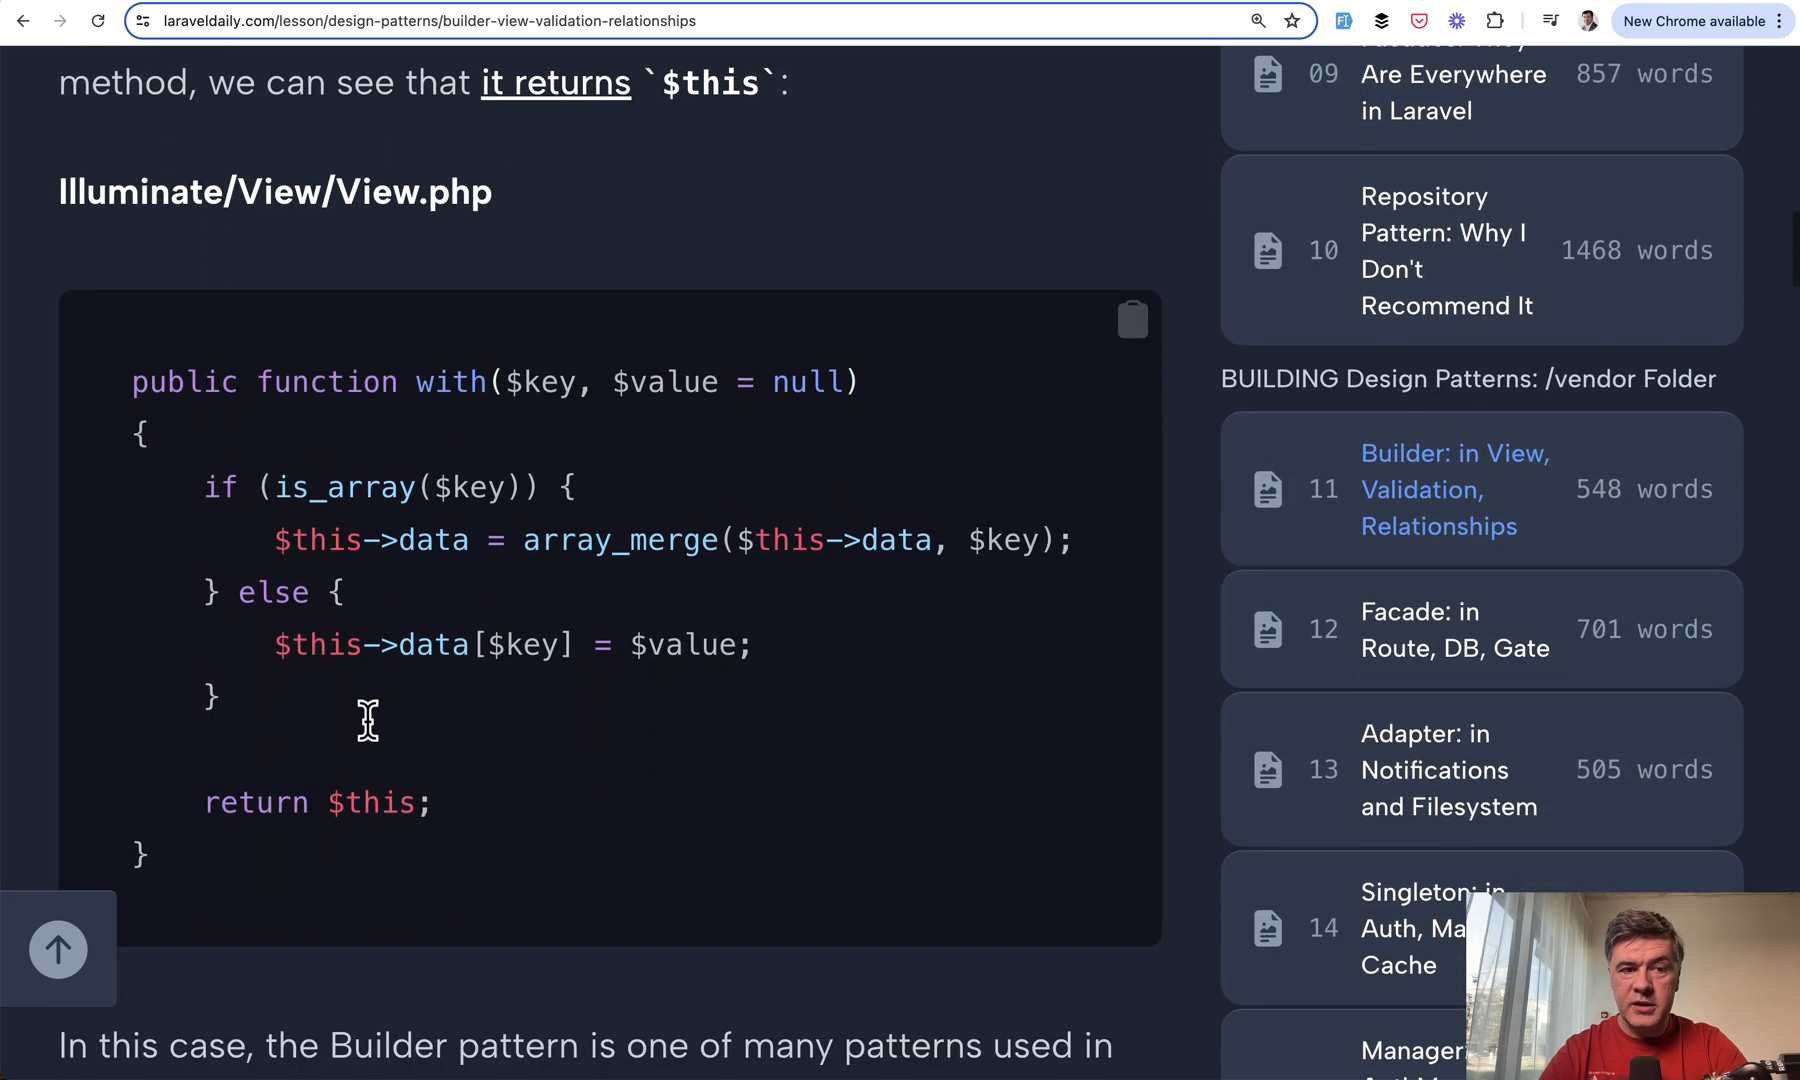
mouse_move(316, 492)
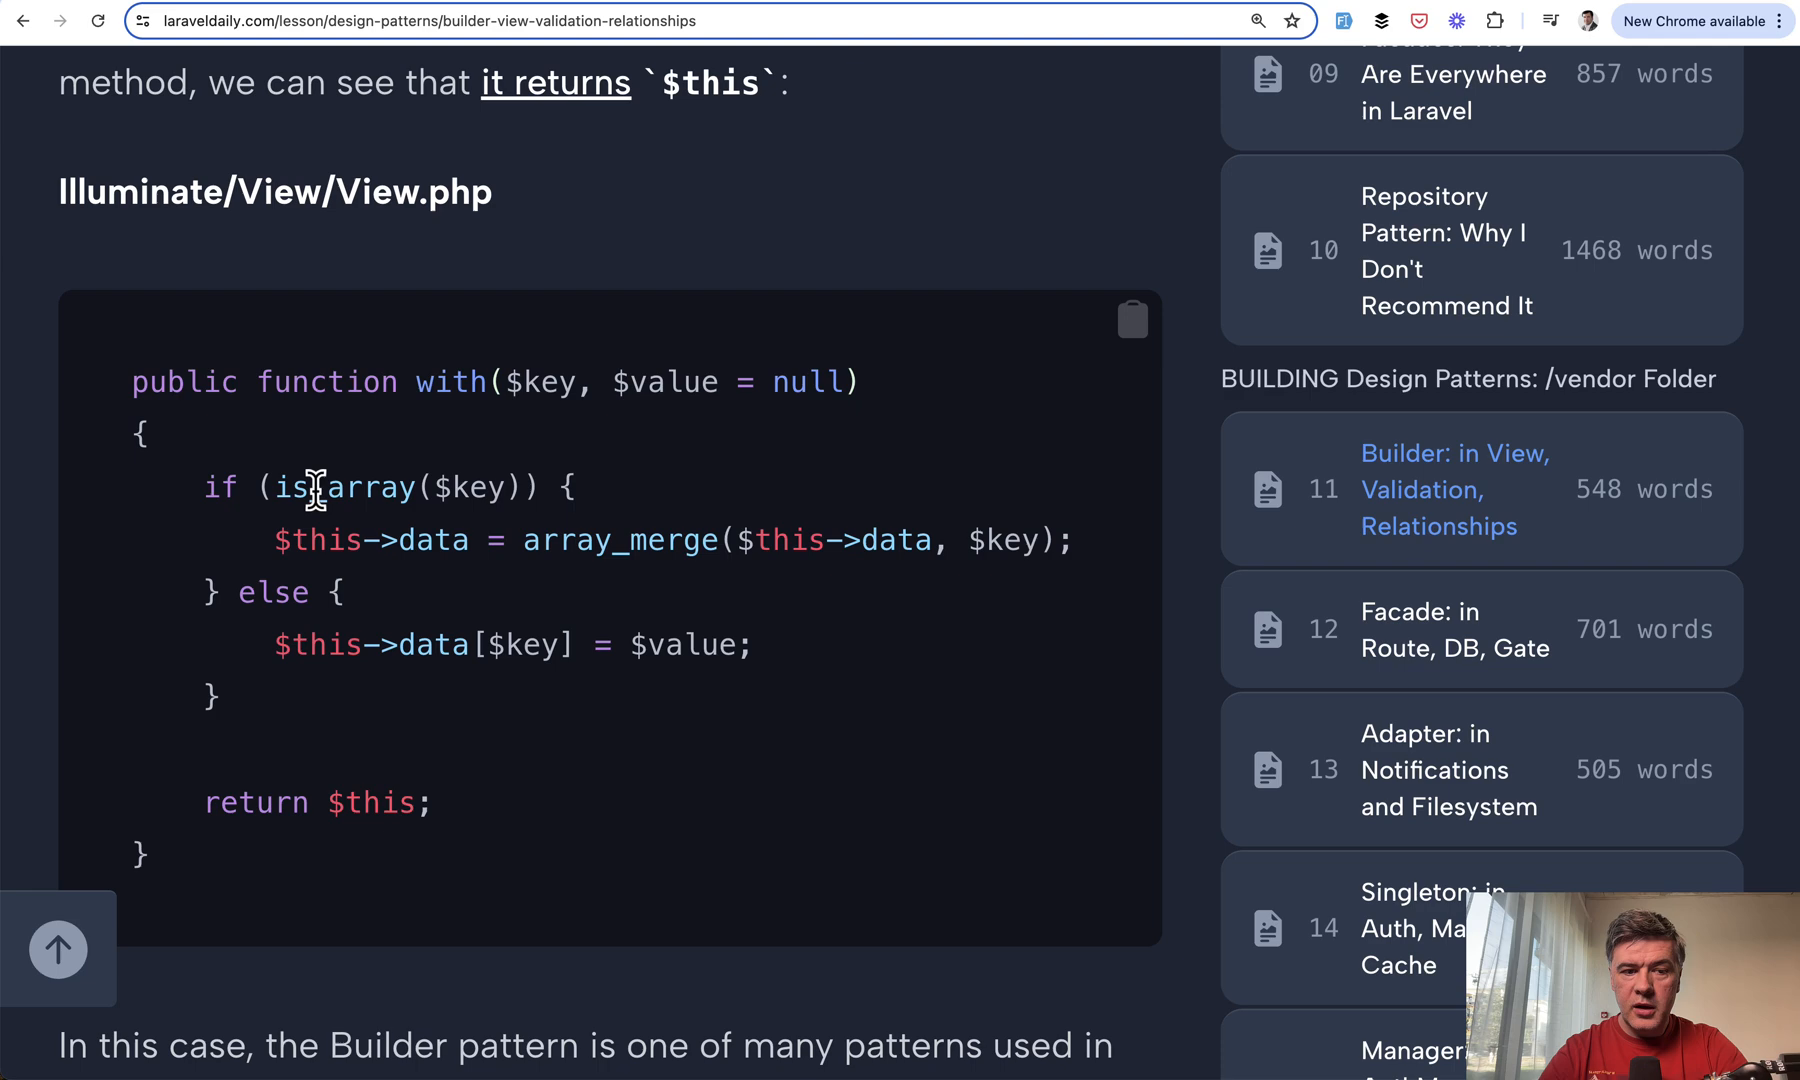
scroll(down, 3)
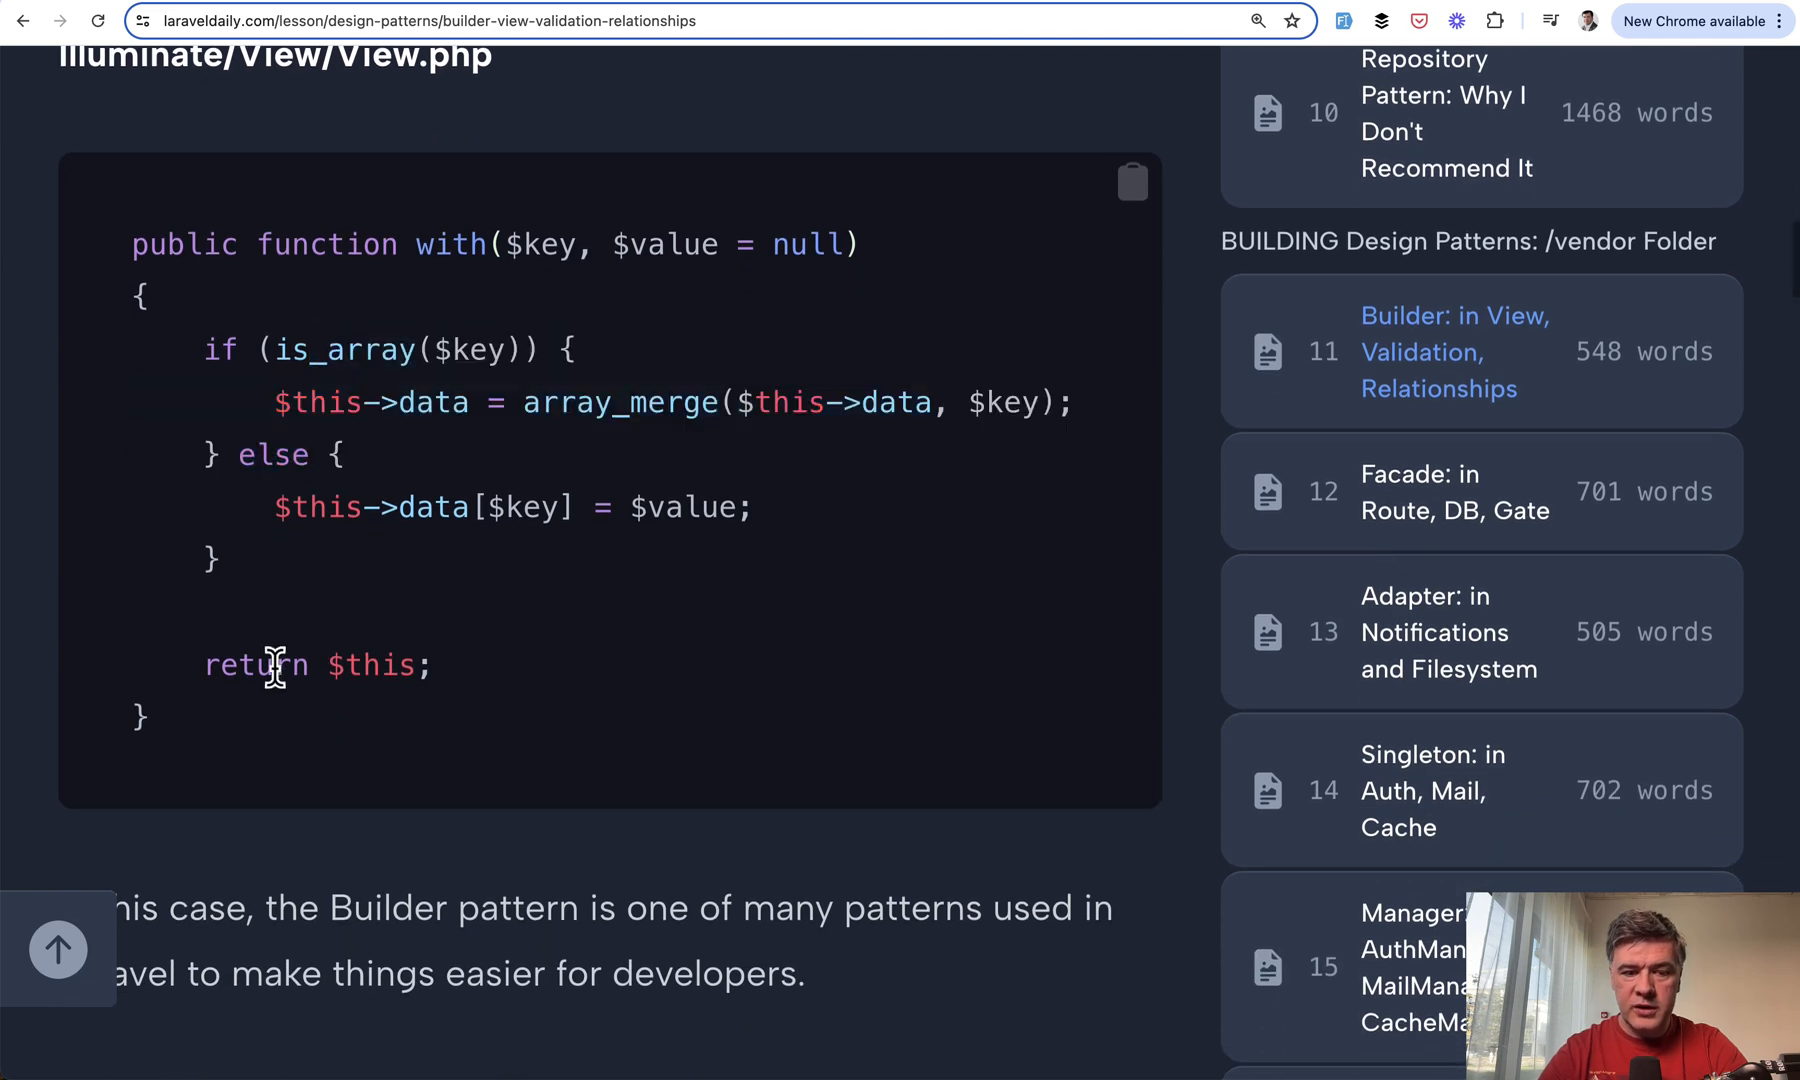
scroll(down, 3)
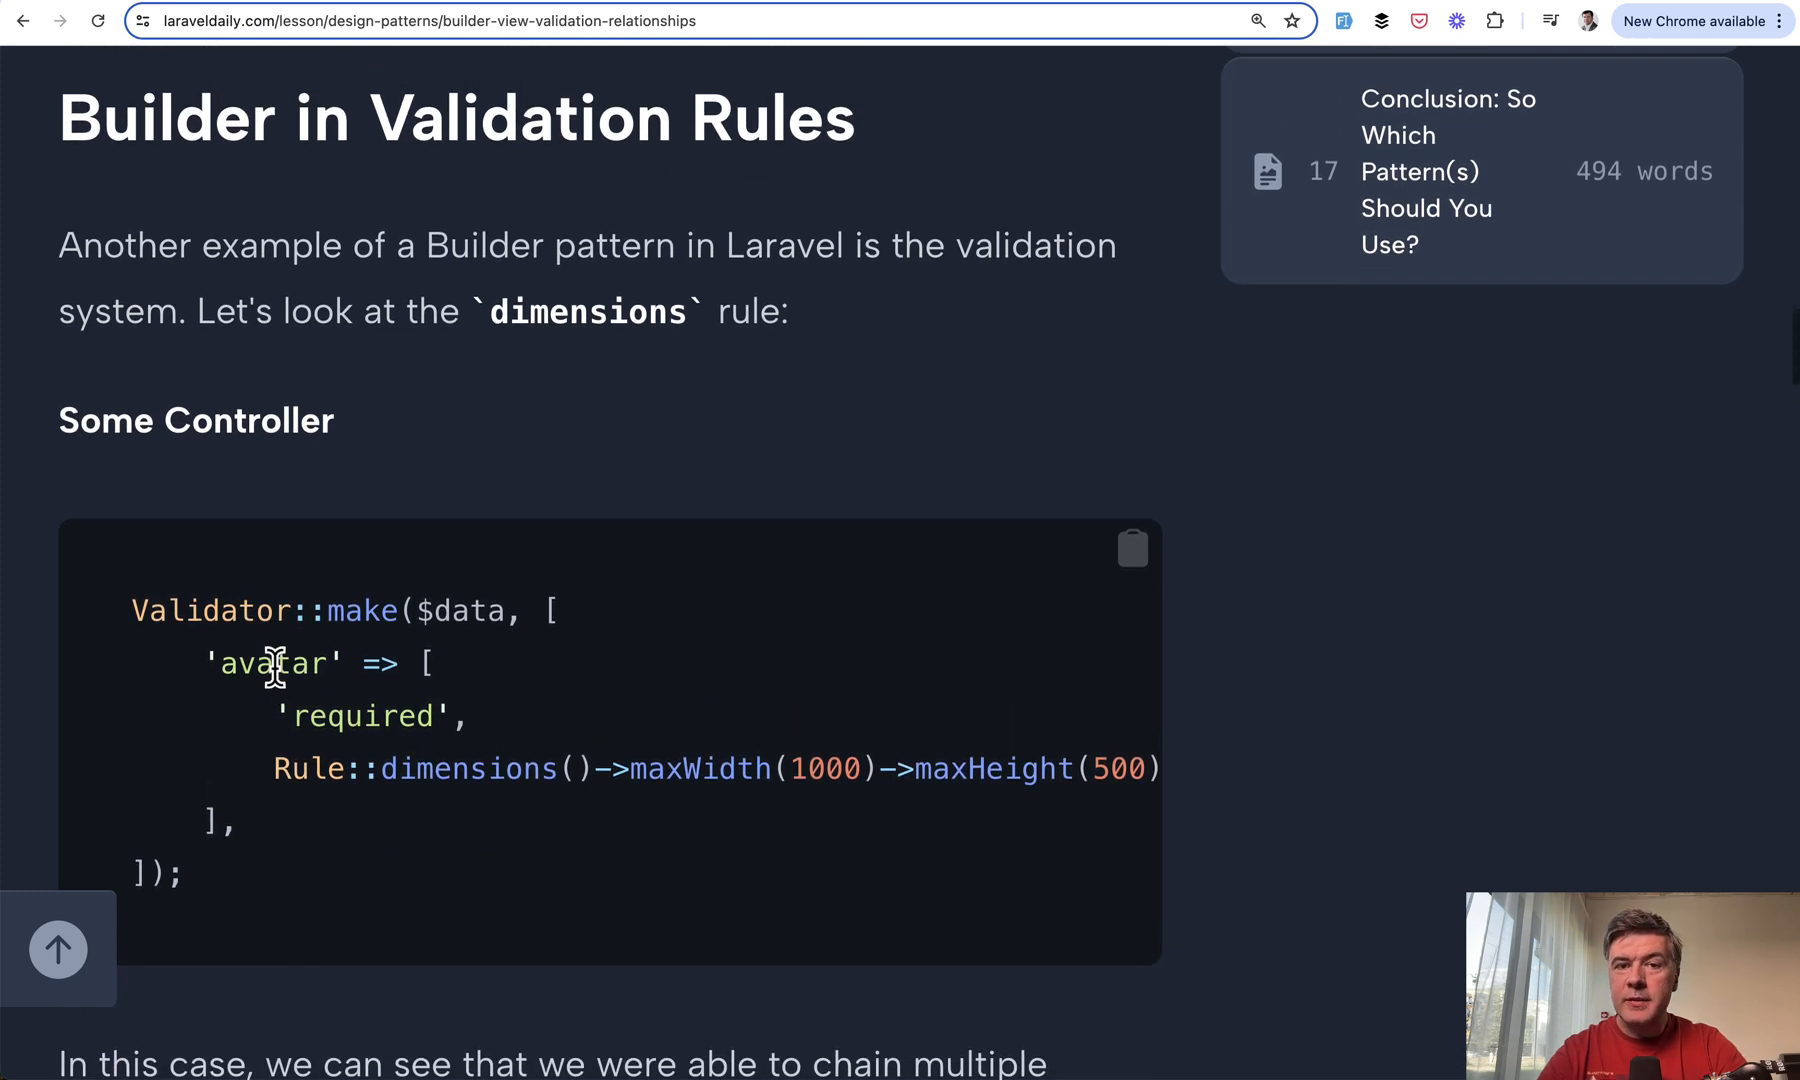
Scroll to the dimensions rule's maxHeight and ratio methods, each returning $this.
scroll(down, 3)
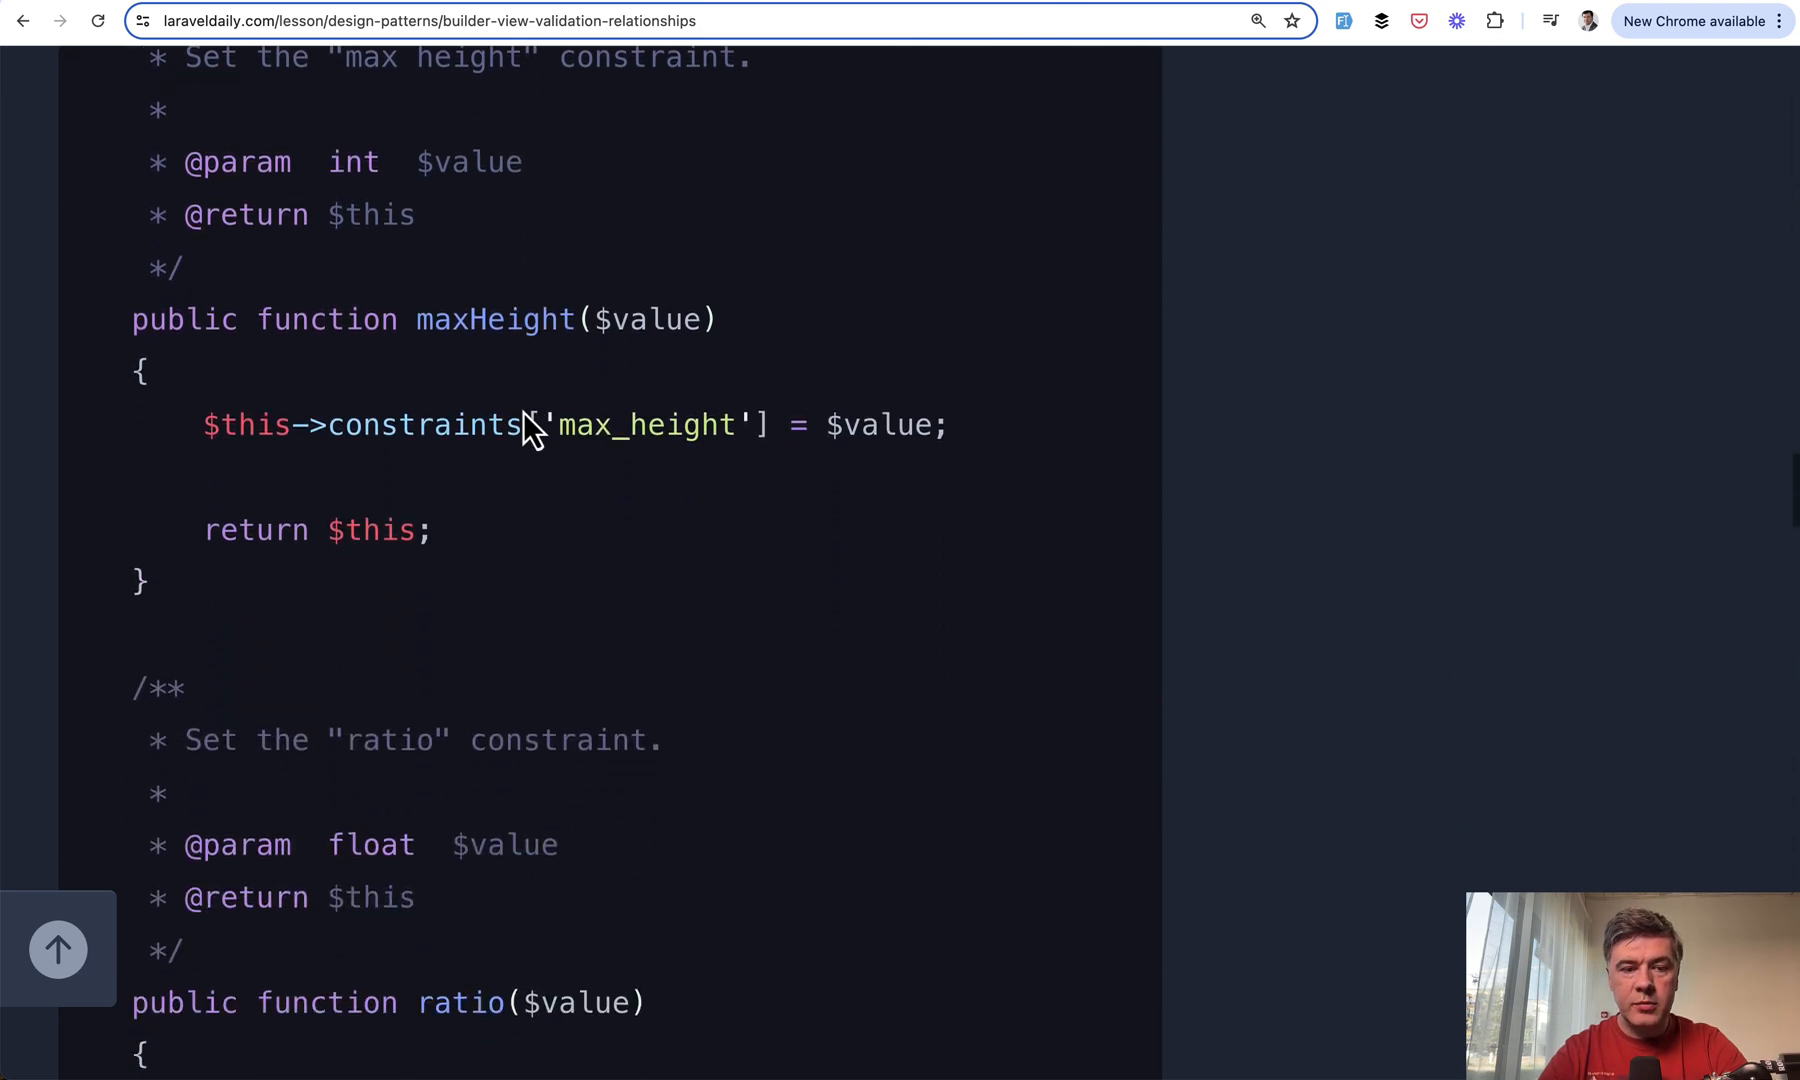
scroll(down, 3)
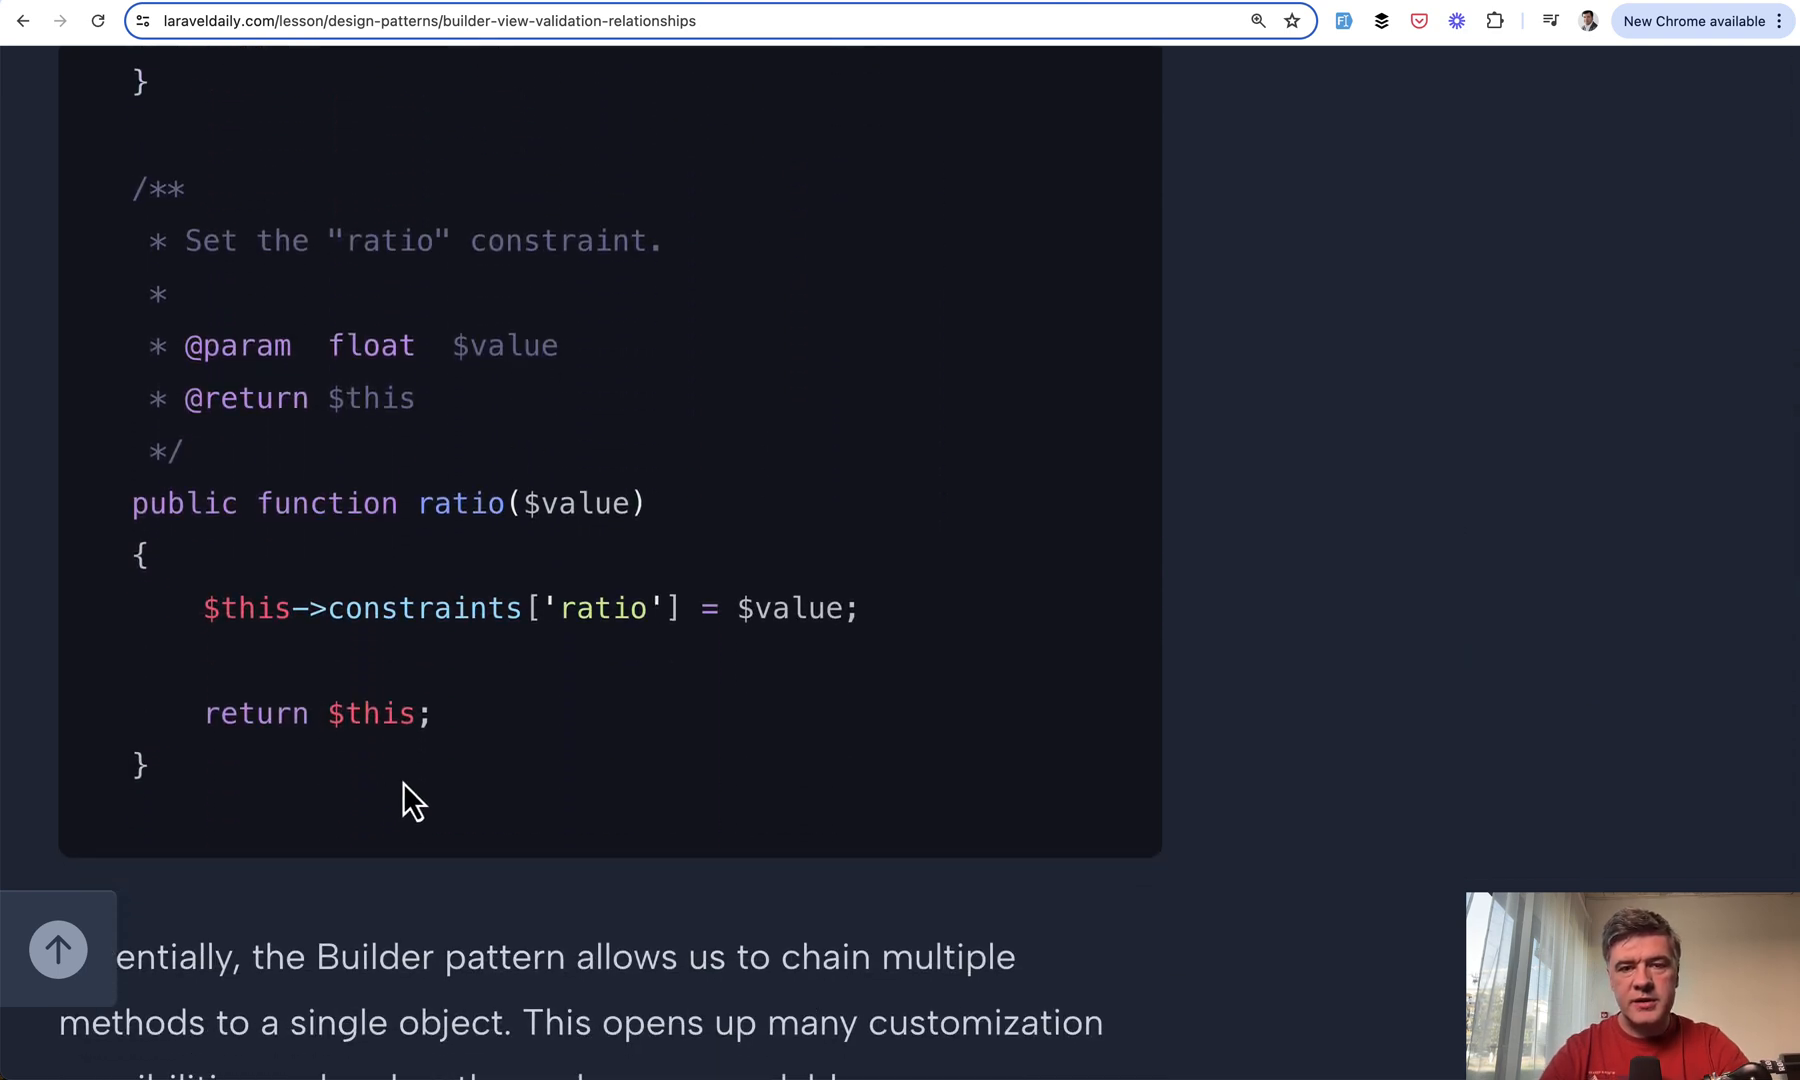